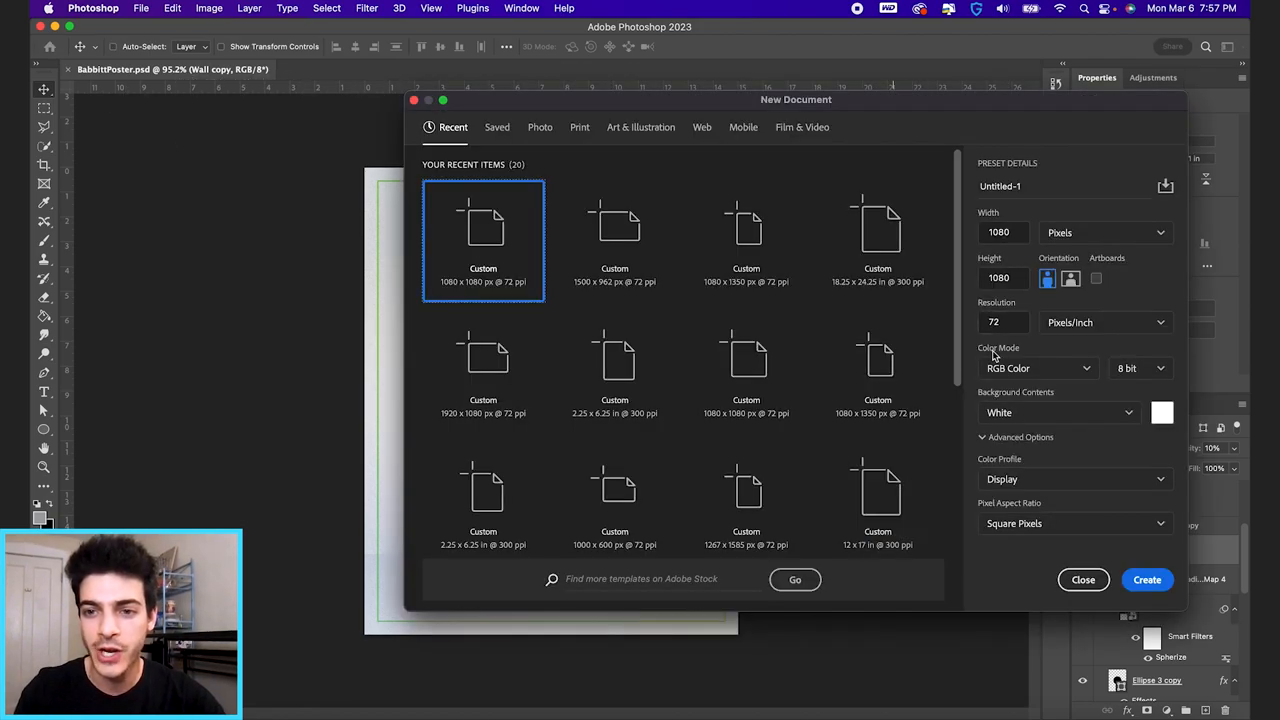
# Step: Create a new 1080 × 1350 px portrait document
pyautogui.write('1350')
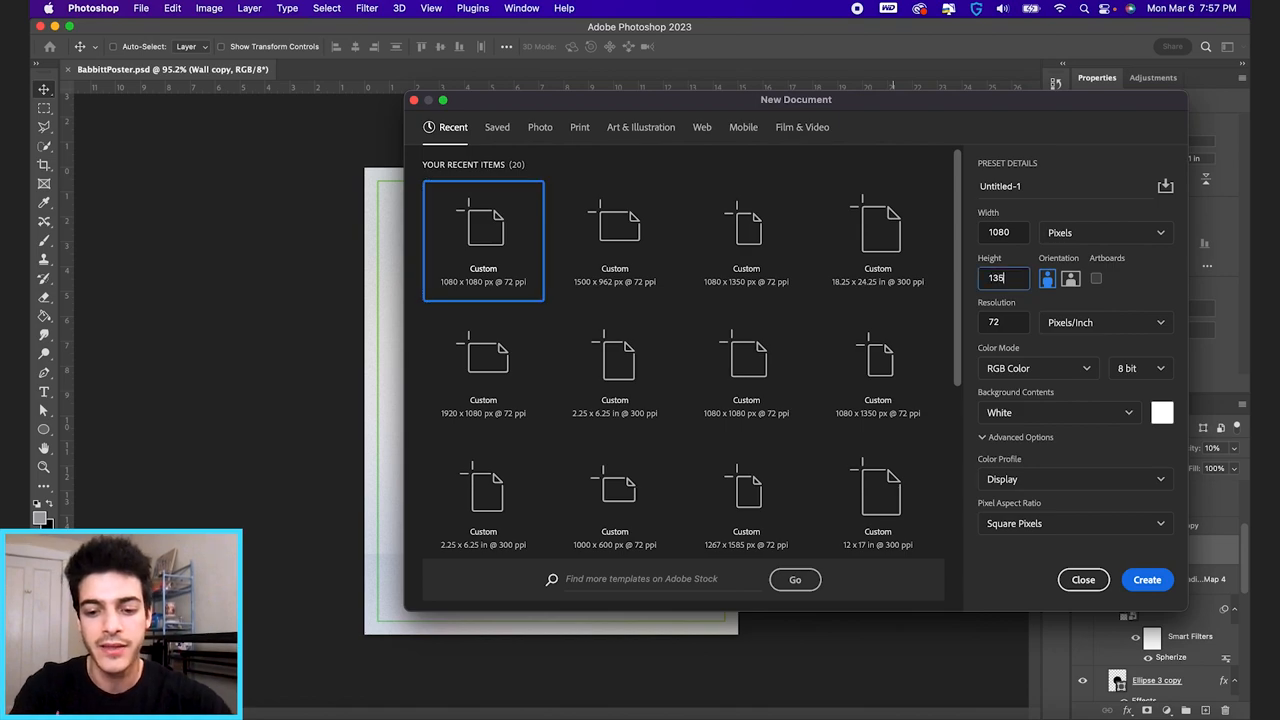
pyautogui.click(1146, 579)
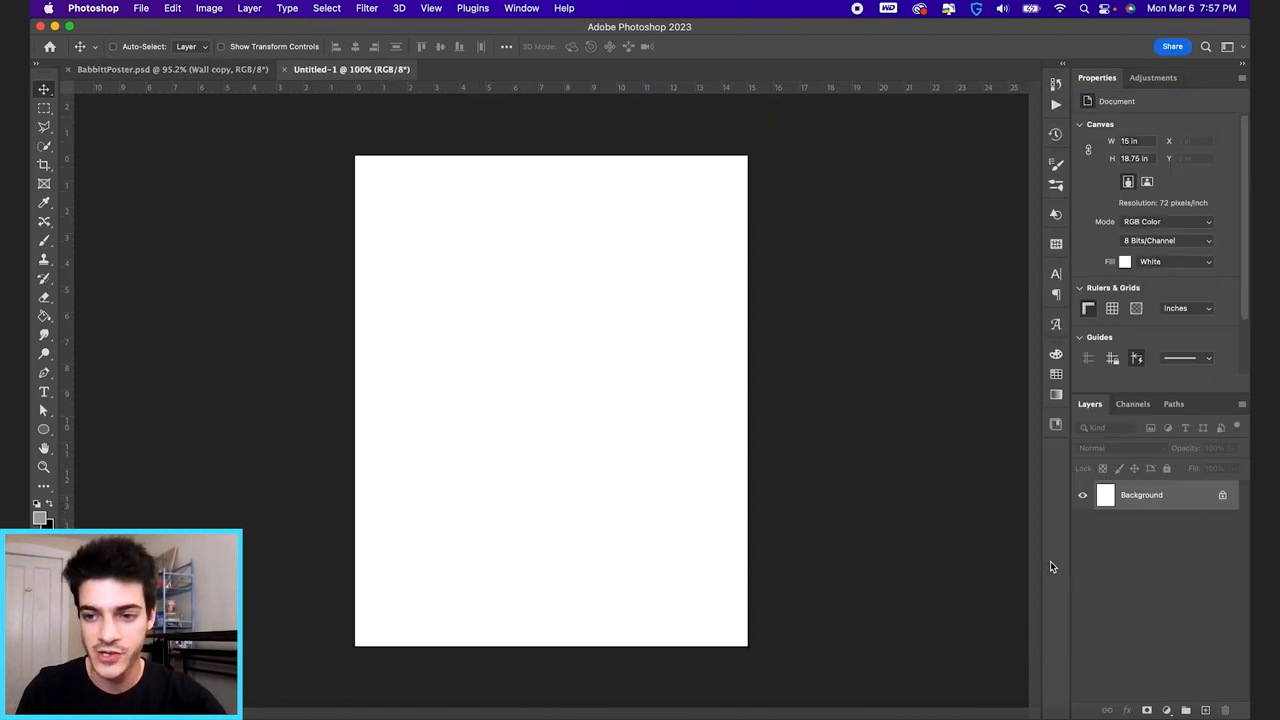
# Step: Give the background a Multiply, Radial, Reversed Gradient Overlay with a grey #aaaaaa dark stop
pyautogui.click(1128, 710)
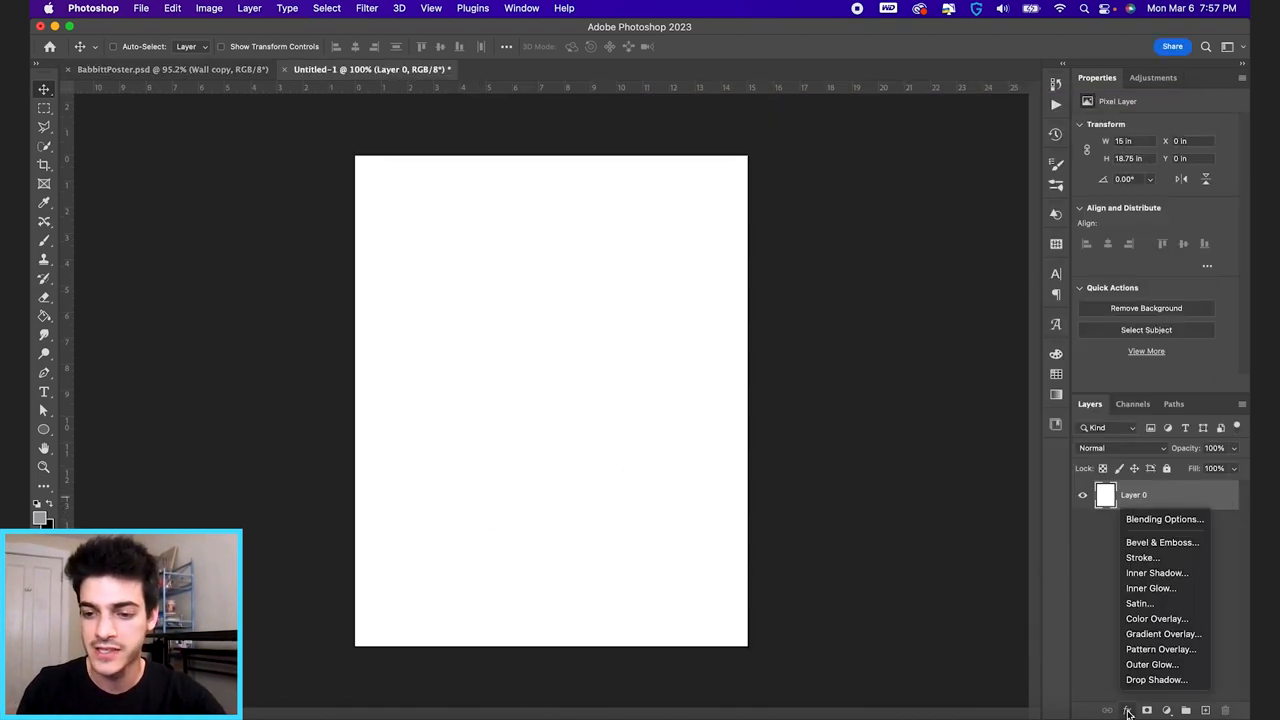
pyautogui.click(1163, 633)
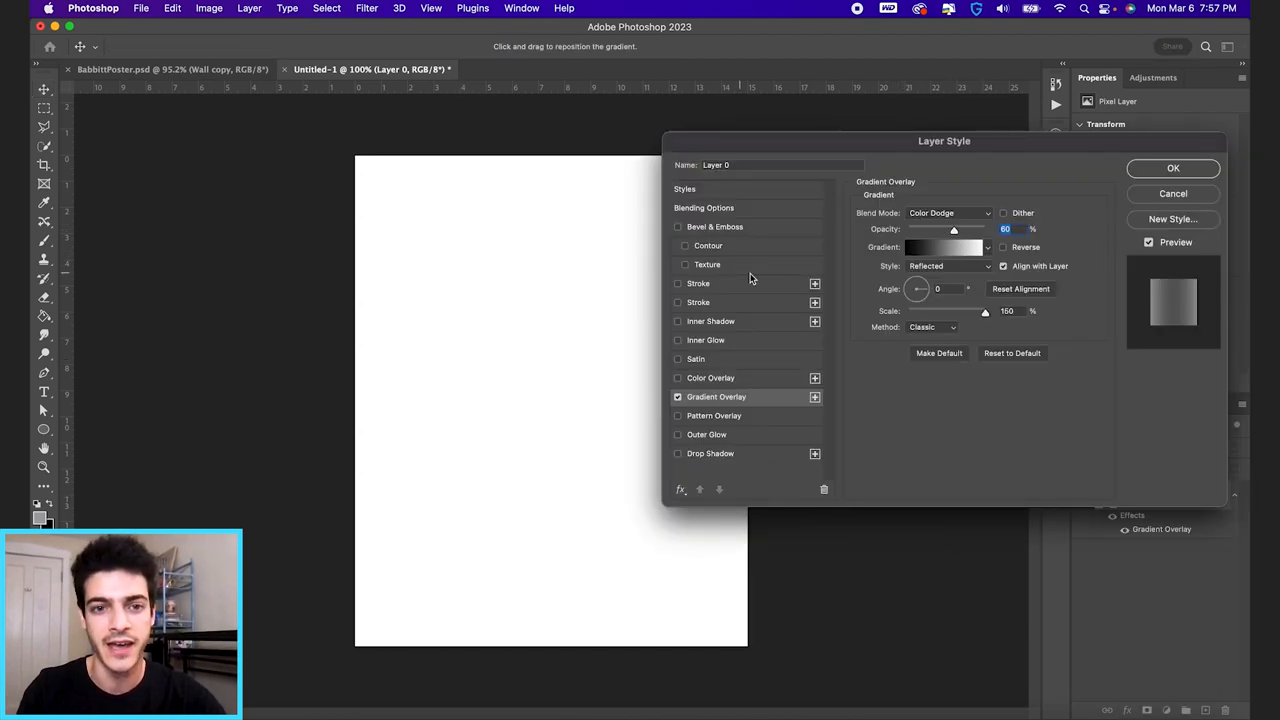
pyautogui.click(948, 212)
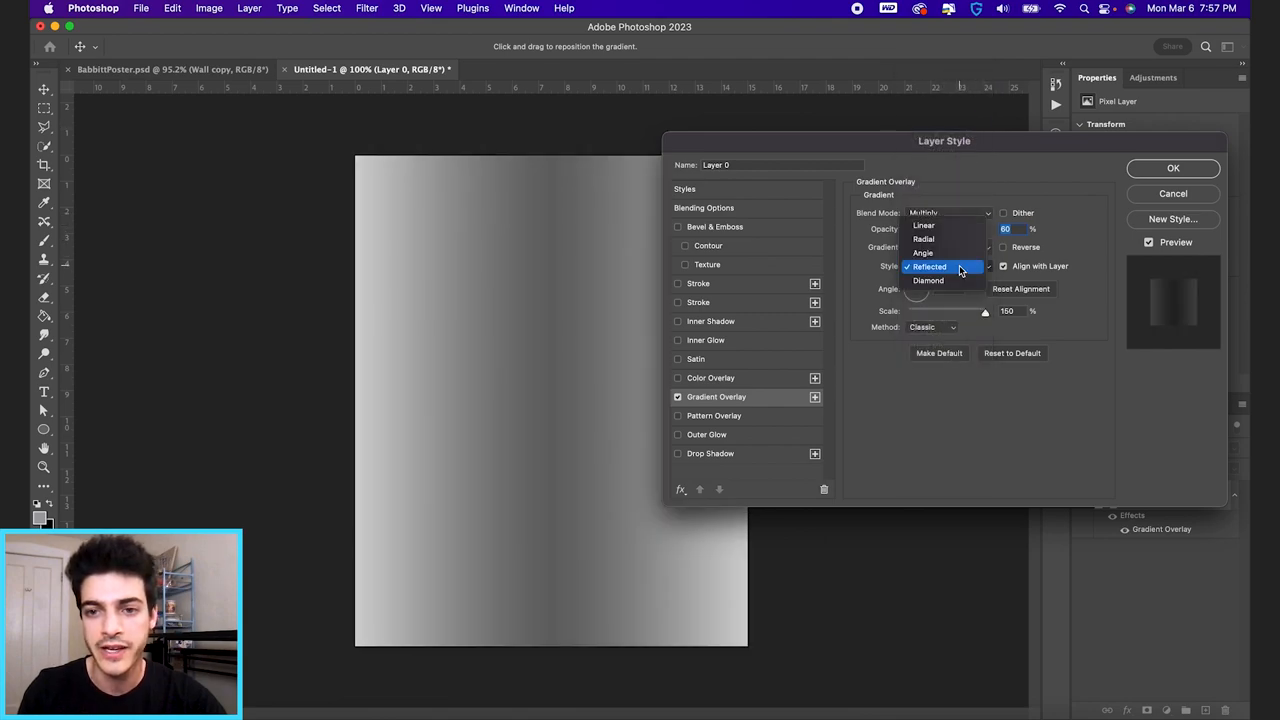
pyautogui.click(923, 238)
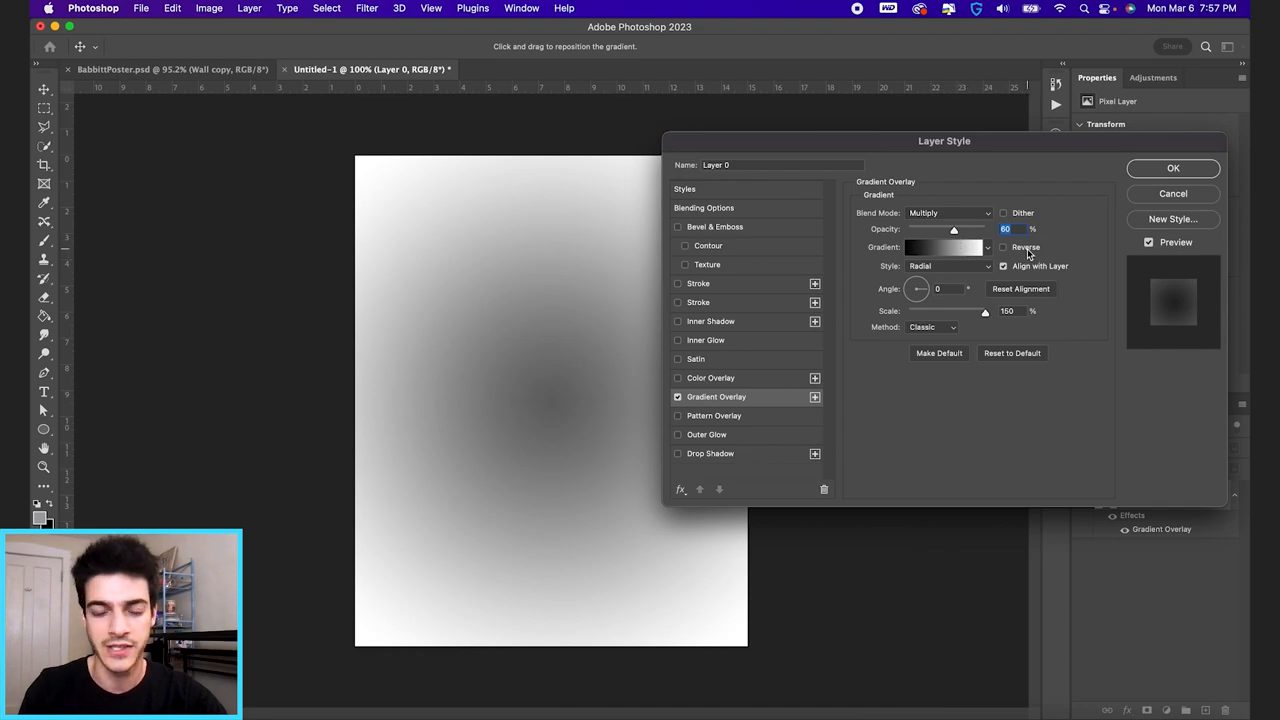
pyautogui.click(1003, 247)
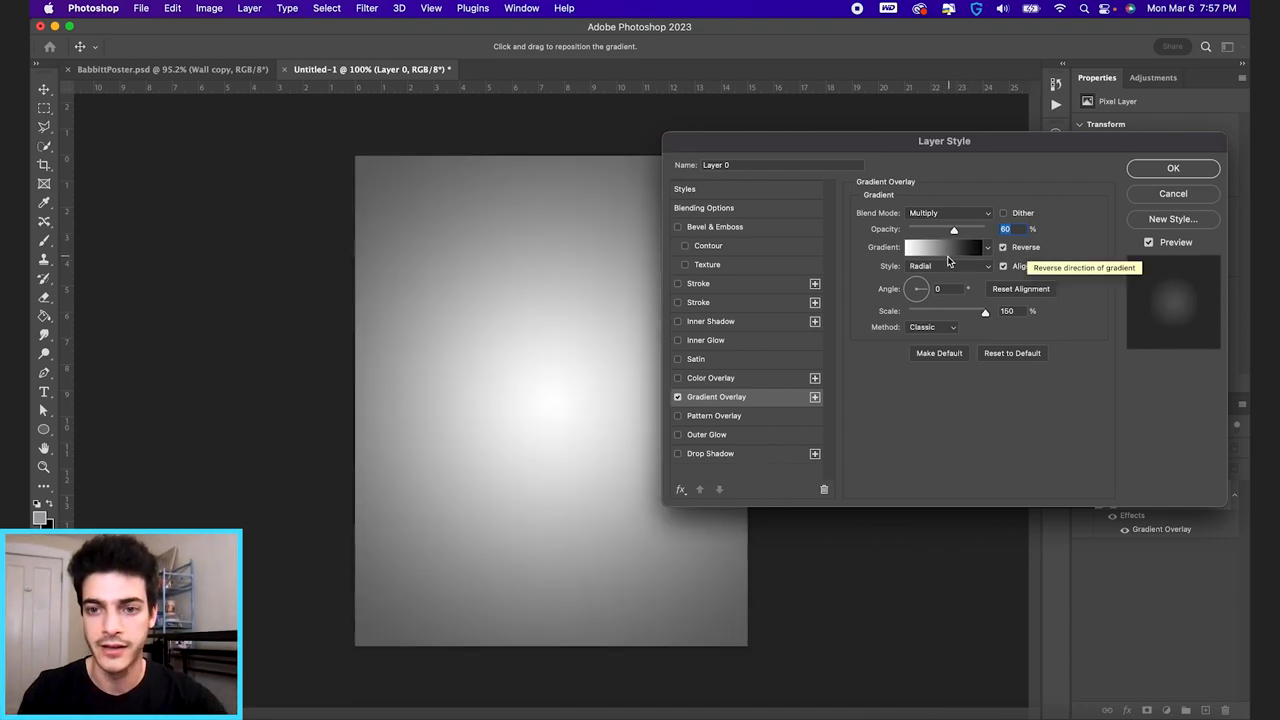
pyautogui.click(943, 247)
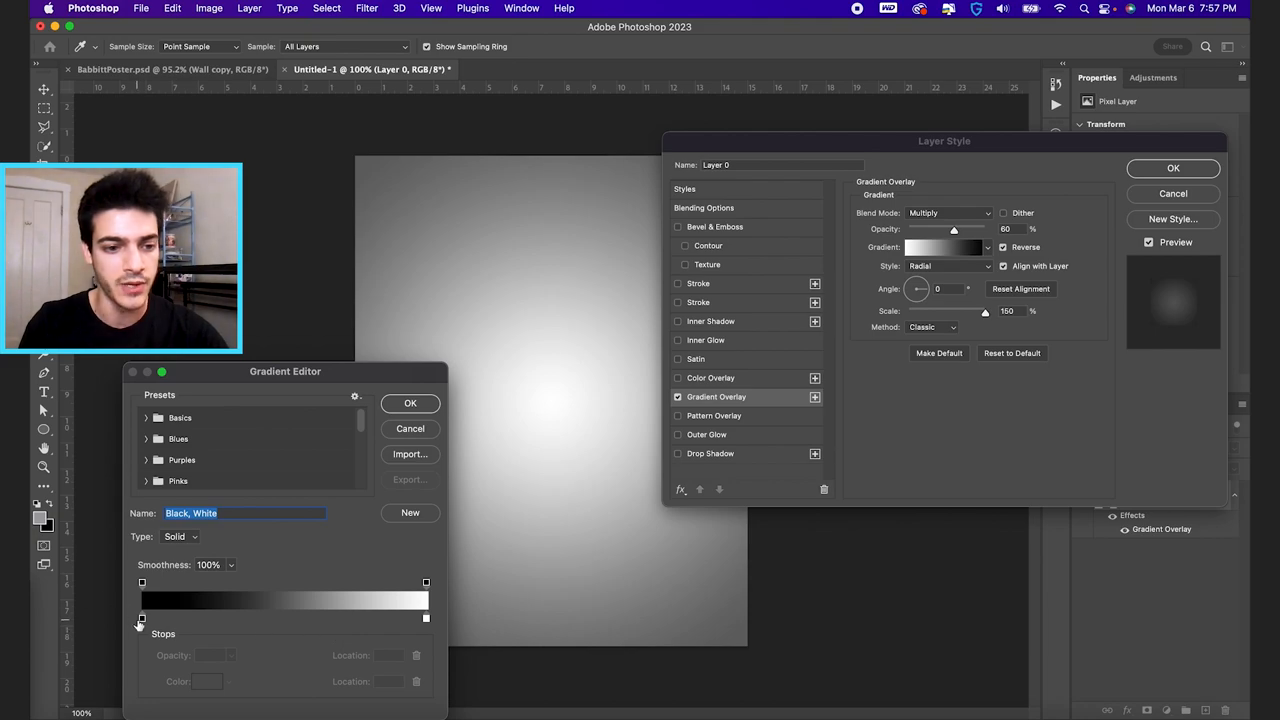
pyautogui.doubleClick(142, 618)
pyautogui.write('aaaaaa')
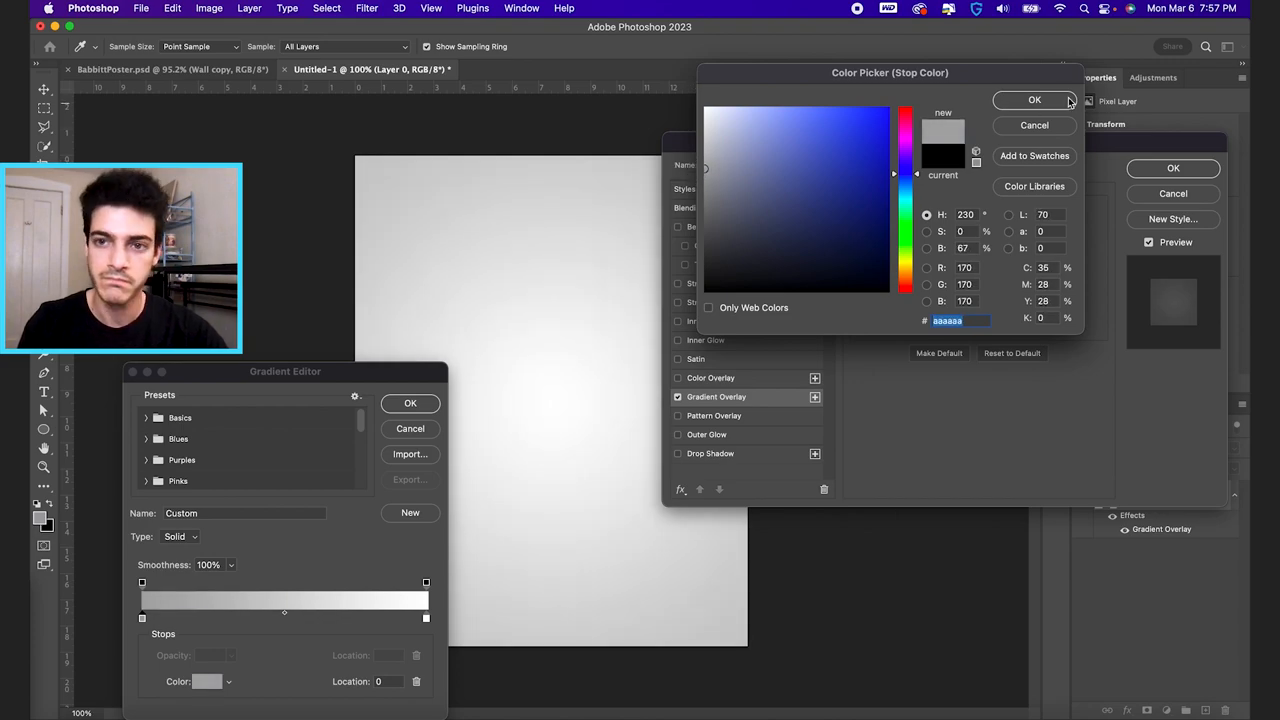
pyautogui.click(1034, 100)
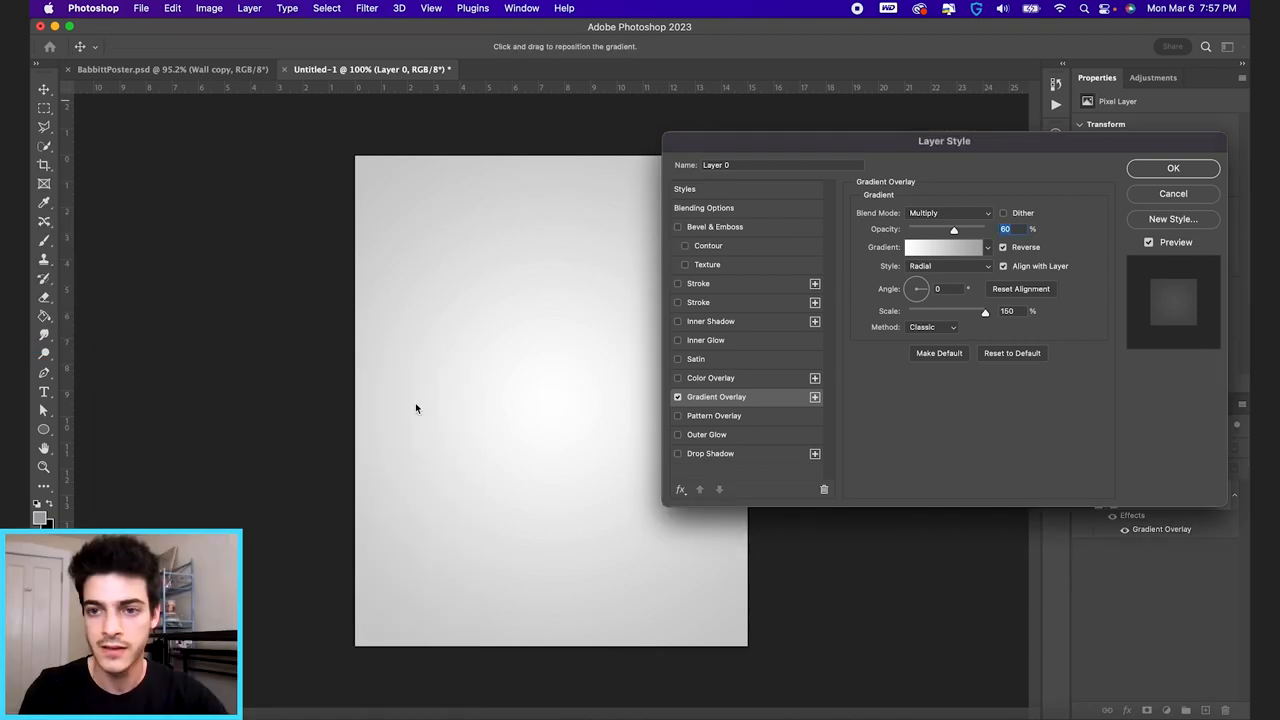
pyautogui.click(1173, 168)
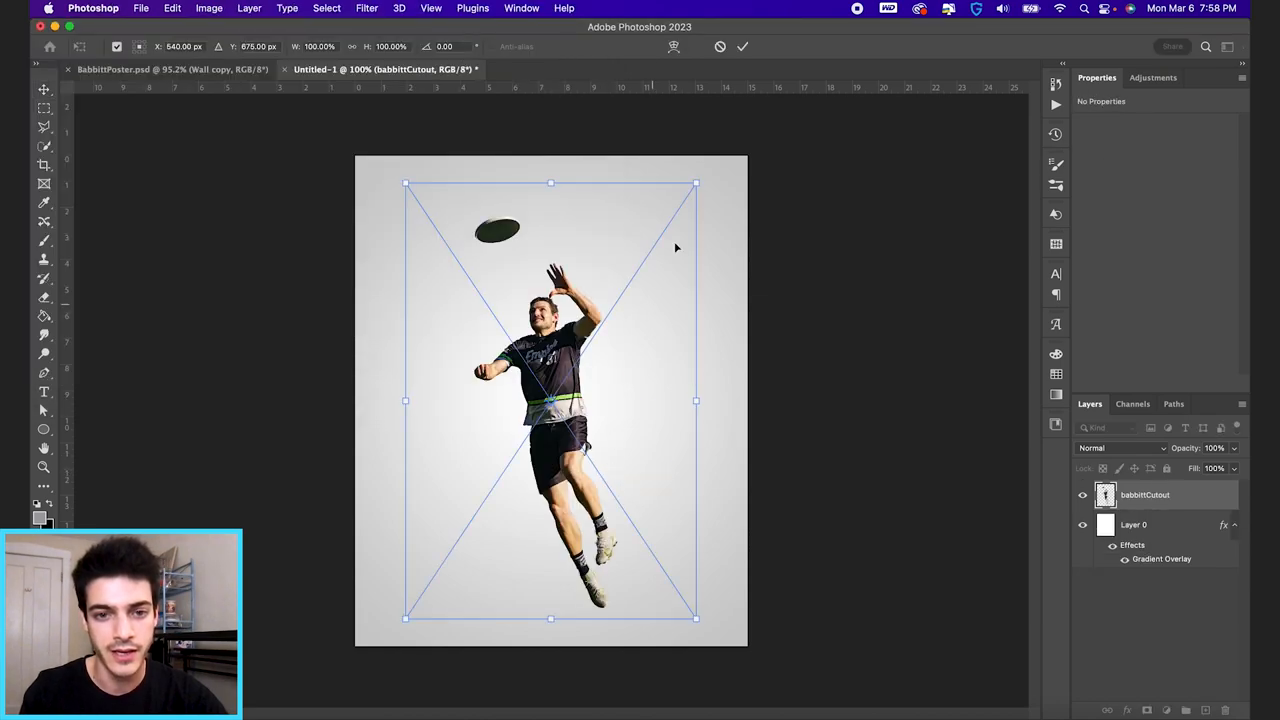
# Step: Scale and move the babbittCutout player near the poster centre and commit it
pyautogui.moveTo(695, 184); pyautogui.dragTo(690, 191)
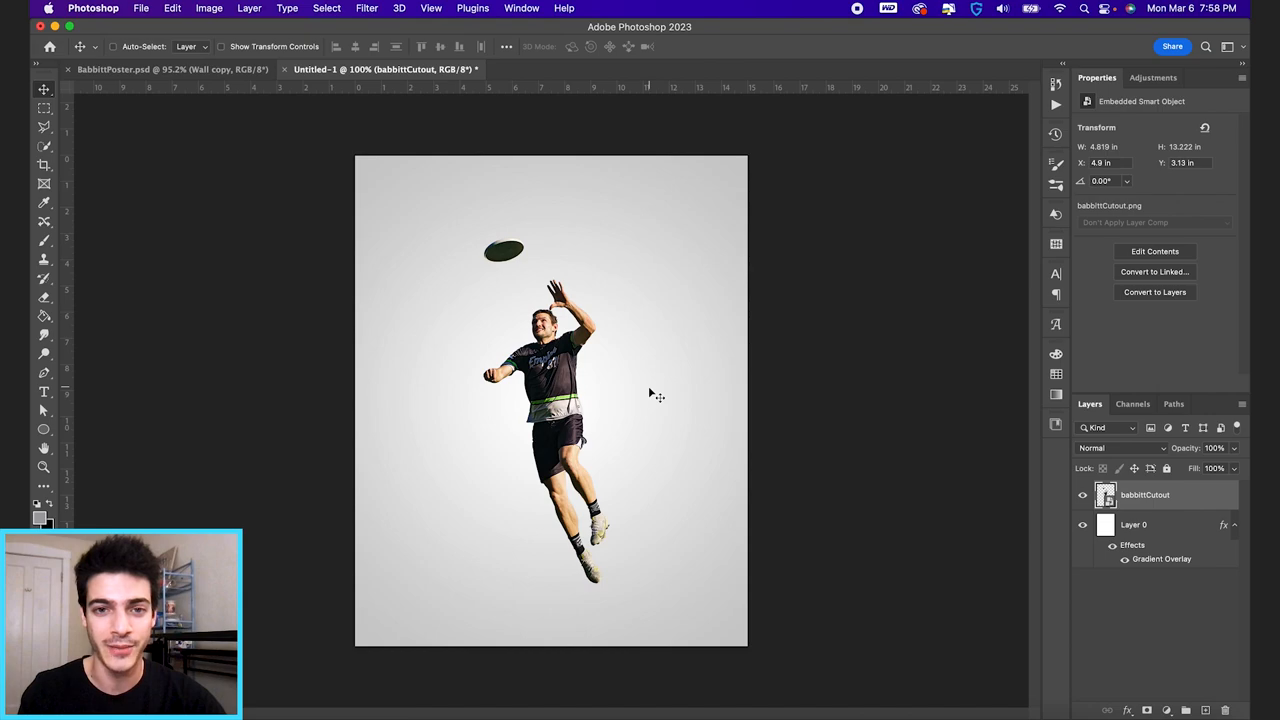
pyautogui.moveTo(798, 395)
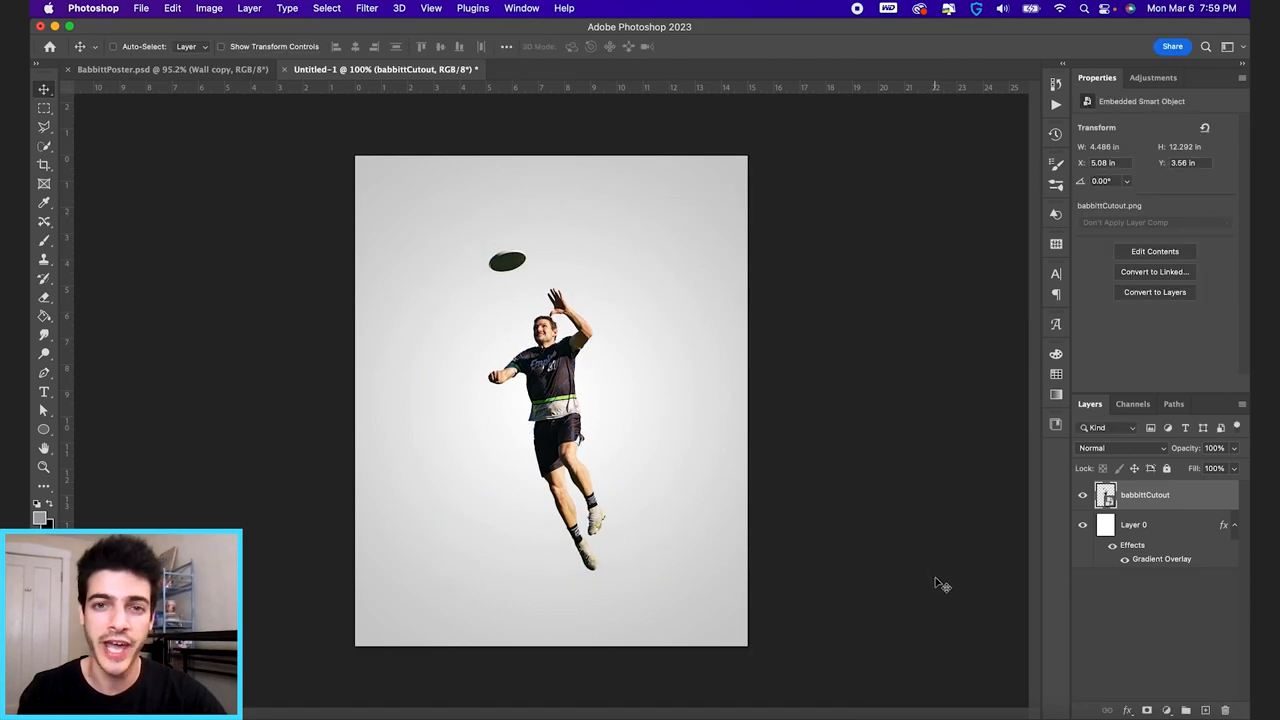
pyautogui.click(366, 8)
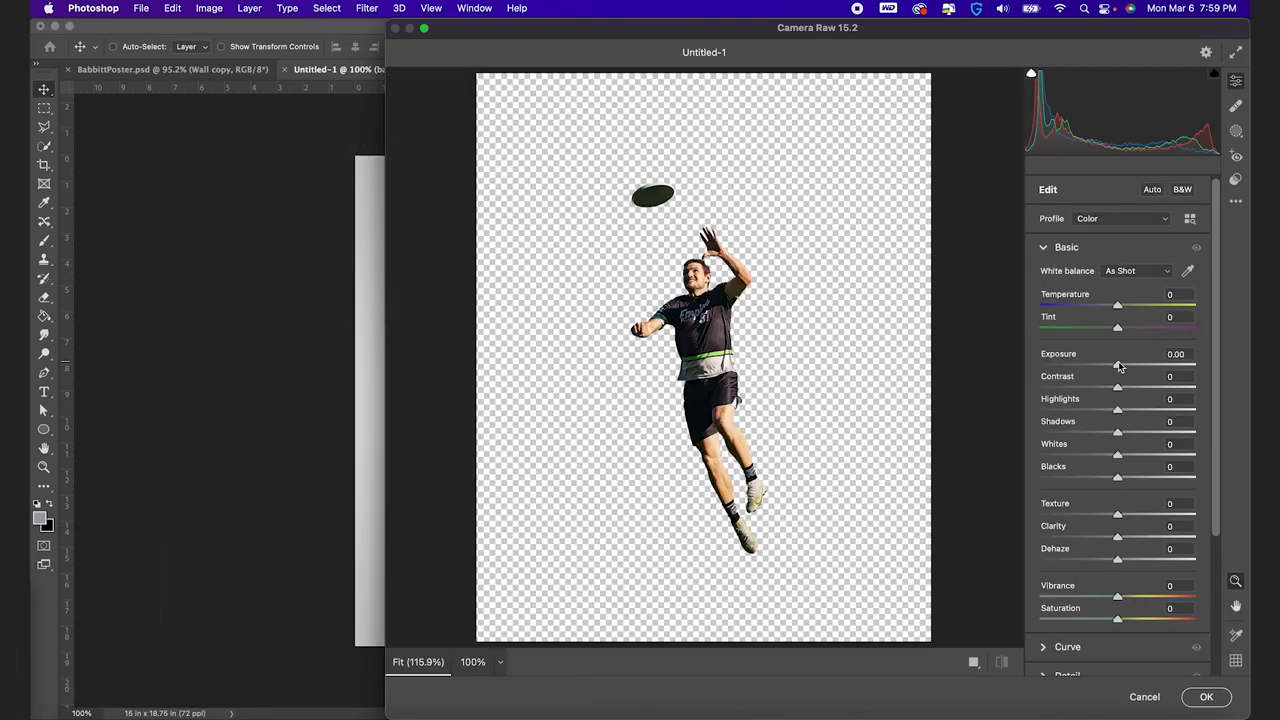
# Step: In Camera Raw, raise the player's exposure, highlights and shadows, and deepen blacks
pyautogui.moveTo(1117, 364); pyautogui.dragTo(1122, 364)
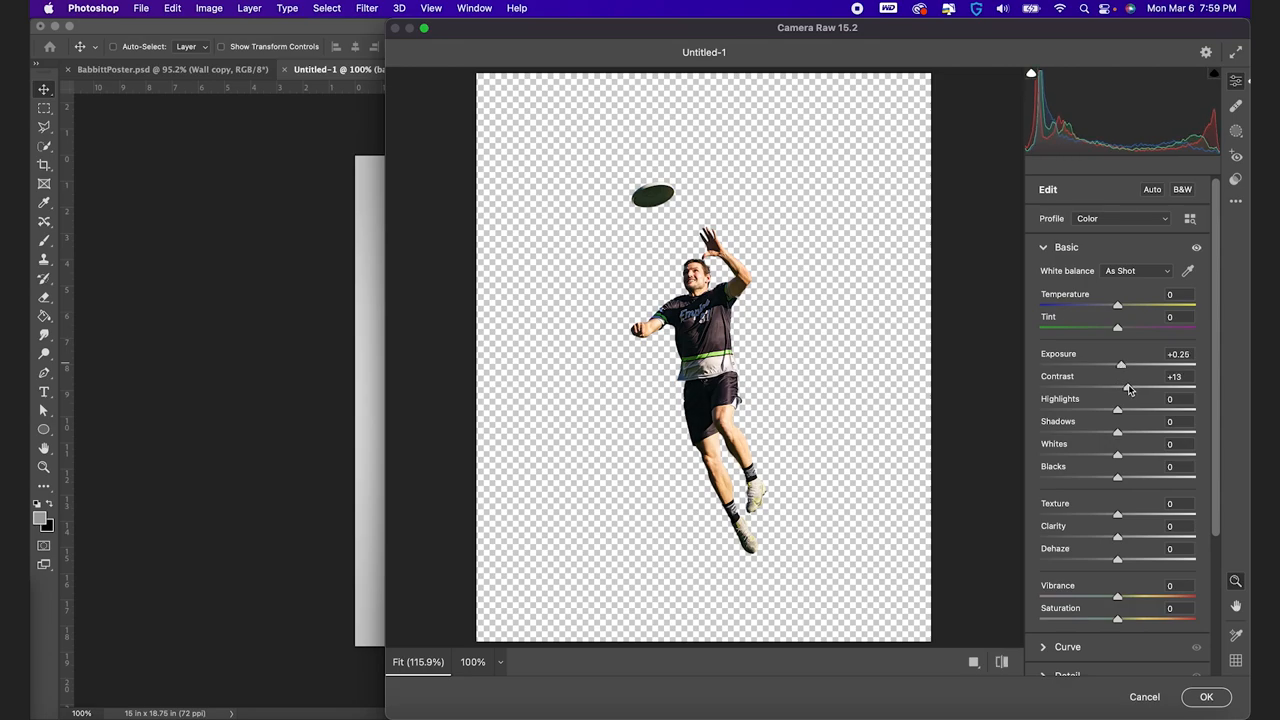
pyautogui.moveTo(1117, 410); pyautogui.dragTo(1130, 410)
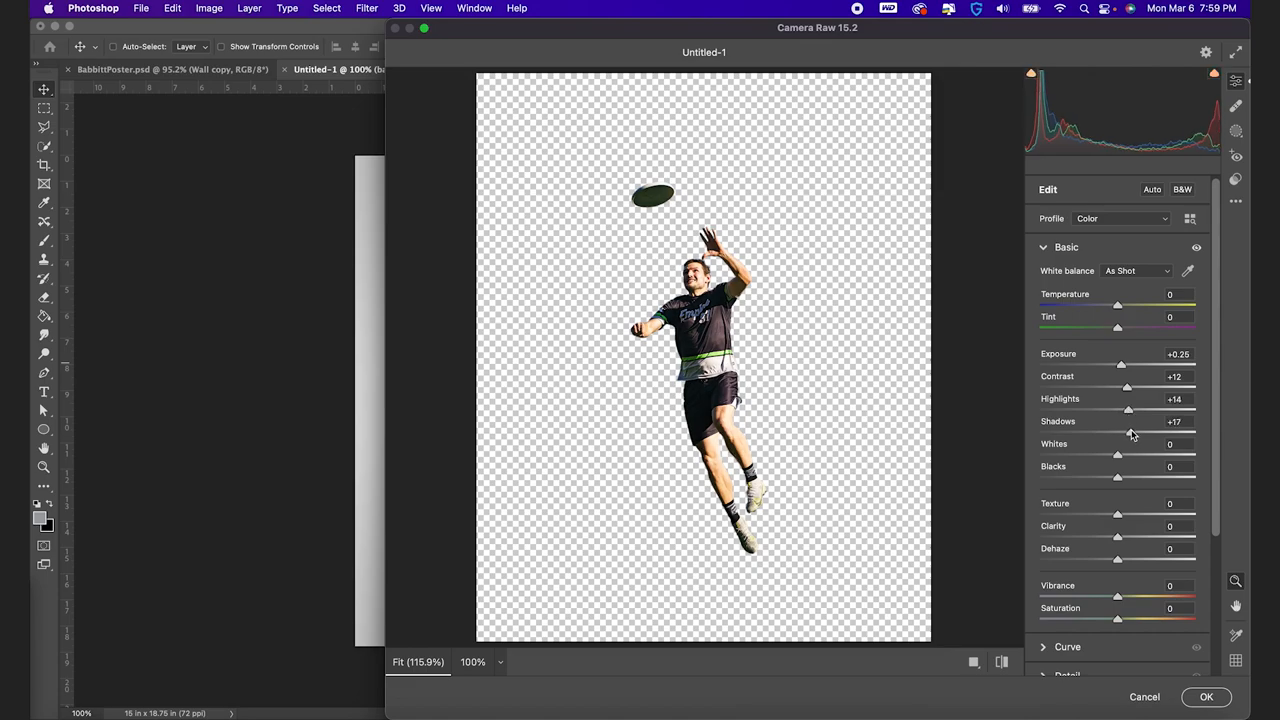
pyautogui.moveTo(1128, 432); pyautogui.dragTo(1141, 432)
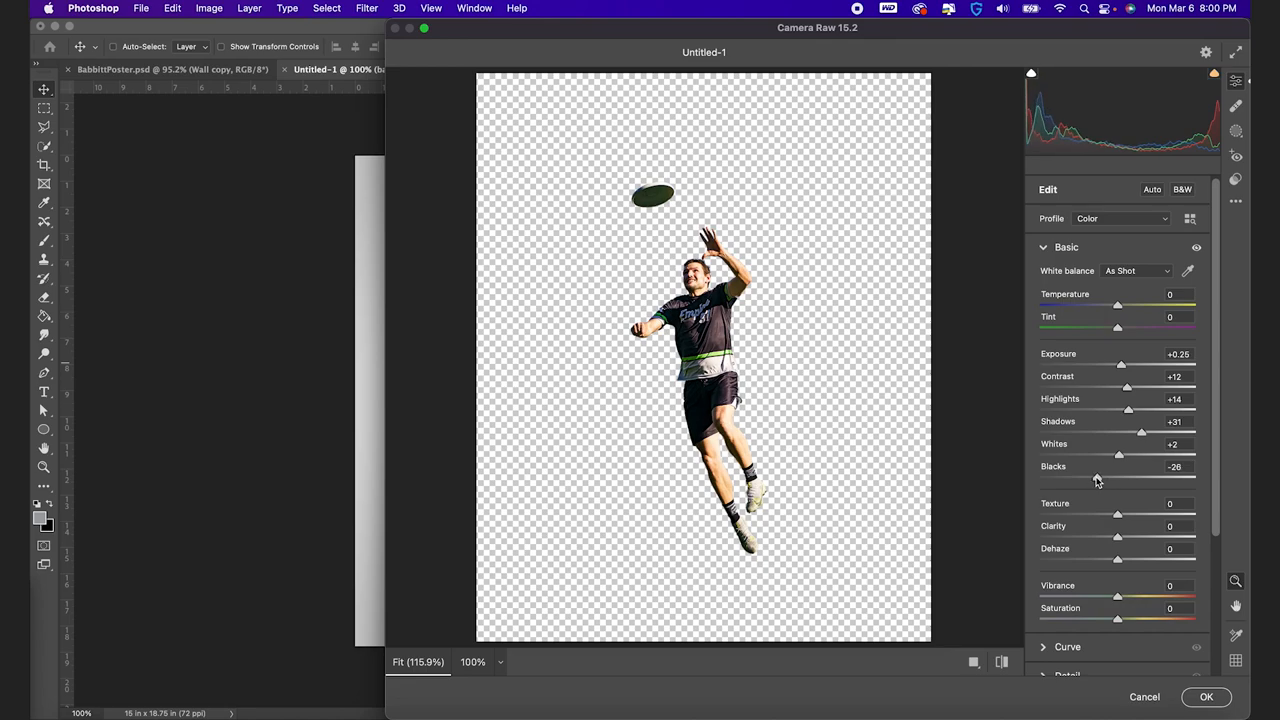
pyautogui.moveTo(1117, 515); pyautogui.dragTo(1137, 515)
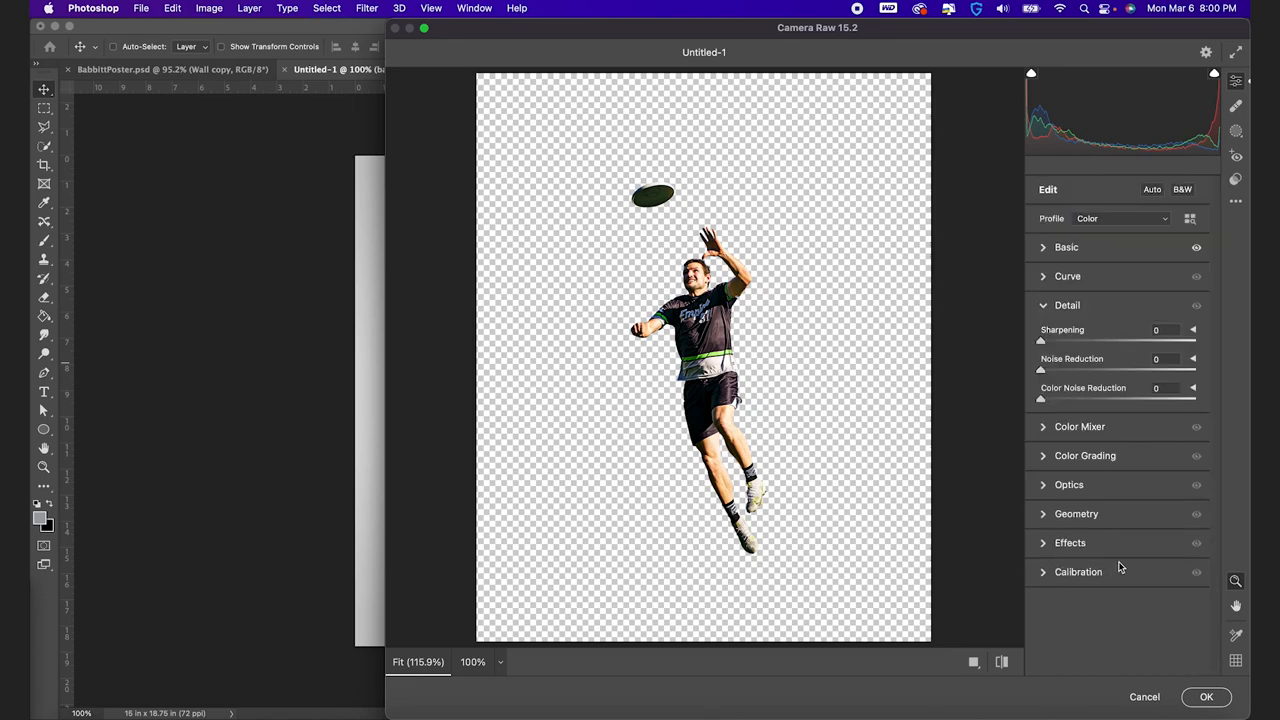
# Step: Set Camera Raw noise reduction to about 51 and apply the filter
pyautogui.moveTo(1041, 370); pyautogui.dragTo(1061, 370)
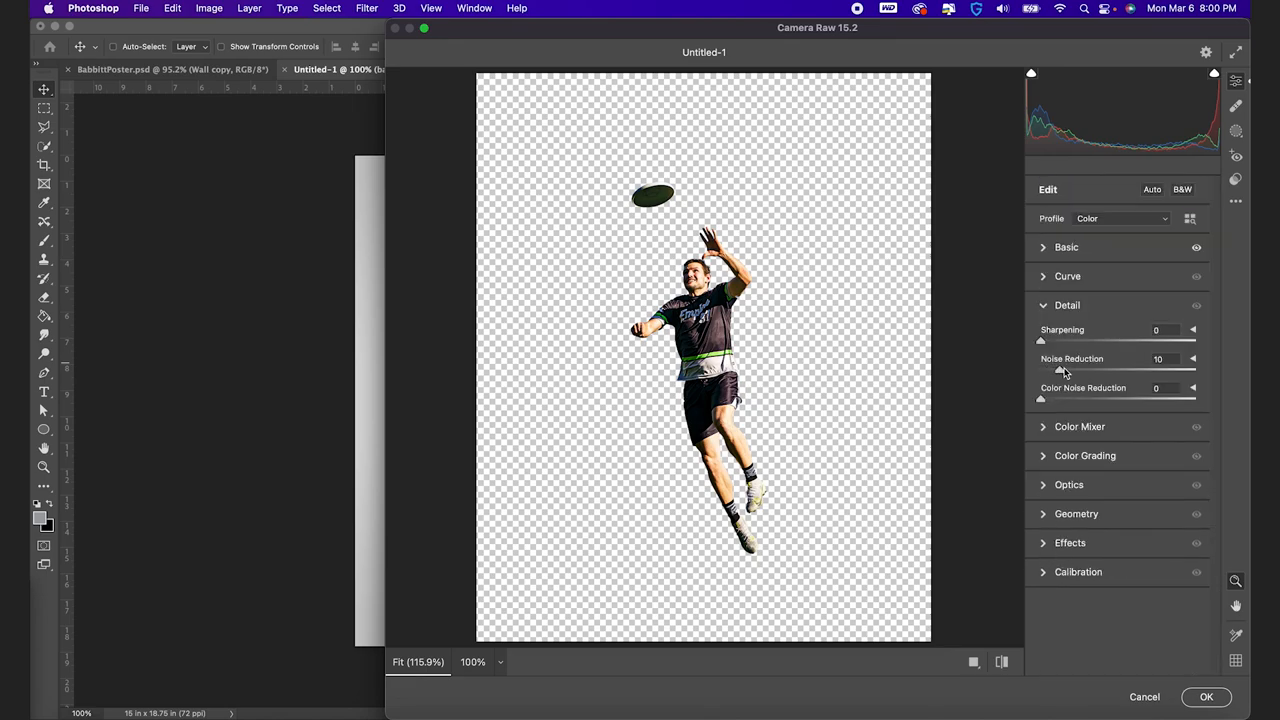
pyautogui.moveTo(1061, 369); pyautogui.dragTo(1146, 369)
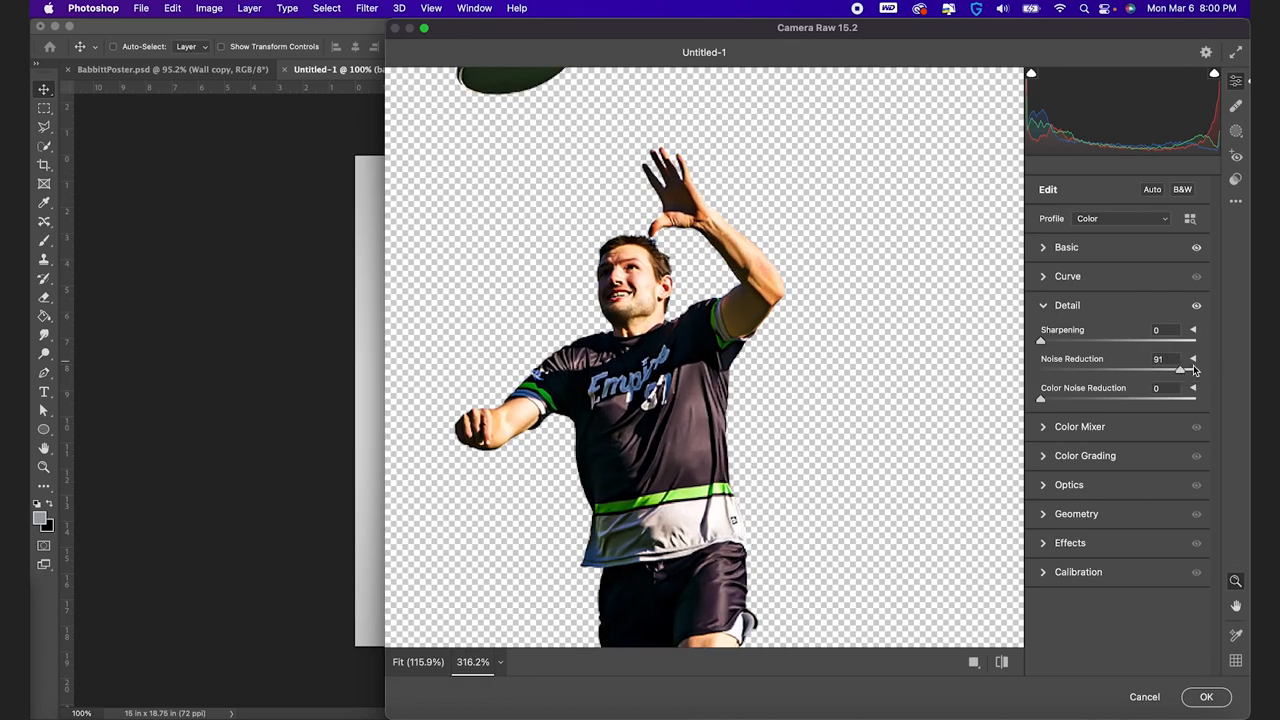
pyautogui.moveTo(1180, 369); pyautogui.dragTo(1132, 371)
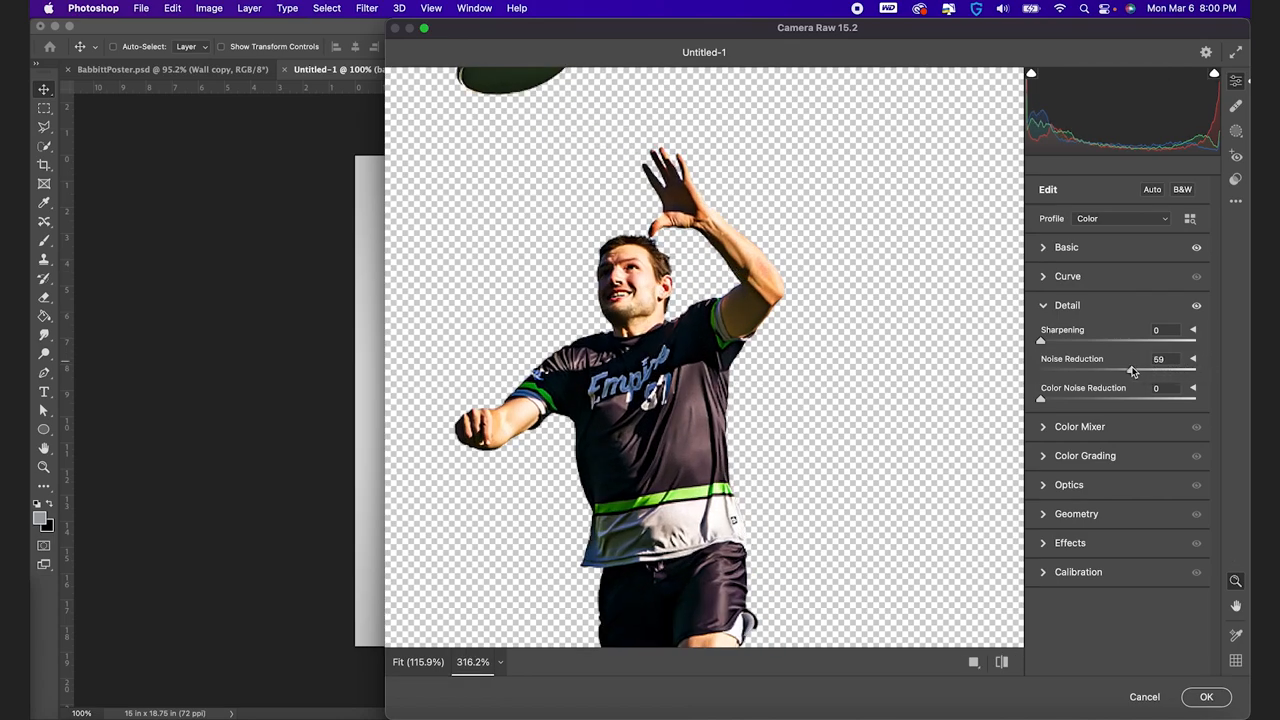
pyautogui.moveTo(1130, 369); pyautogui.dragTo(1118, 369)
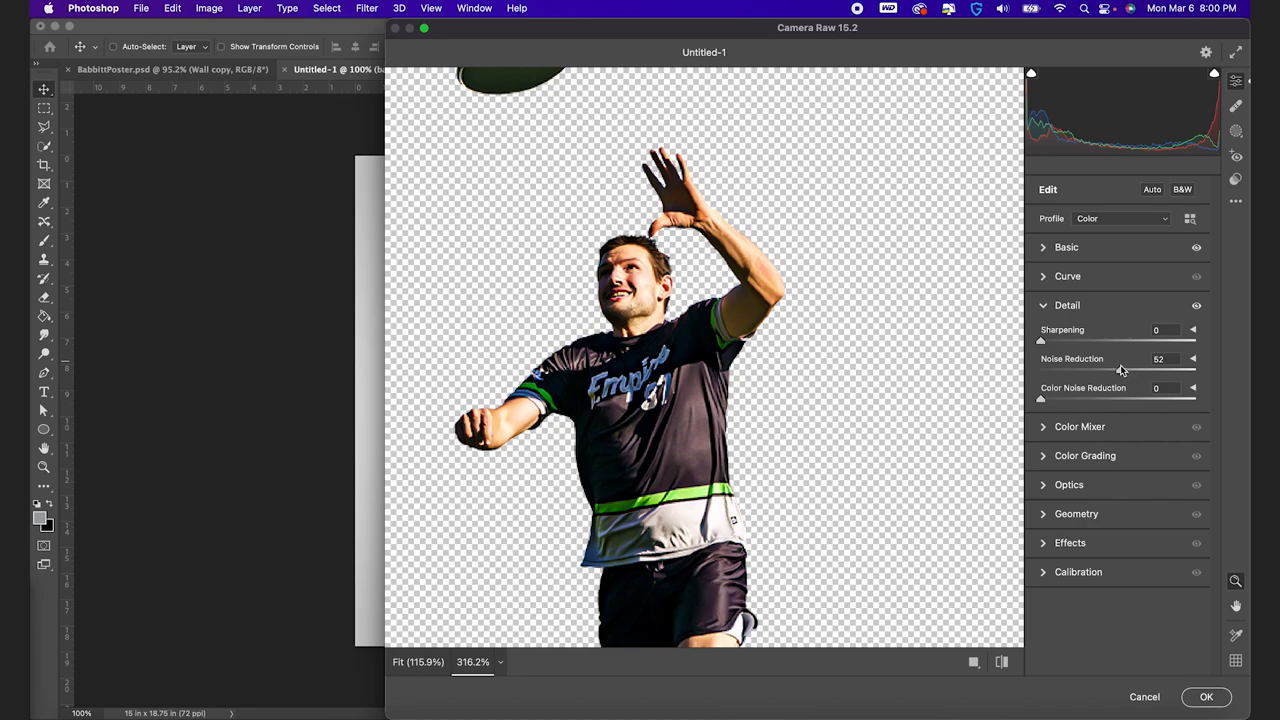
pyautogui.moveTo(1123, 369); pyautogui.dragTo(1120, 369)
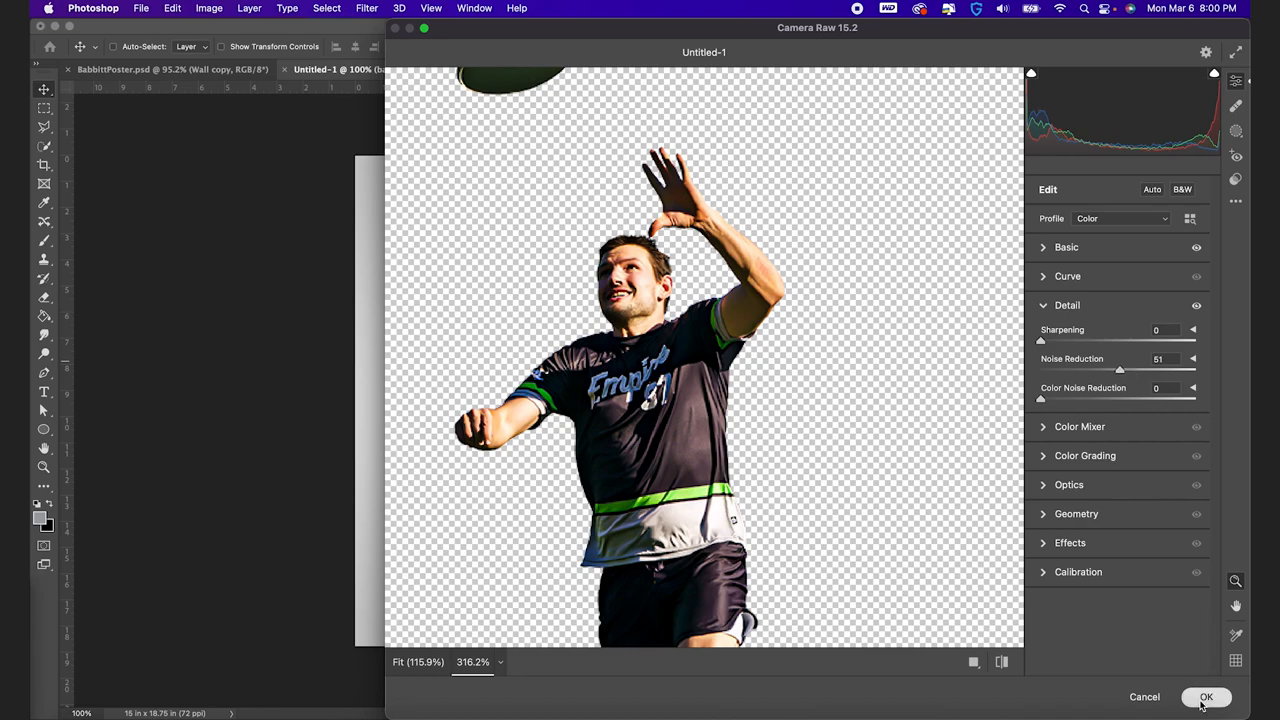
pyautogui.click(1206, 697)
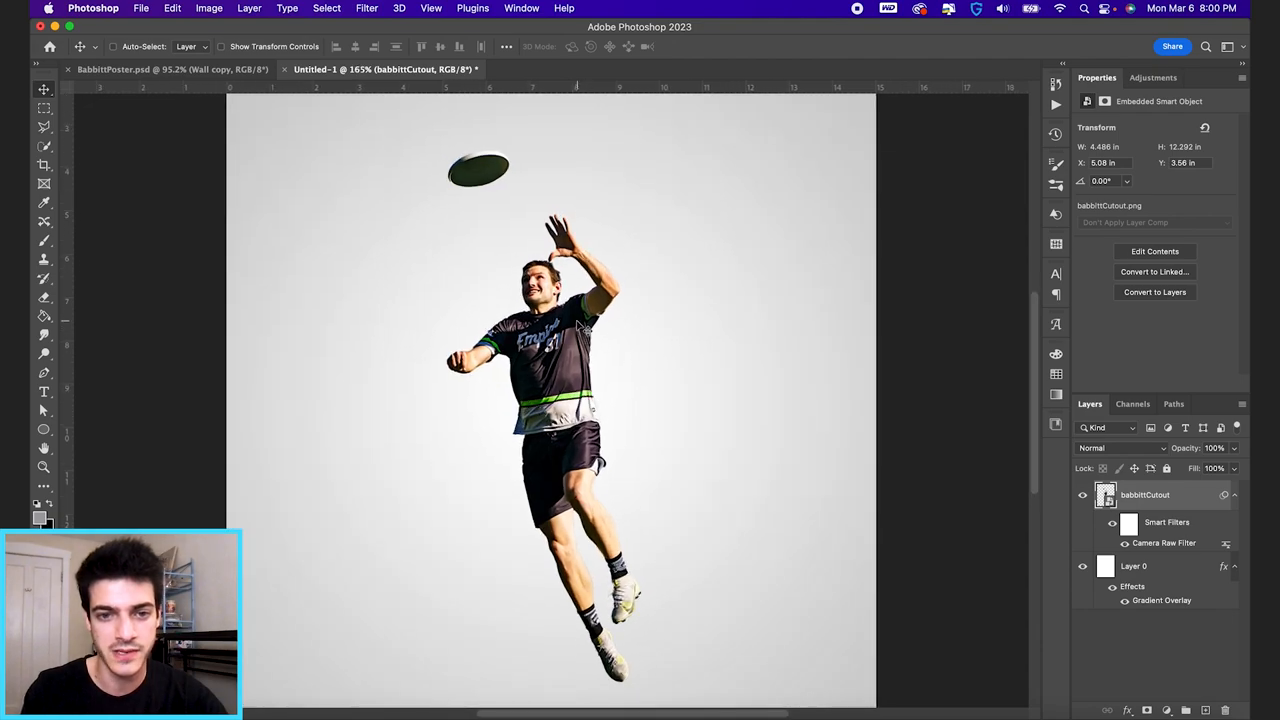
# Step: Clip a black-to-white Gradient Map to the player, with the white stop moved to 97
pyautogui.click(1166, 710)
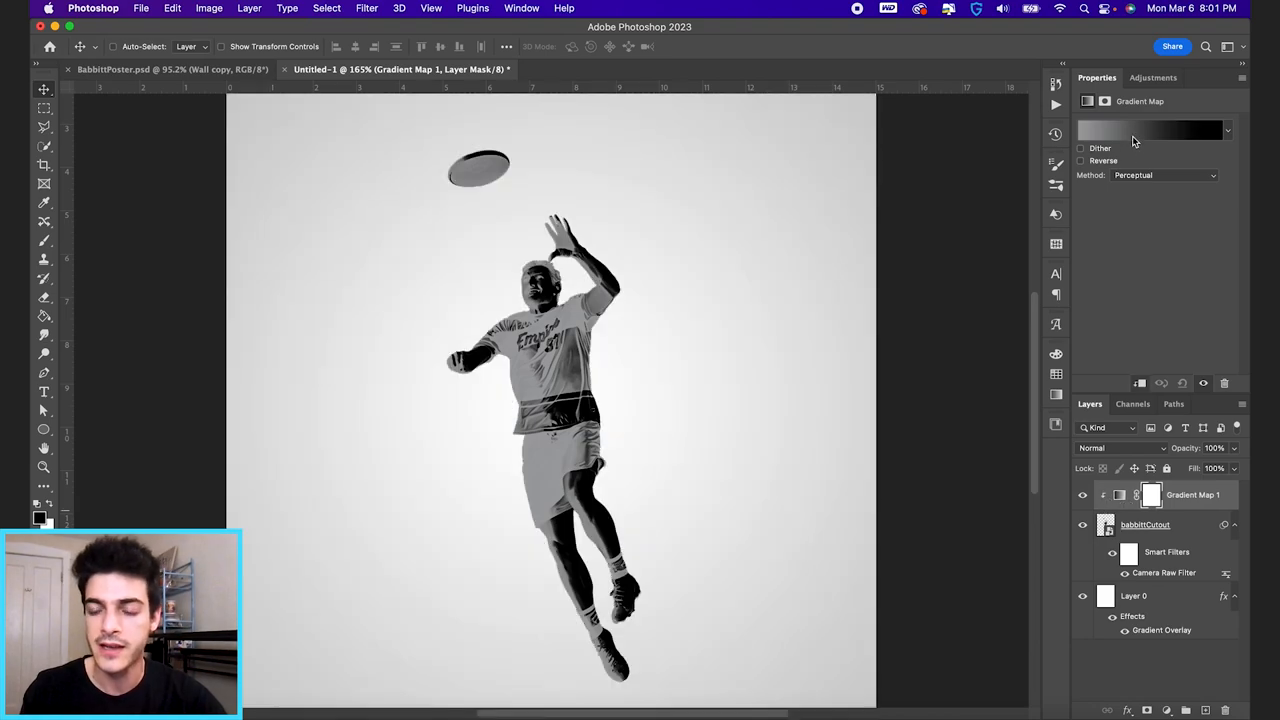
pyautogui.click(1150, 130)
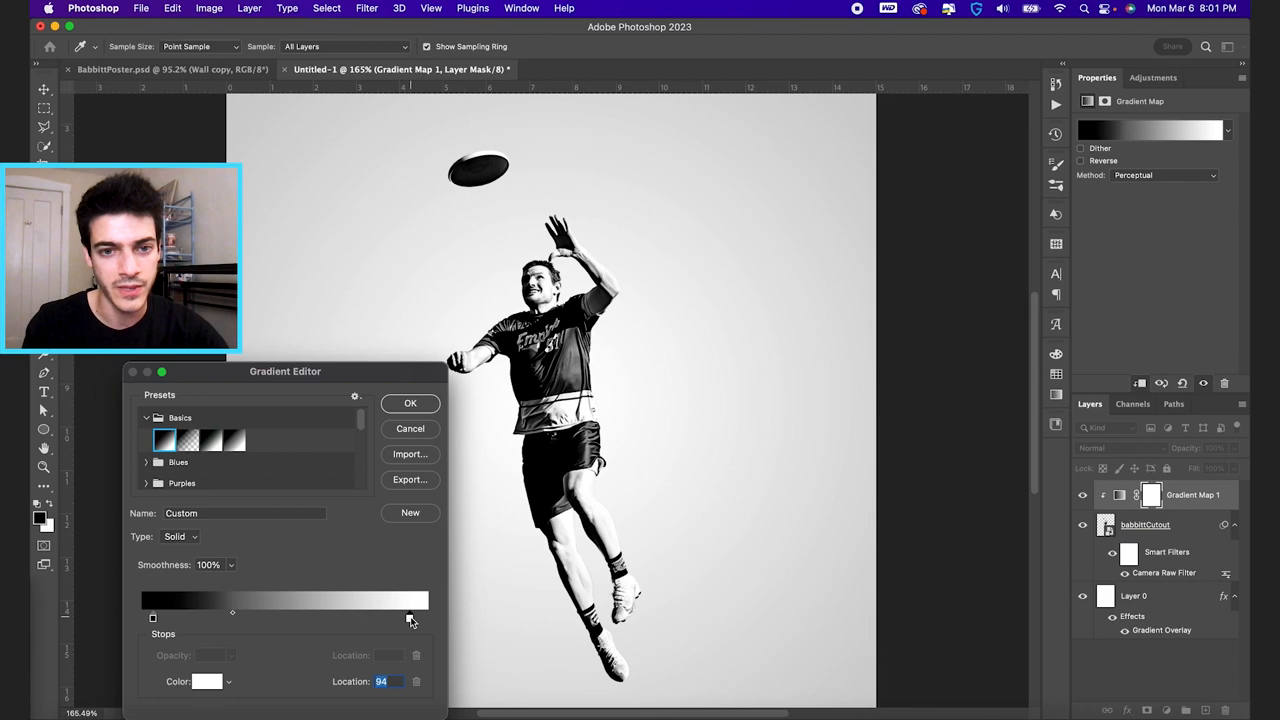
pyautogui.moveTo(408, 618); pyautogui.dragTo(419, 618)
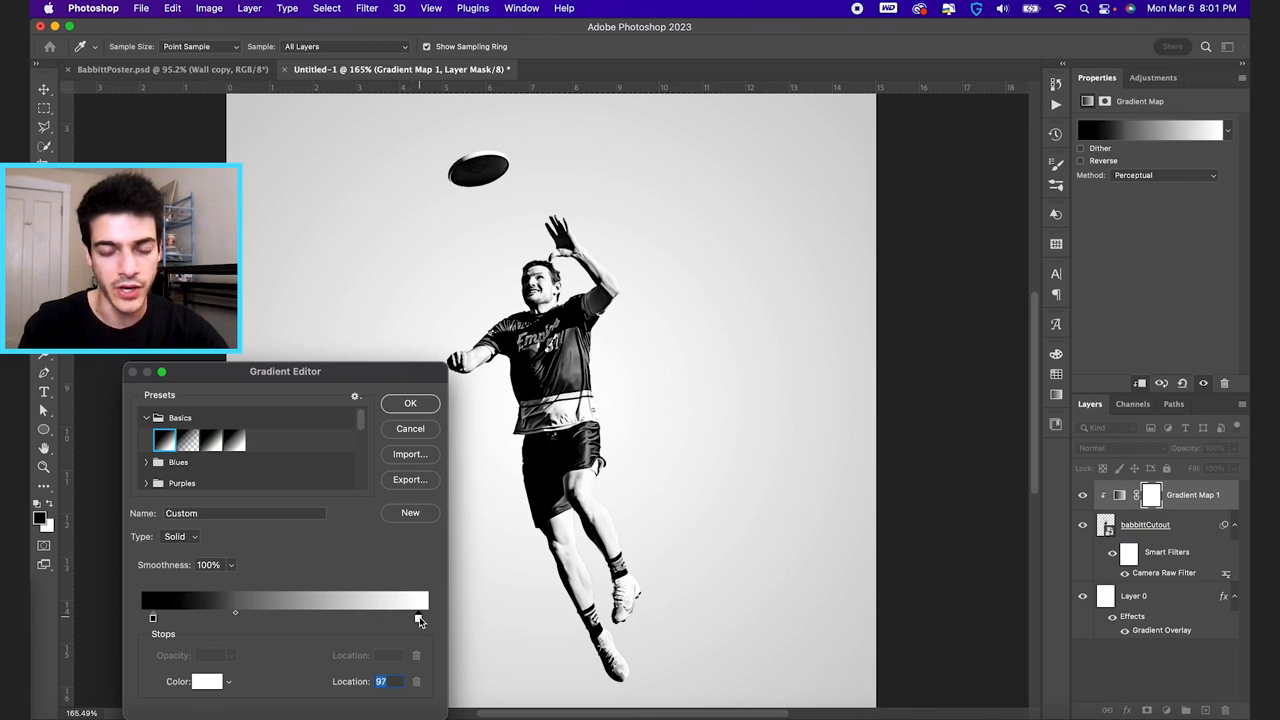
pyautogui.click(409, 403)
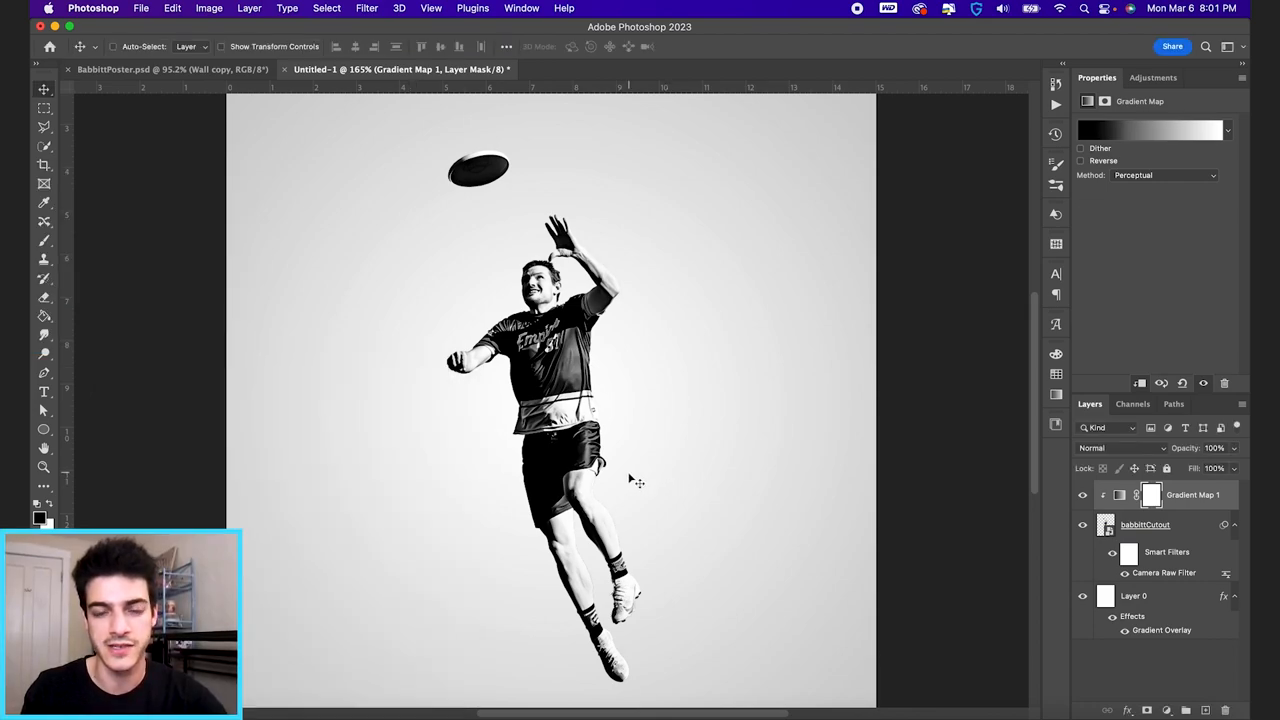
pyautogui.moveTo(681, 440)
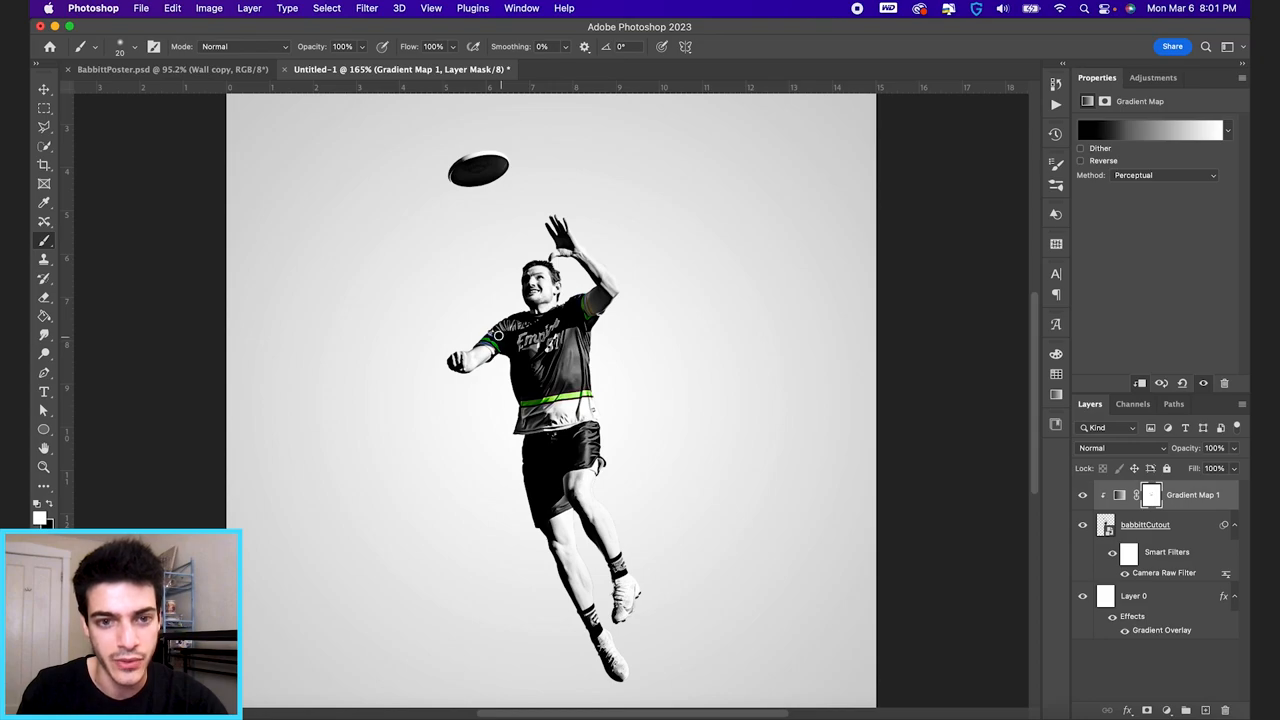
pyautogui.moveTo(593, 309)
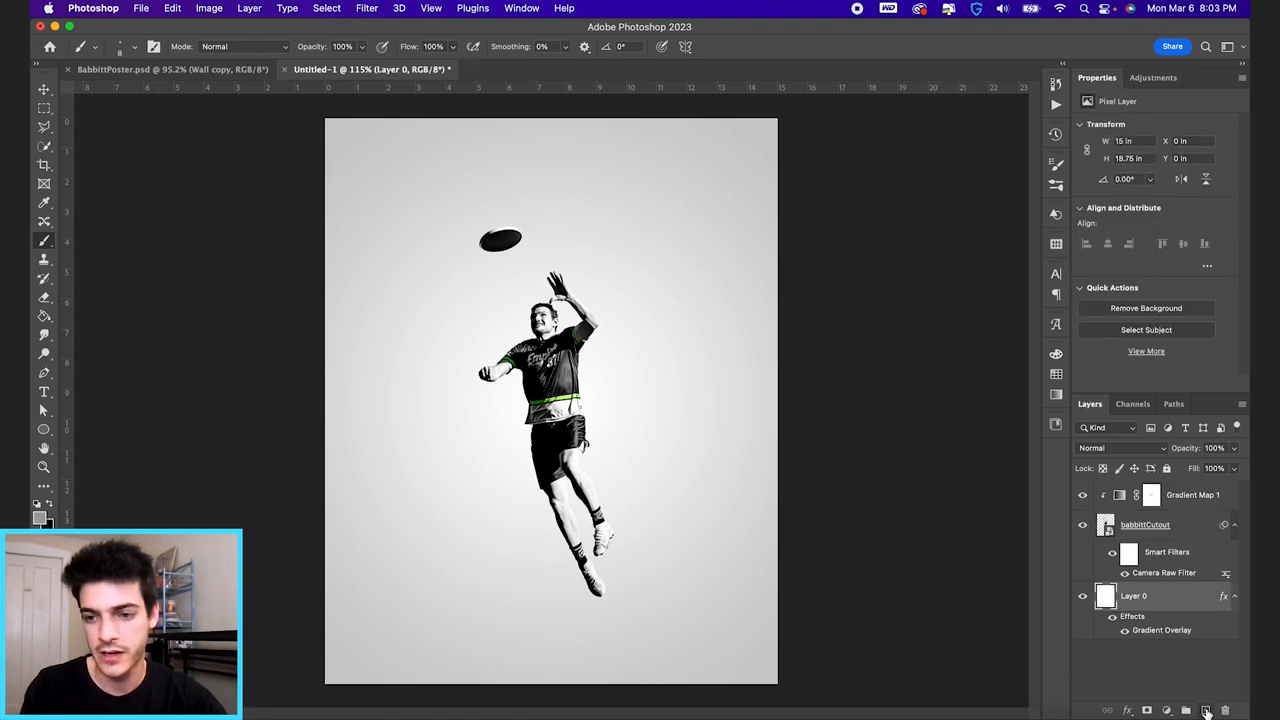
# Step: Convert the Layer 1 black silhouette to a smart object and show babbittCutout again
pyautogui.click(1204, 710)
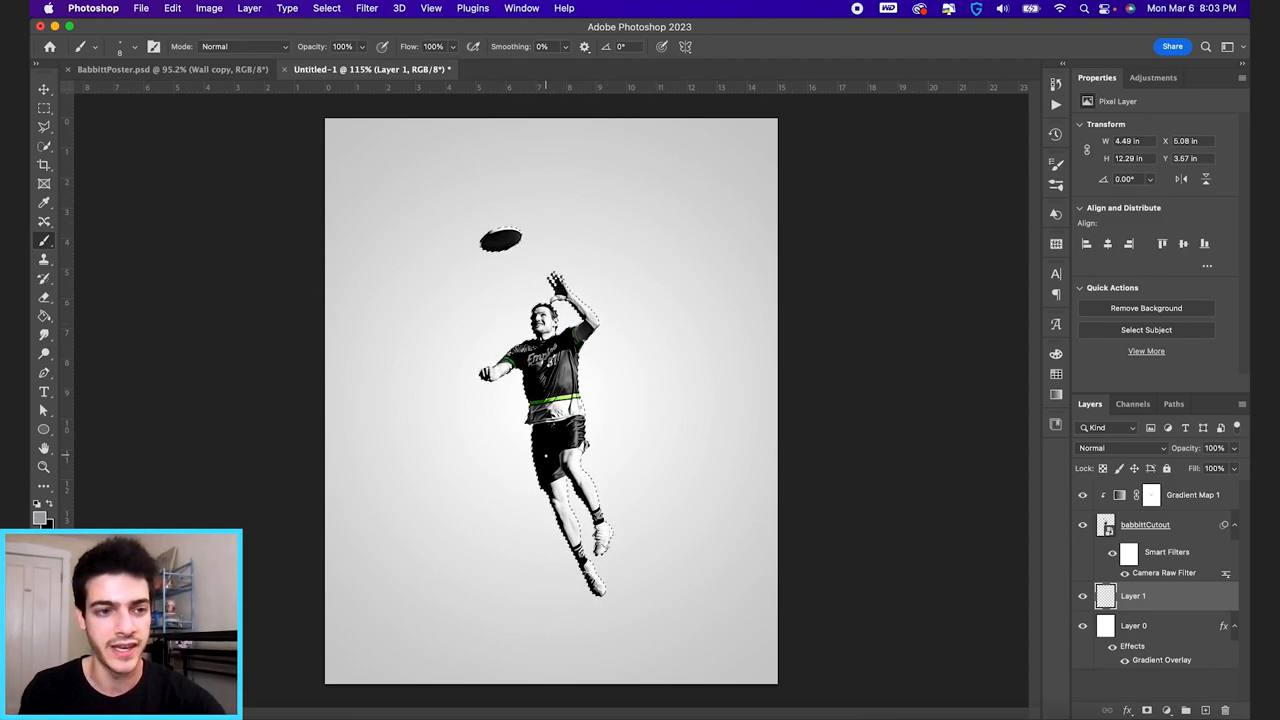
pyautogui.click(43, 317)
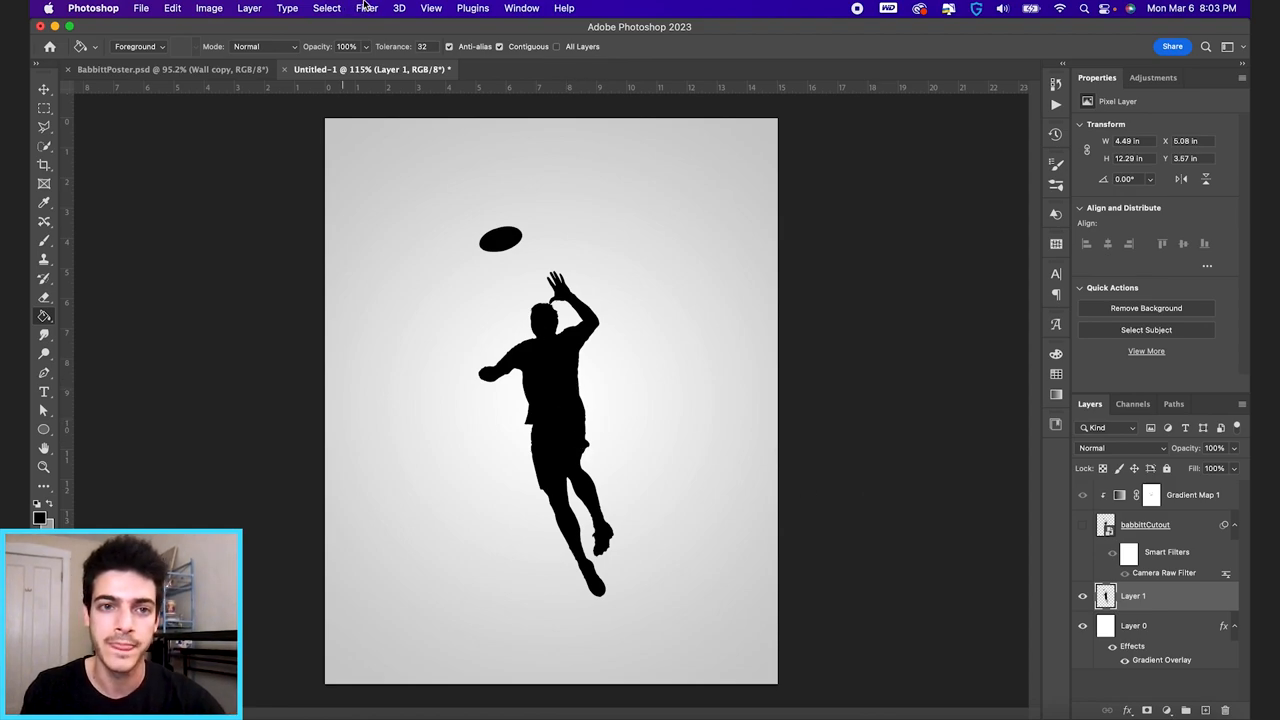
pyautogui.click(367, 8)
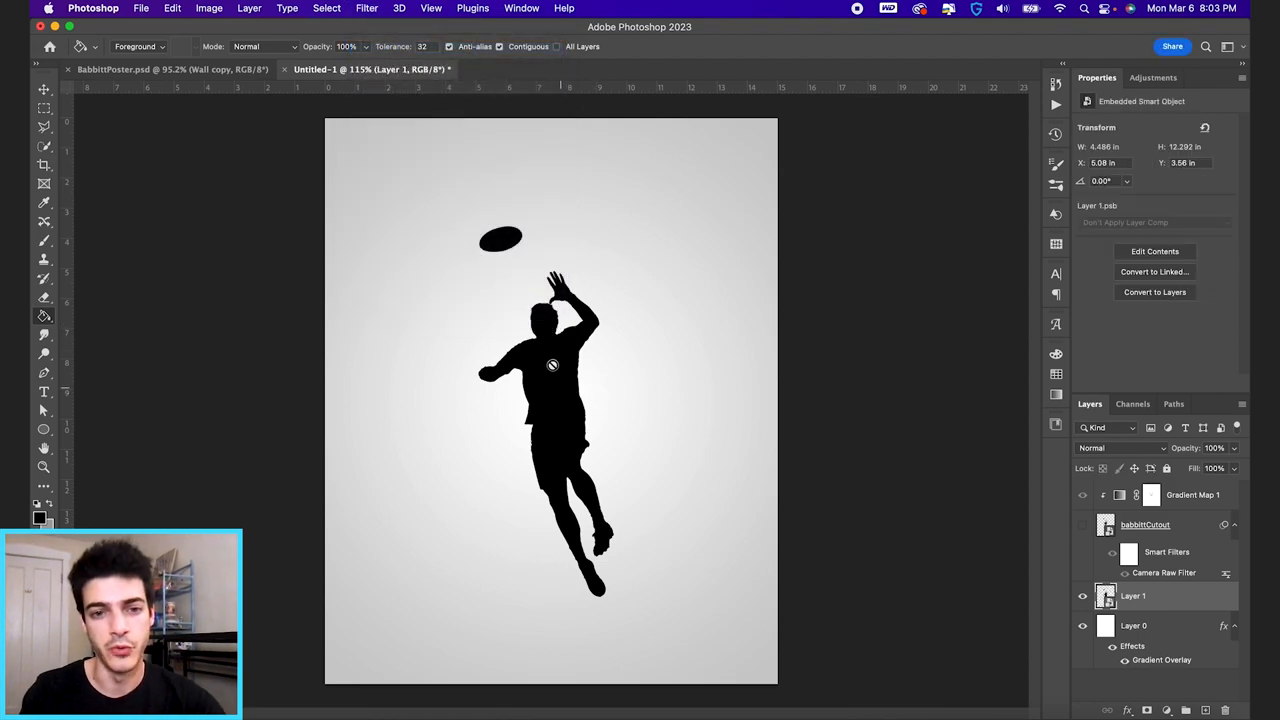
pyautogui.moveTo(878, 508)
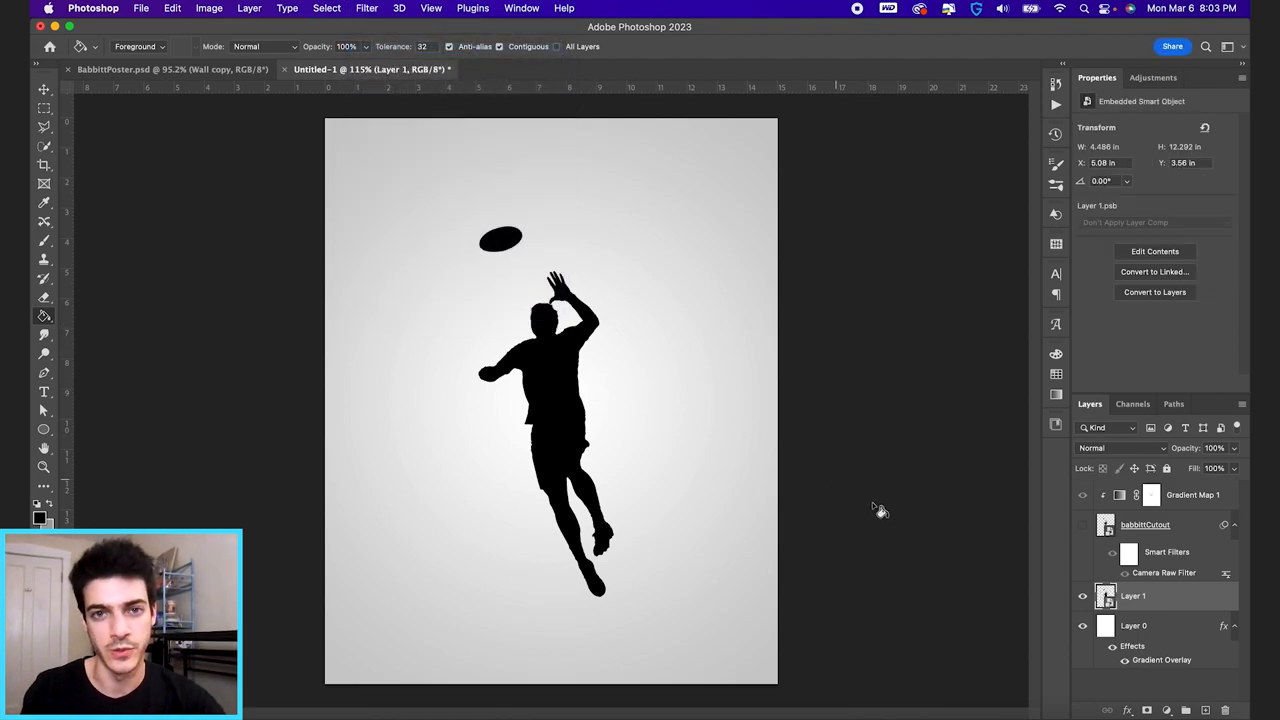
pyautogui.click(1081, 524)
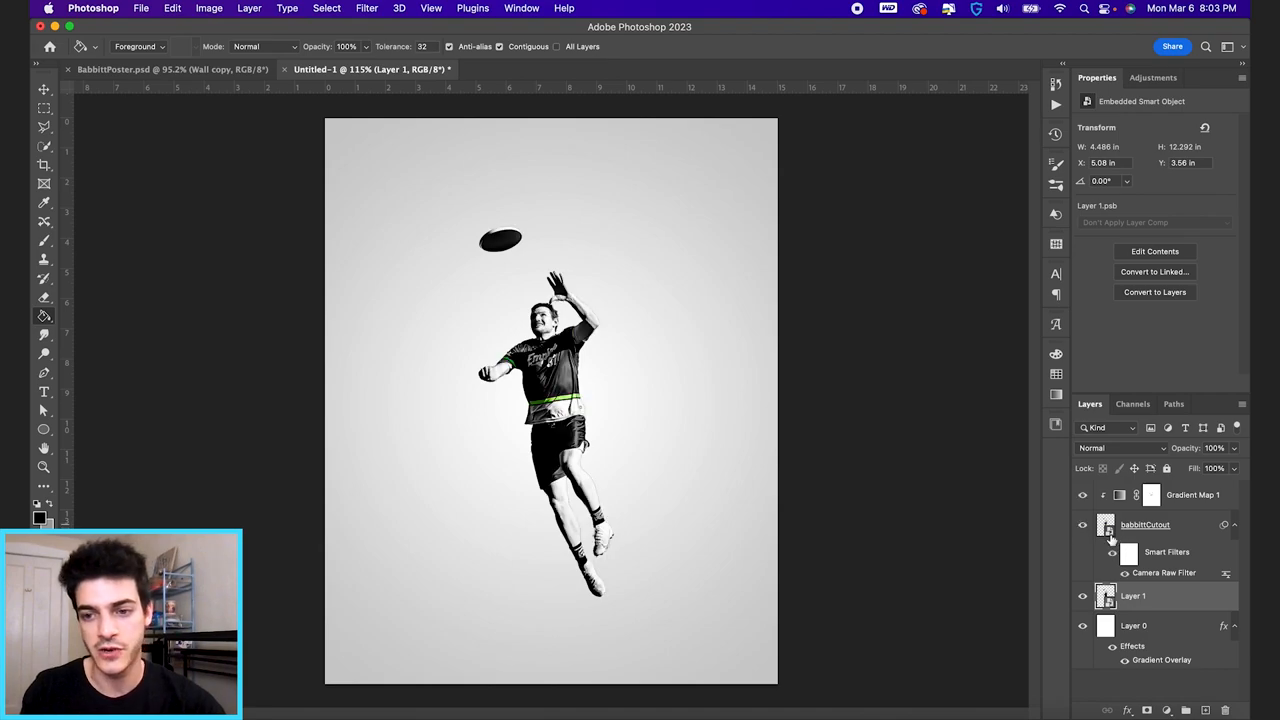
# Step: Free-transform the silhouette, squashing it flat into a shadow below the player's feet
pyautogui.press('cmd+t')
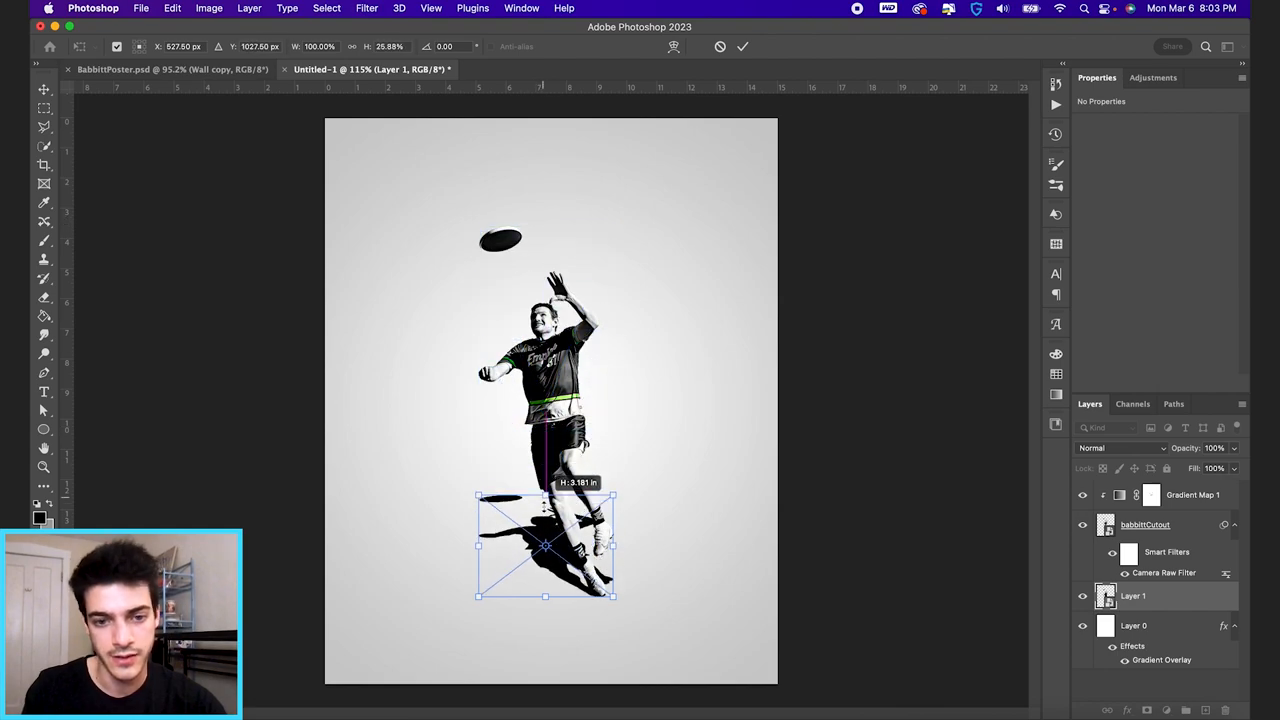
pyautogui.moveTo(545, 497); pyautogui.dragTo(545, 562)
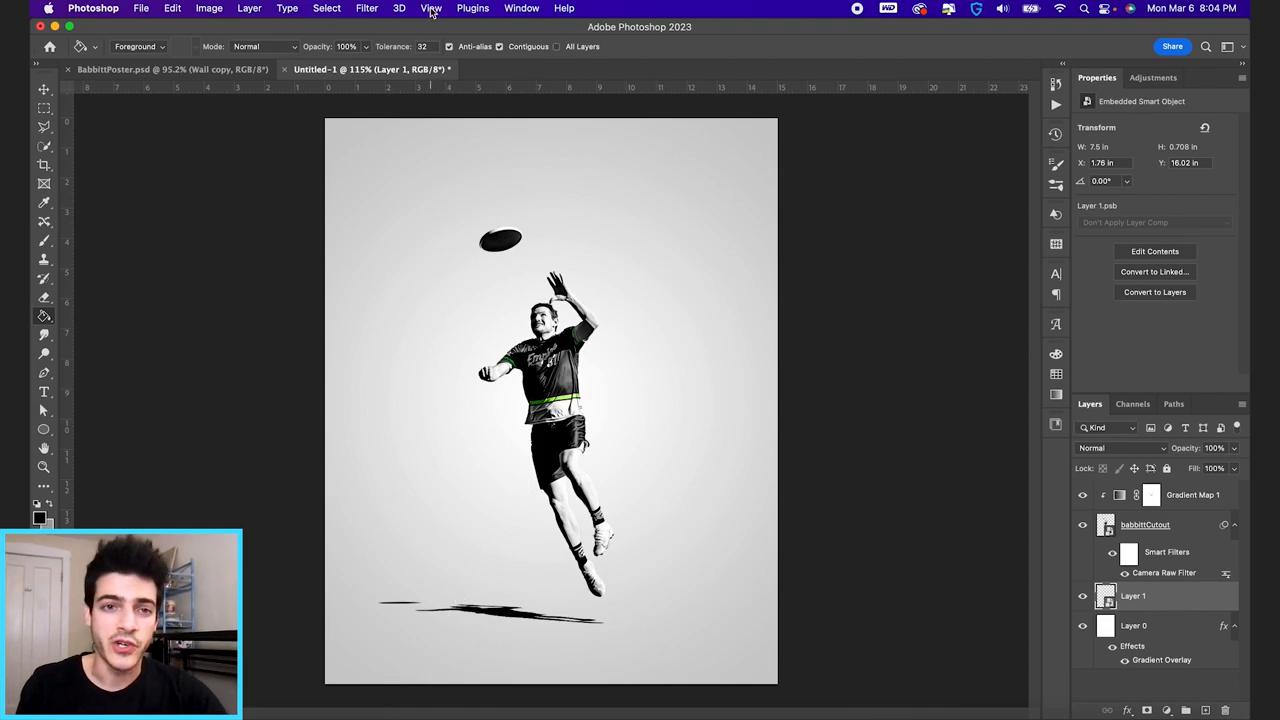
# Step: Gaussian-blur the shadow at radius about 4 and lower its layer opacity
pyautogui.click(366, 8)
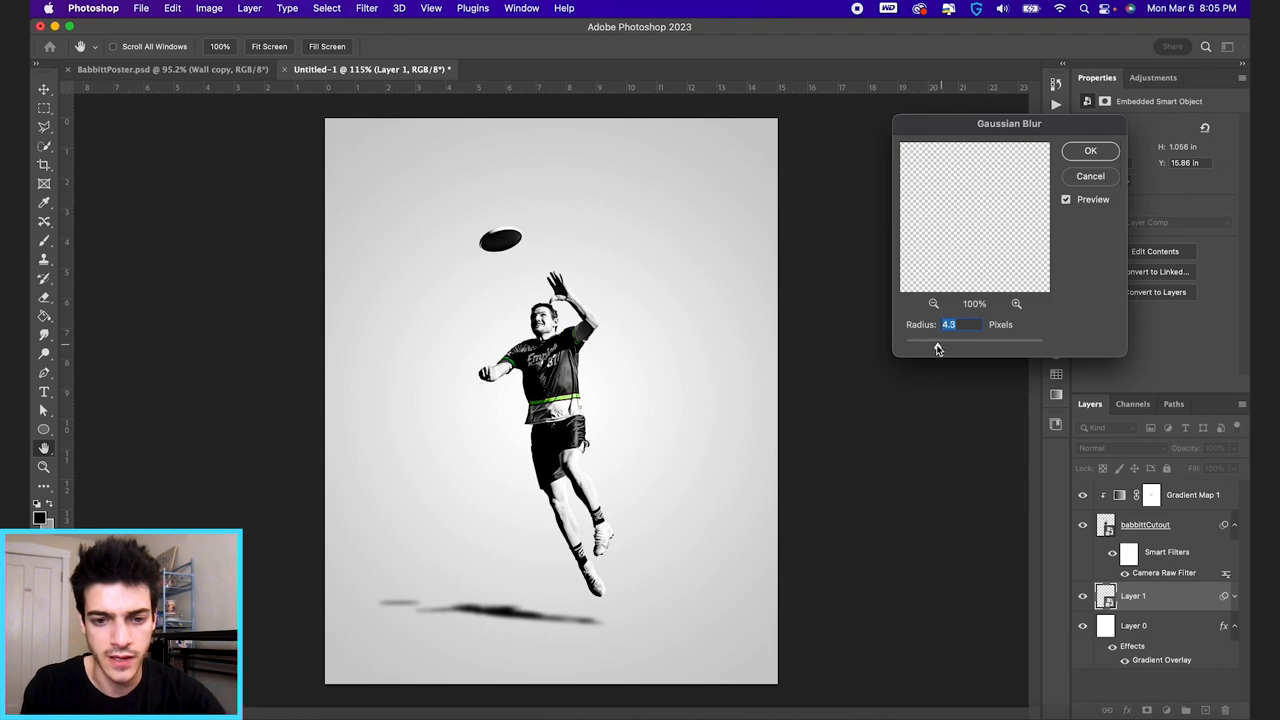
pyautogui.moveTo(965, 338); pyautogui.dragTo(940, 338)
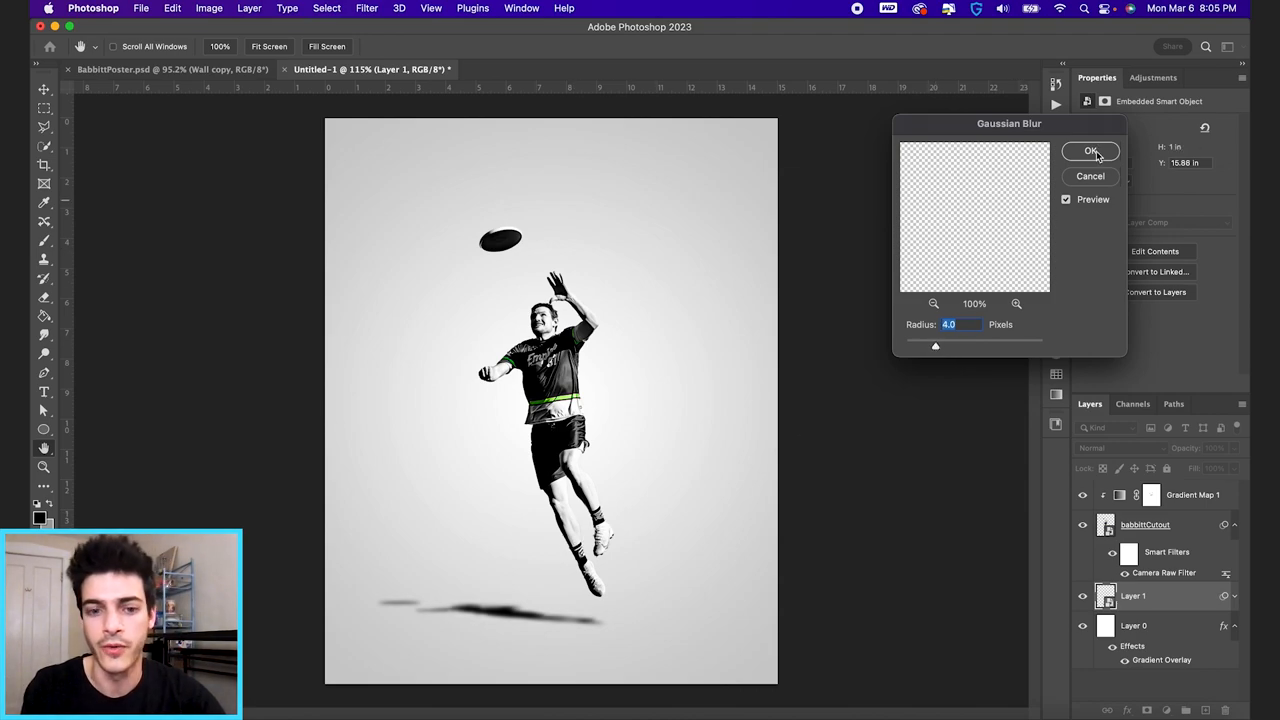
pyautogui.click(1091, 150)
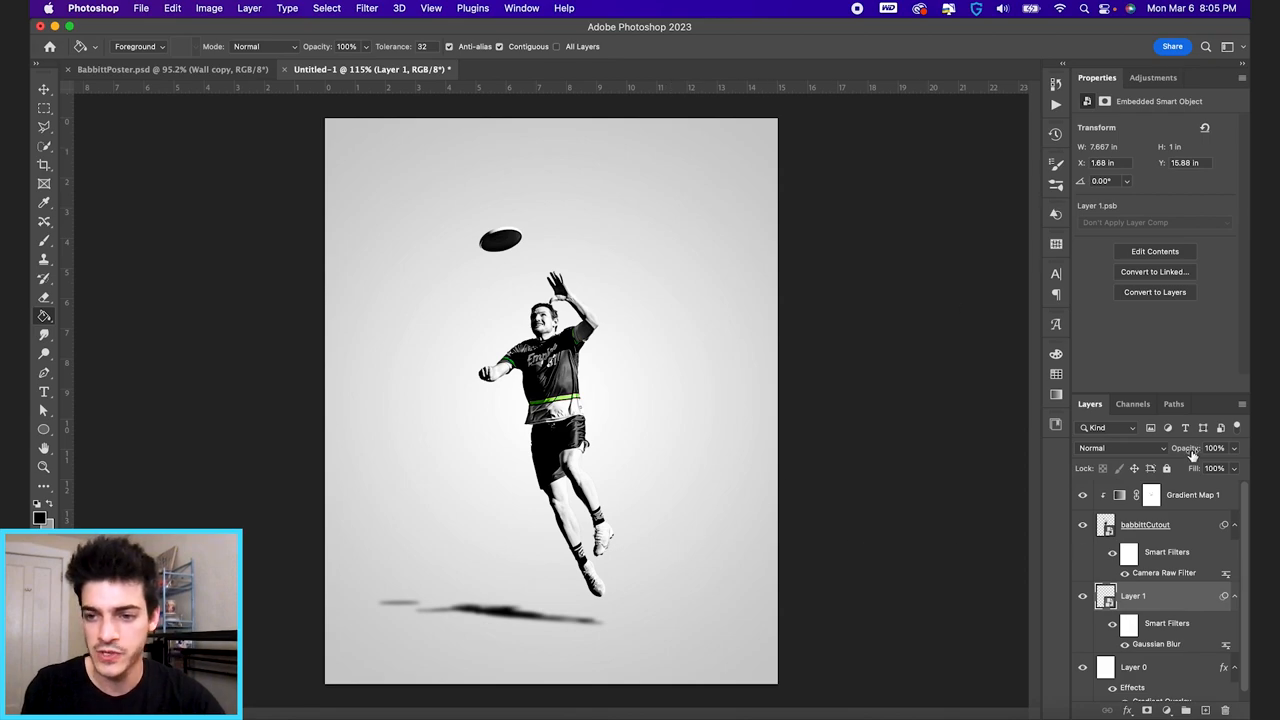
pyautogui.click(1213, 447)
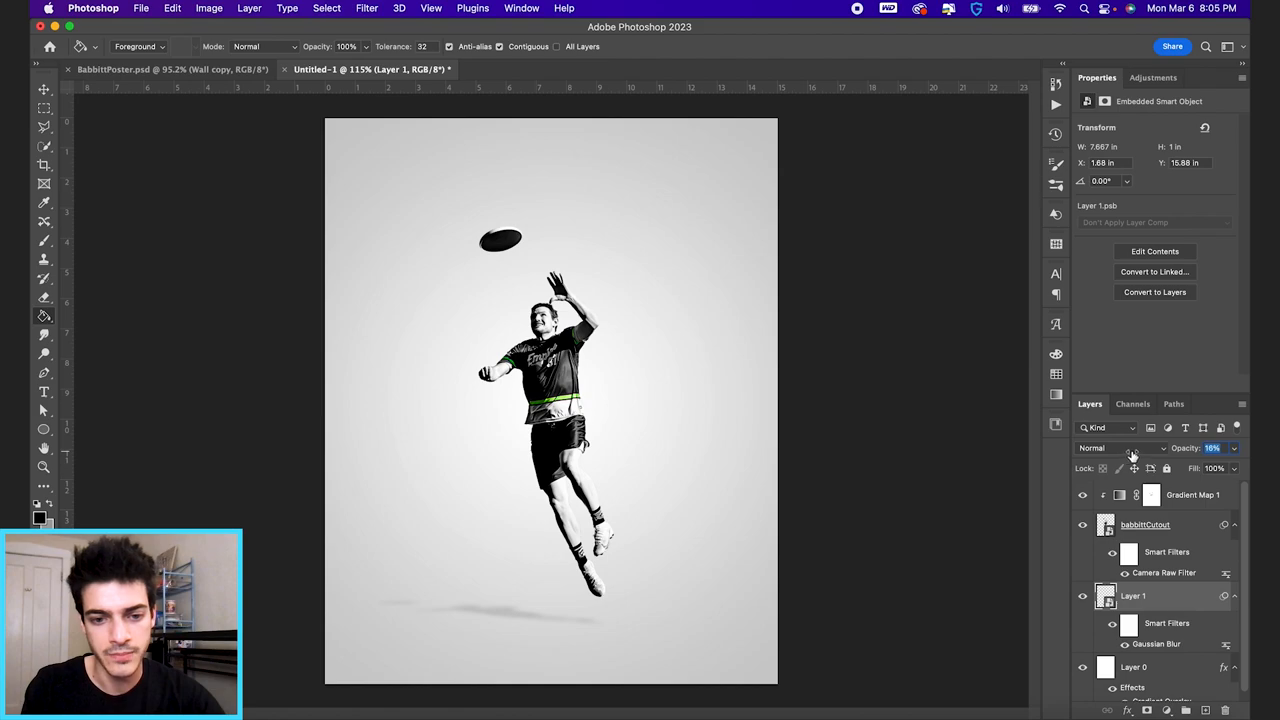
pyautogui.moveTo(1212, 447); pyautogui.dragTo(1225, 447)
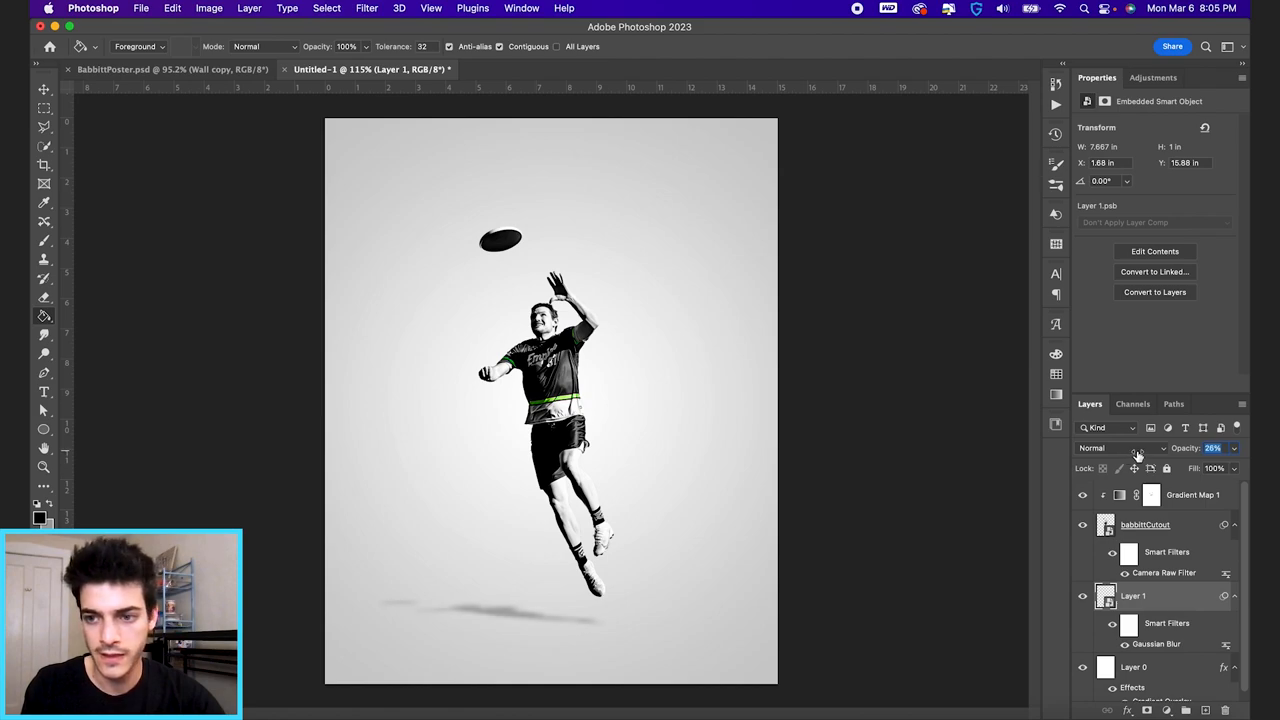
pyautogui.click(1213, 447)
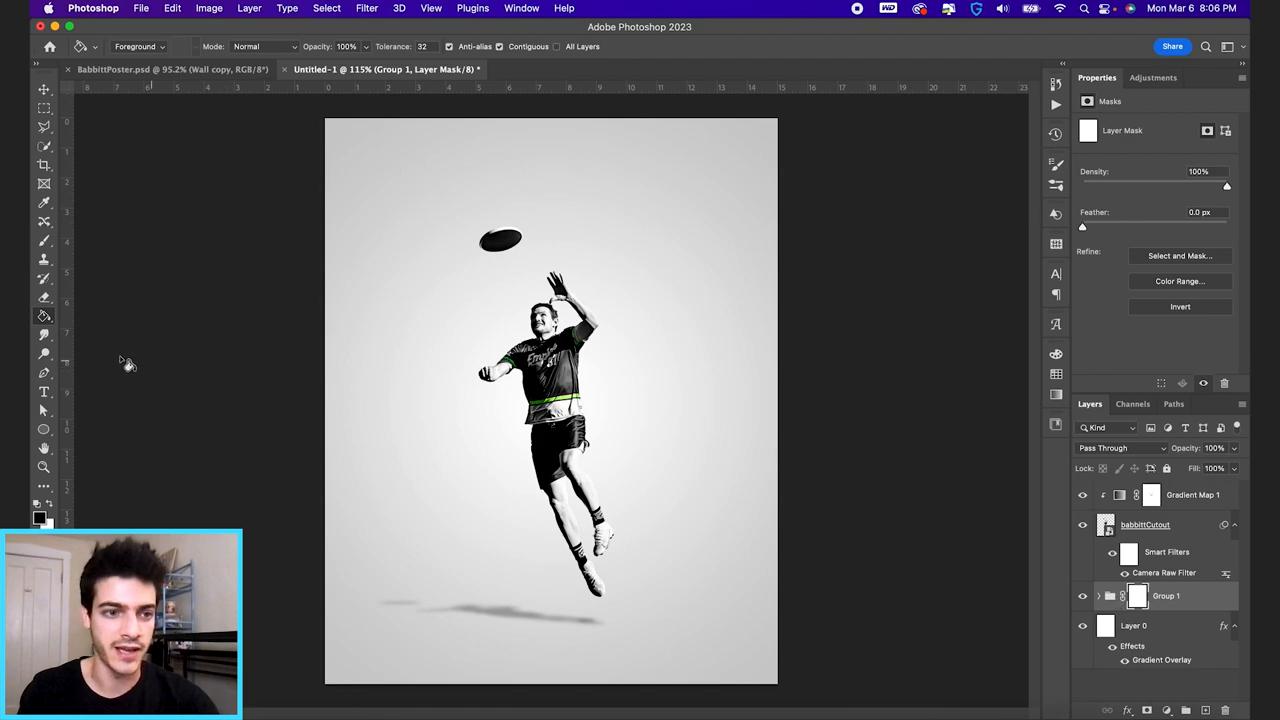
# Step: Switch to the Gradient Tool for fading the shadow group's mask
pyautogui.click(43, 315)
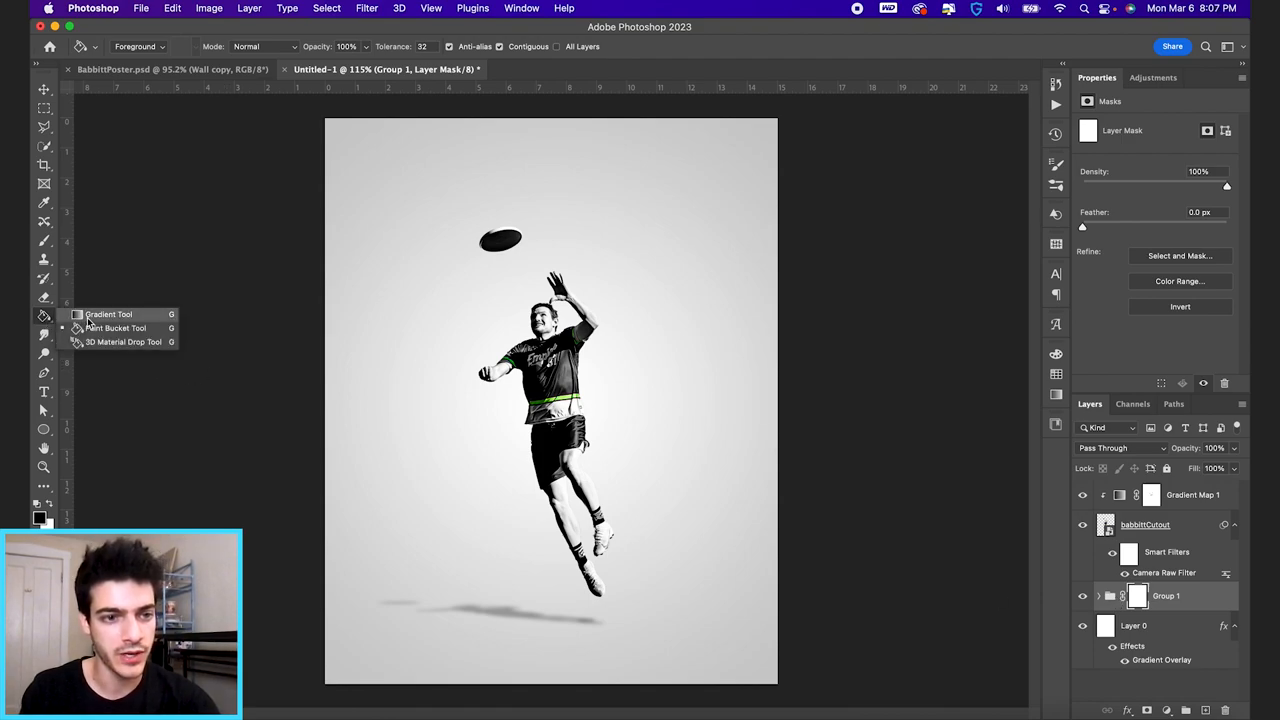
pyautogui.click(108, 314)
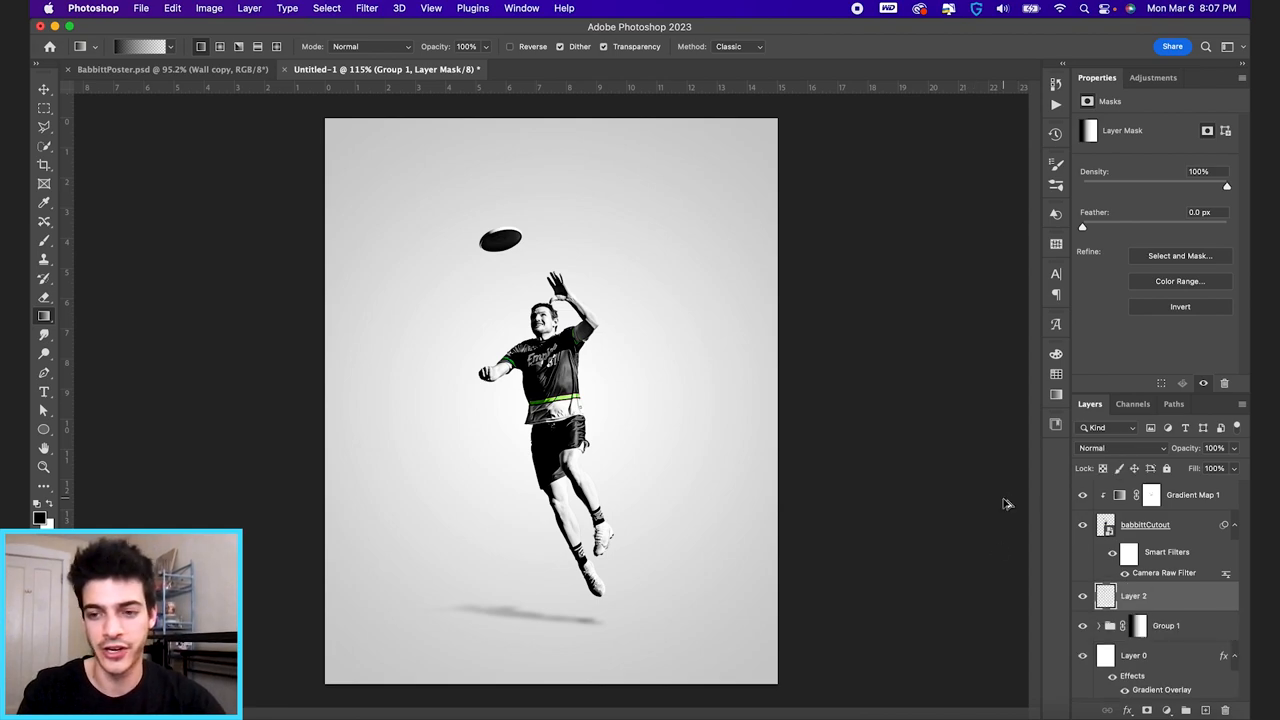
# Step: Begin the skyline circle setup from the Layers panel
pyautogui.click(1133, 595)
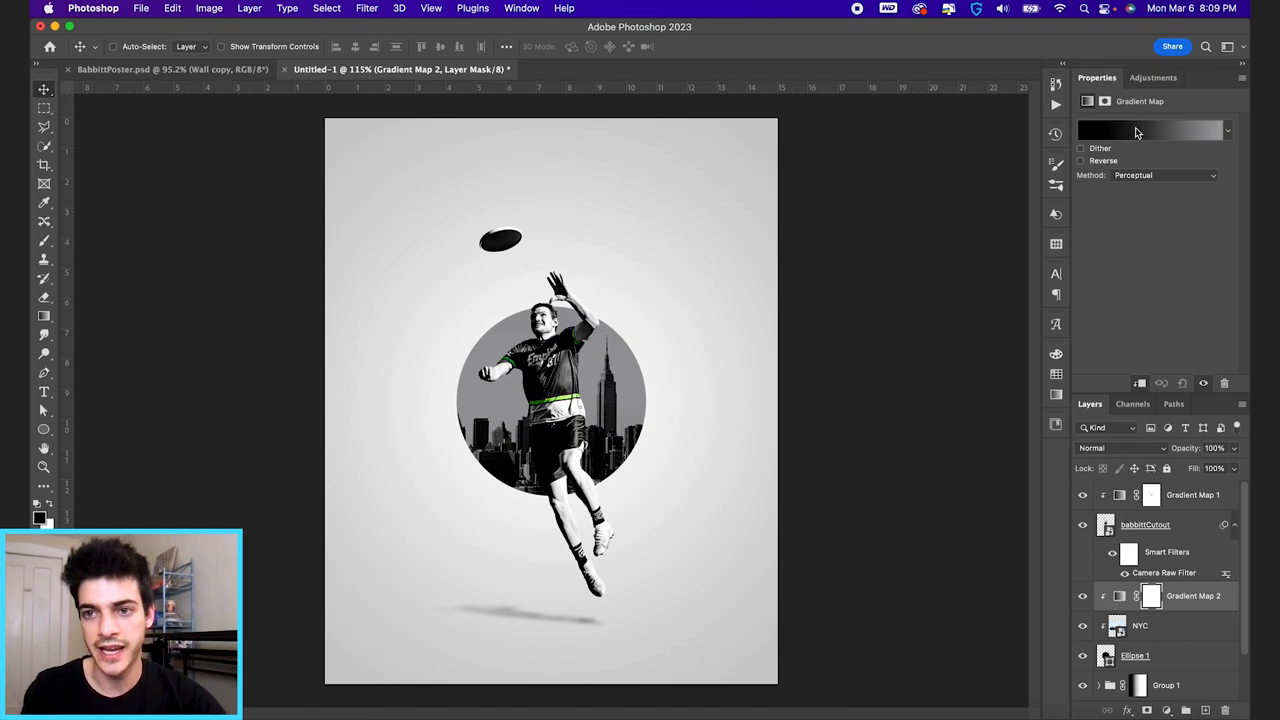
# Step: Recolour the skyline gradient map light gray to white and lower it to 50% opacity
pyautogui.click(1150, 130)
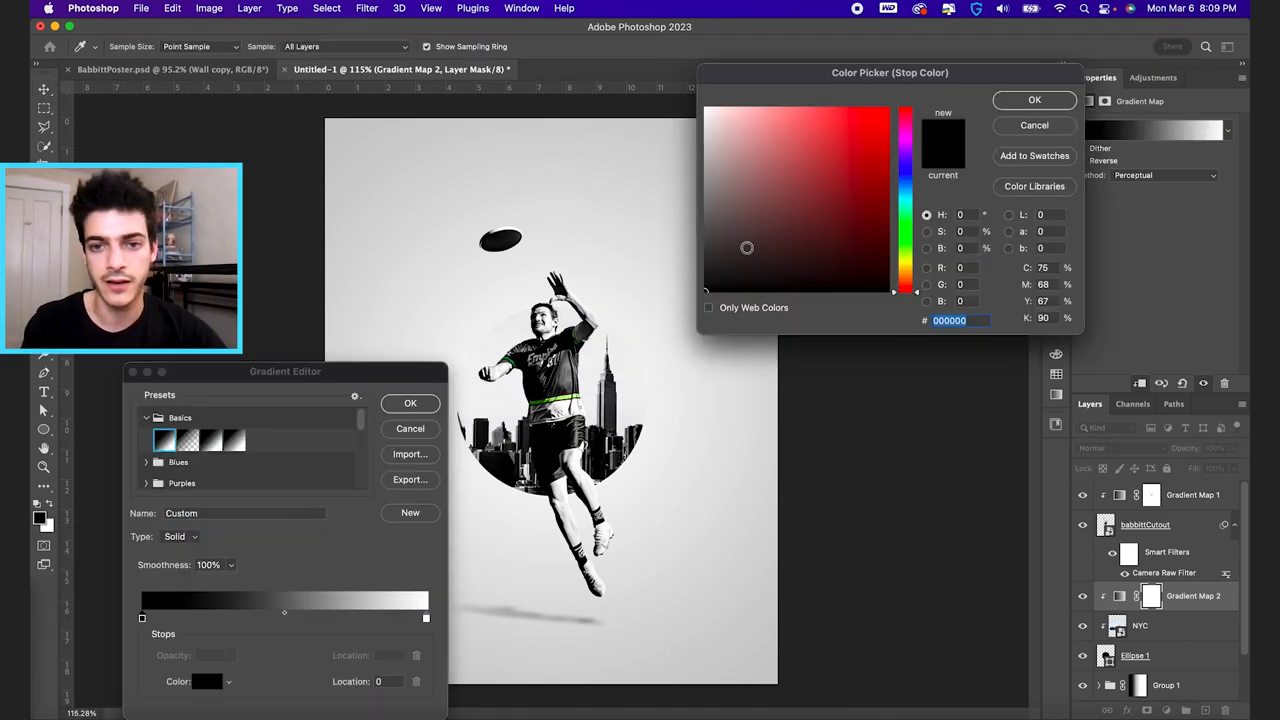
pyautogui.click(710, 152)
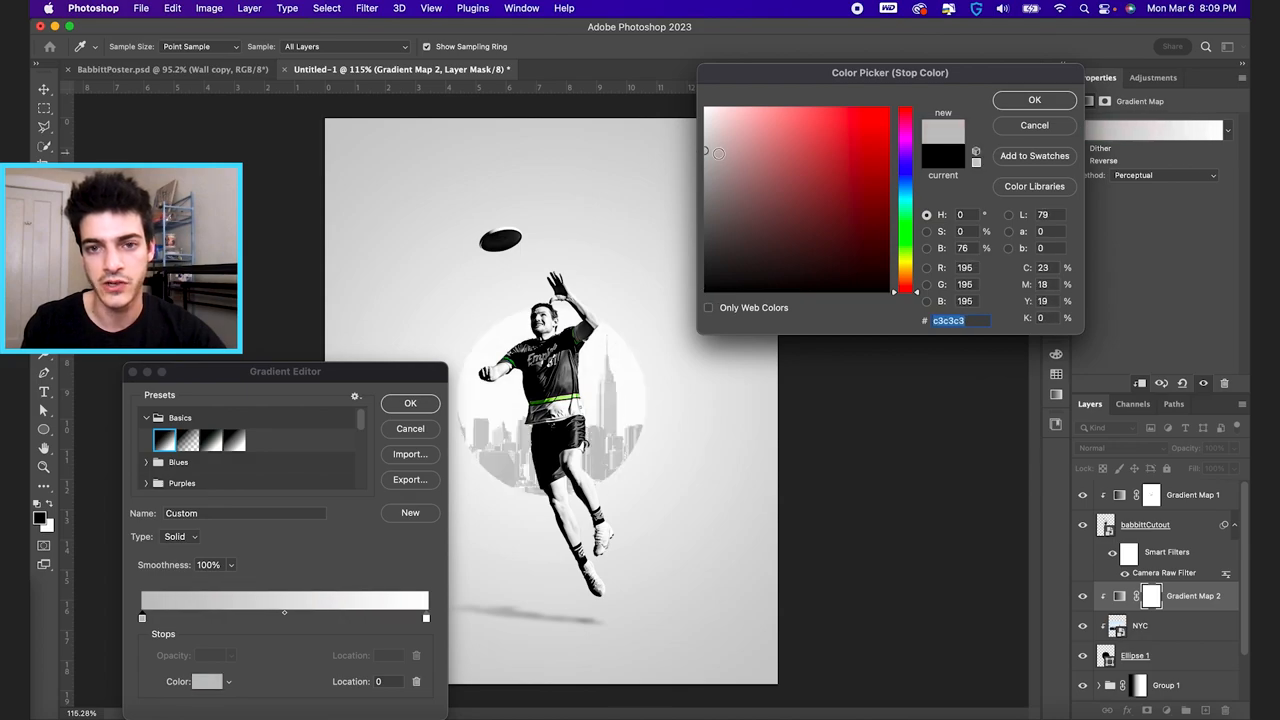
pyautogui.click(1034, 100)
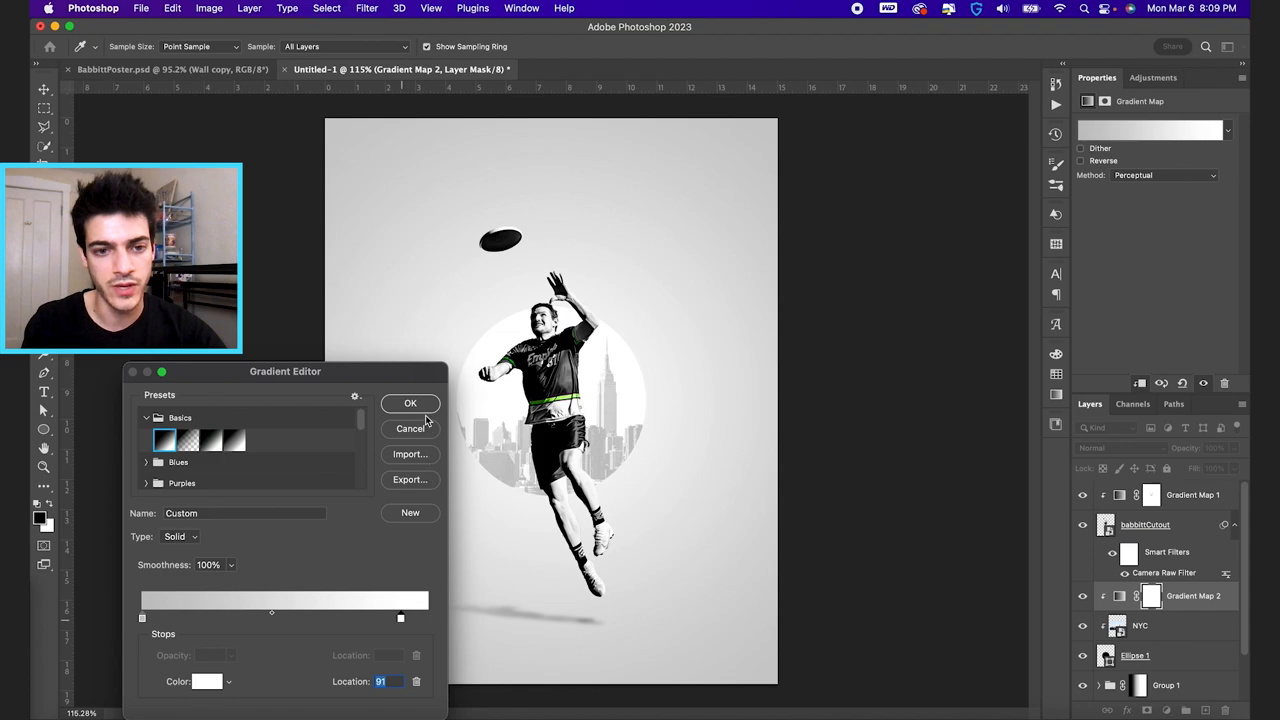
pyautogui.click(410, 402)
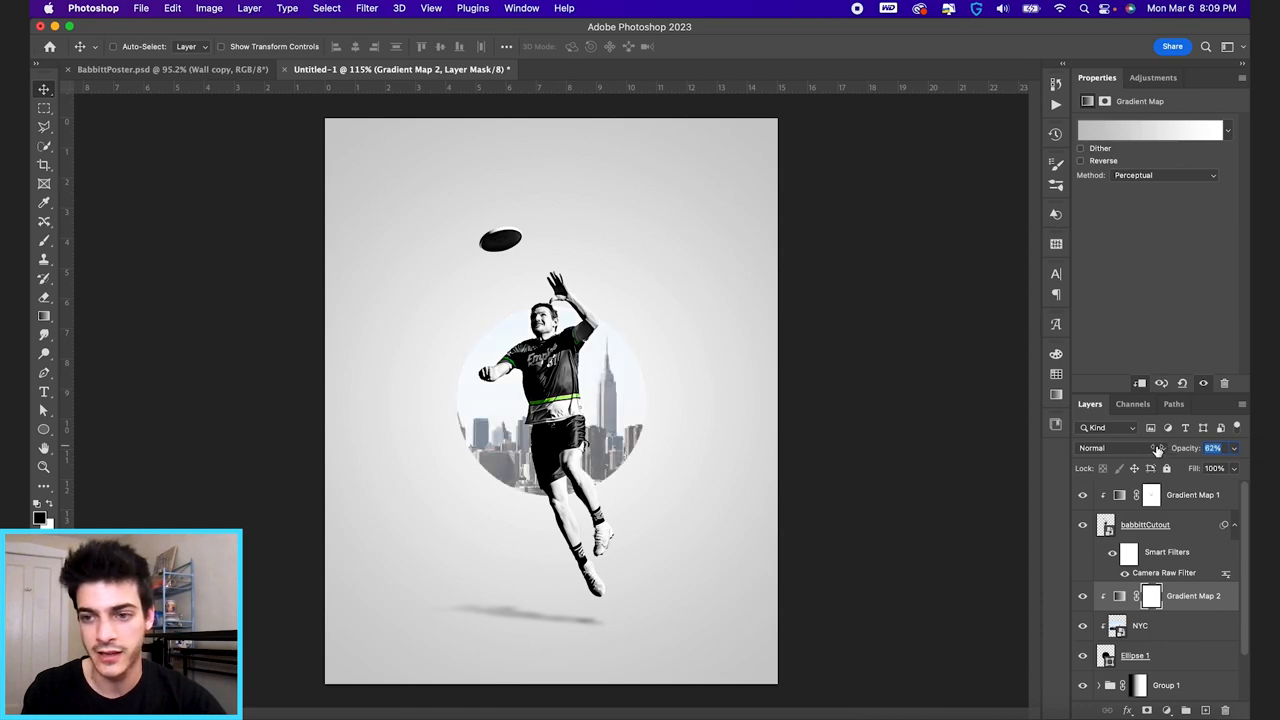
pyautogui.moveTo(1213, 448); pyautogui.dragTo(1195, 448)
pyautogui.write('50')
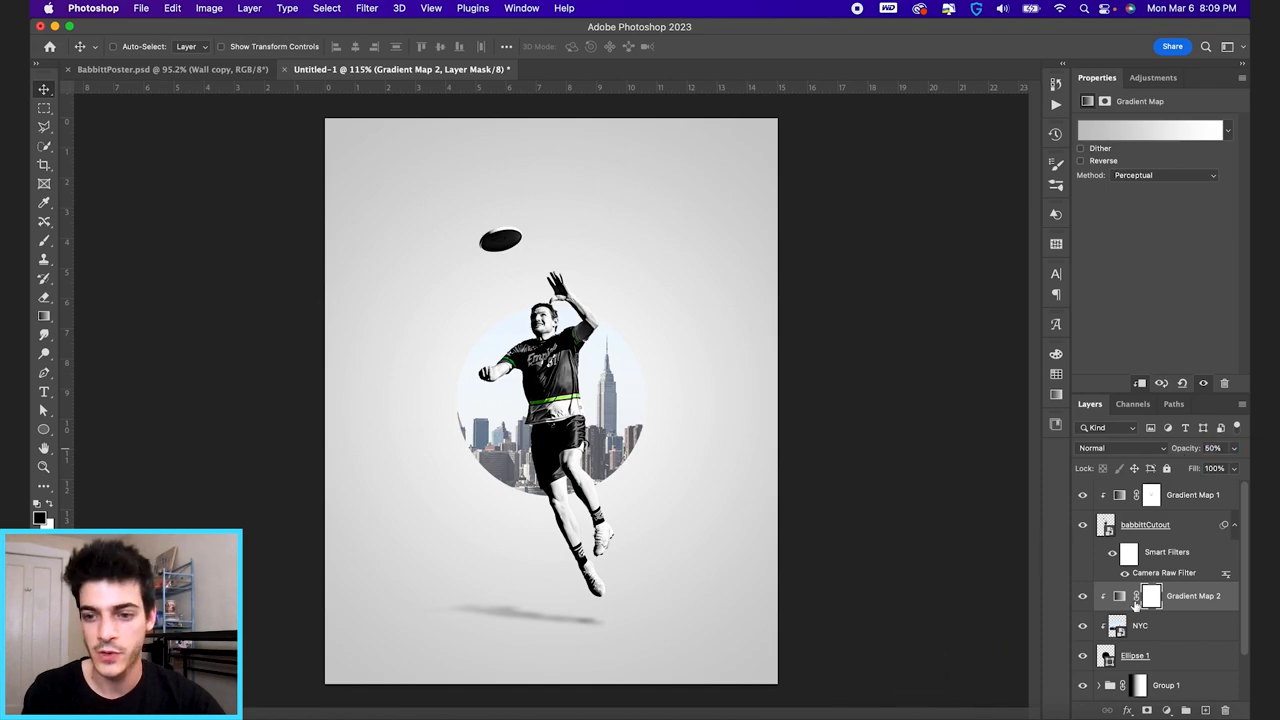
pyautogui.click(1135, 655)
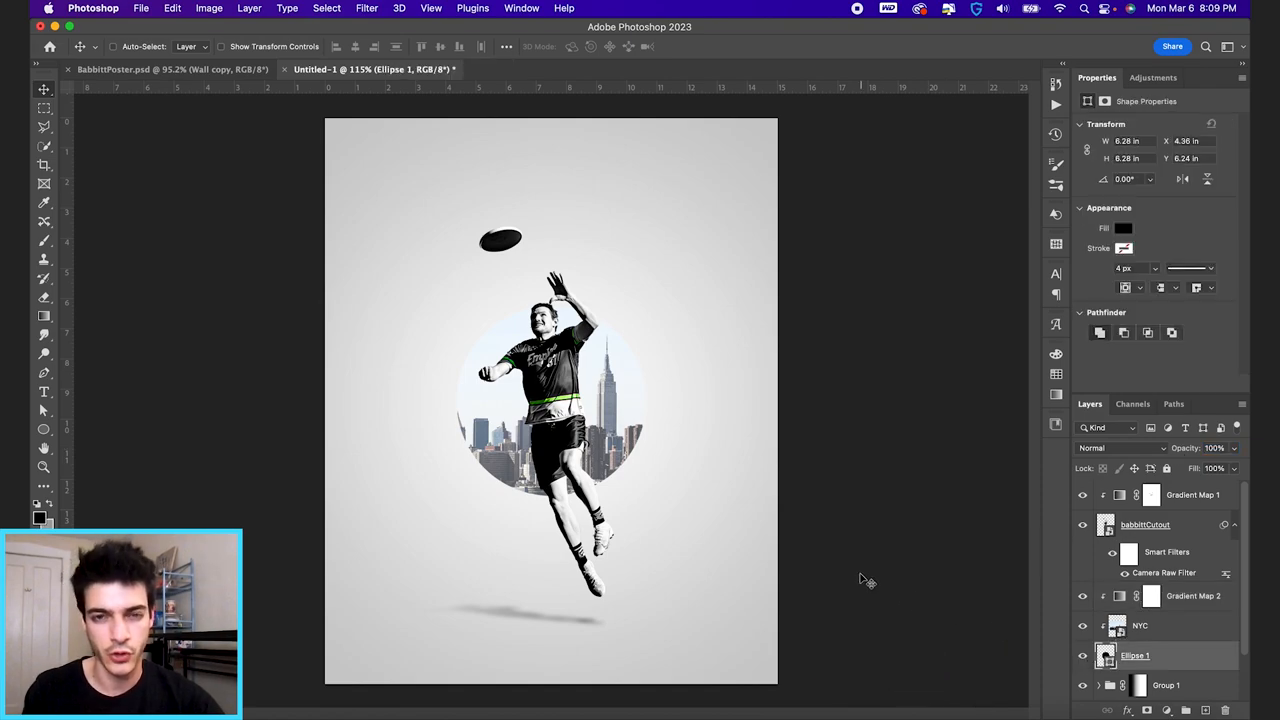
pyautogui.moveTo(785, 585)
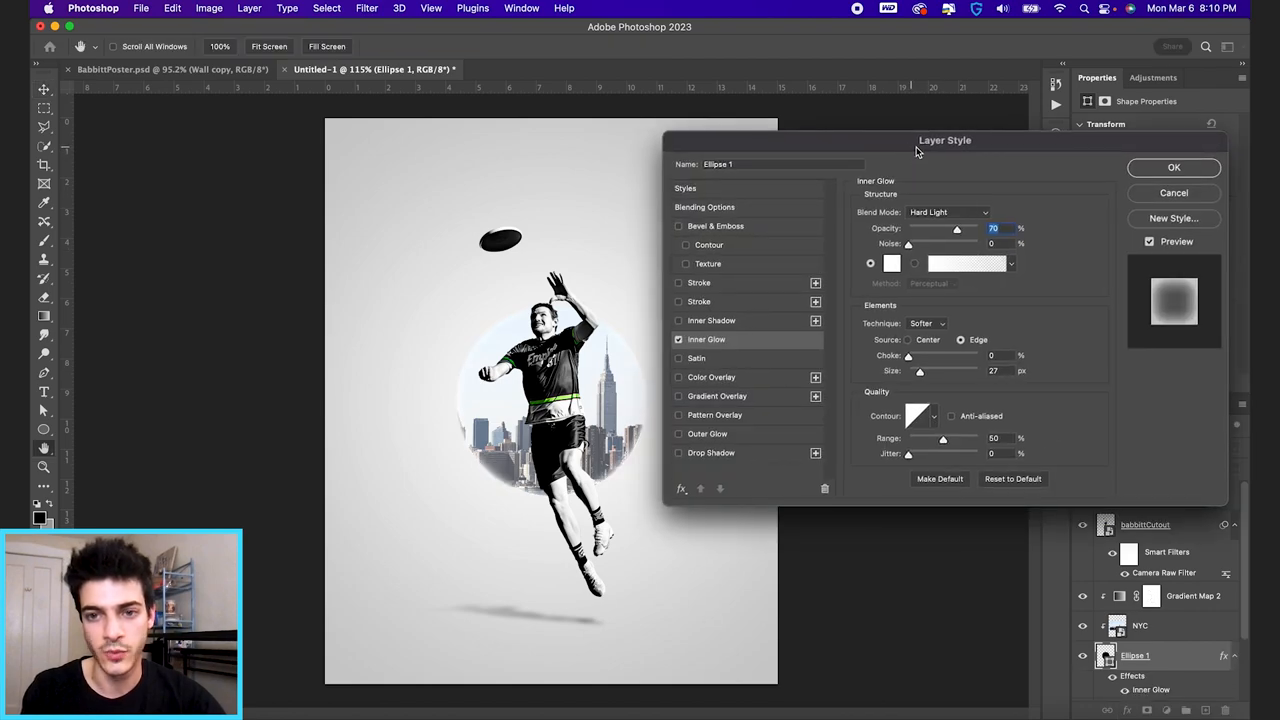
# Step: Strengthen the circle's white inner glow opacity to about 80%
pyautogui.moveTo(944, 140); pyautogui.dragTo(987, 138)
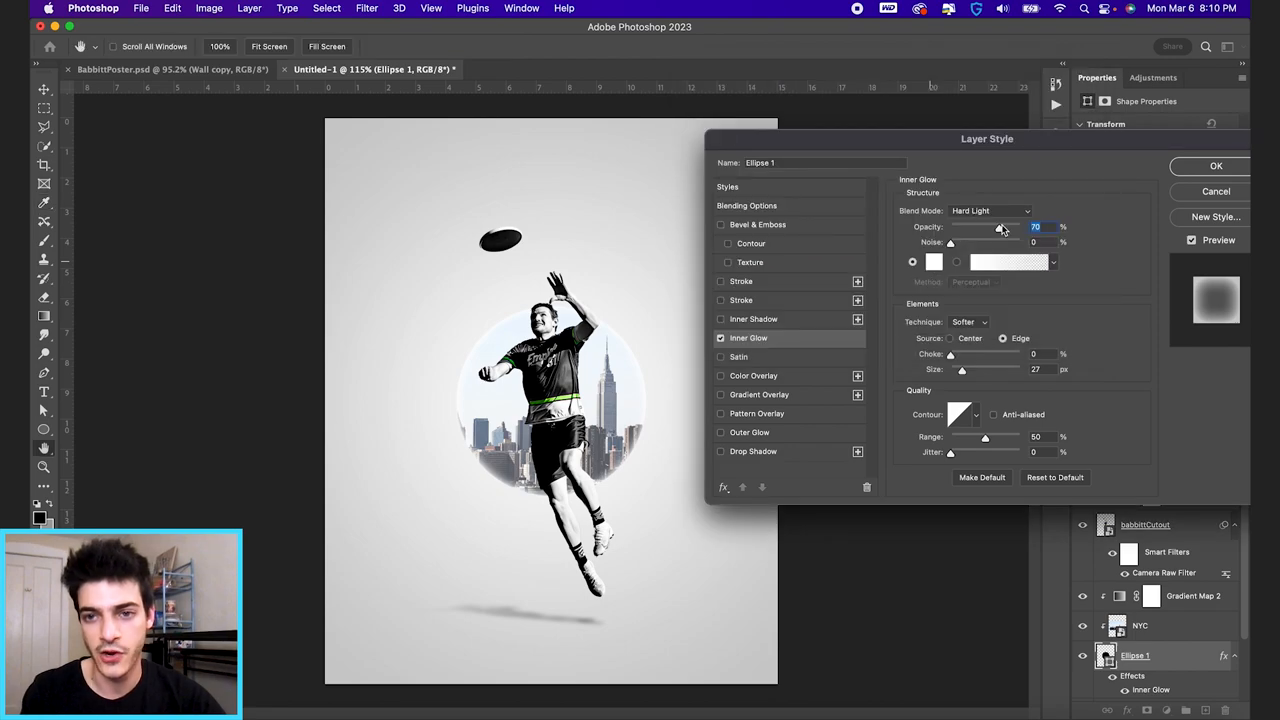
pyautogui.moveTo(995, 226); pyautogui.dragTo(1000, 226)
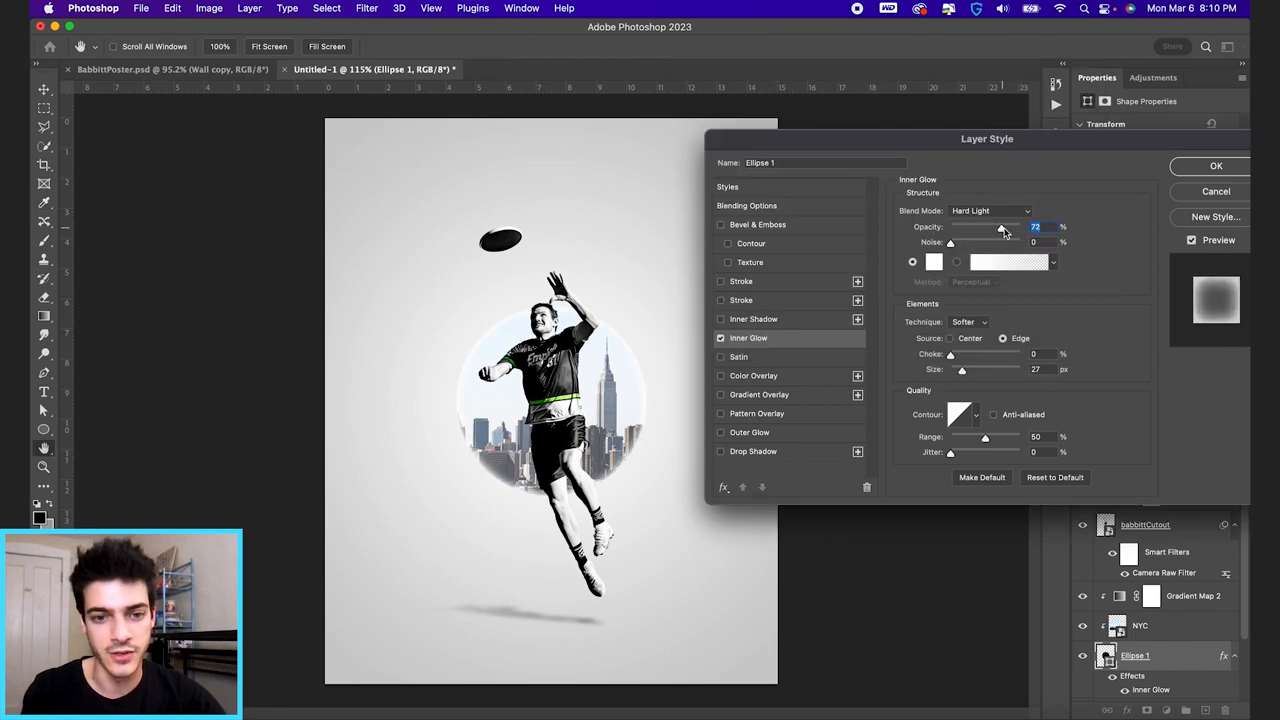
pyautogui.moveTo(1000, 227); pyautogui.dragTo(1007, 227)
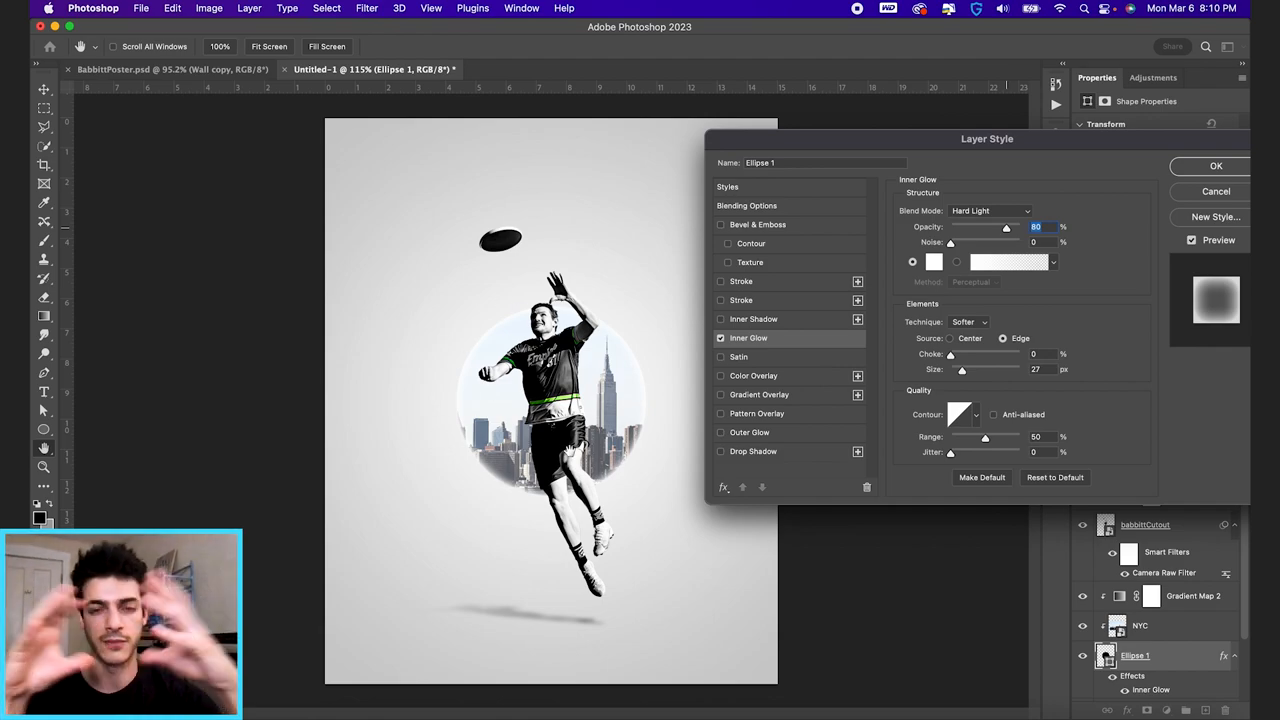
pyautogui.moveTo(1008, 230)
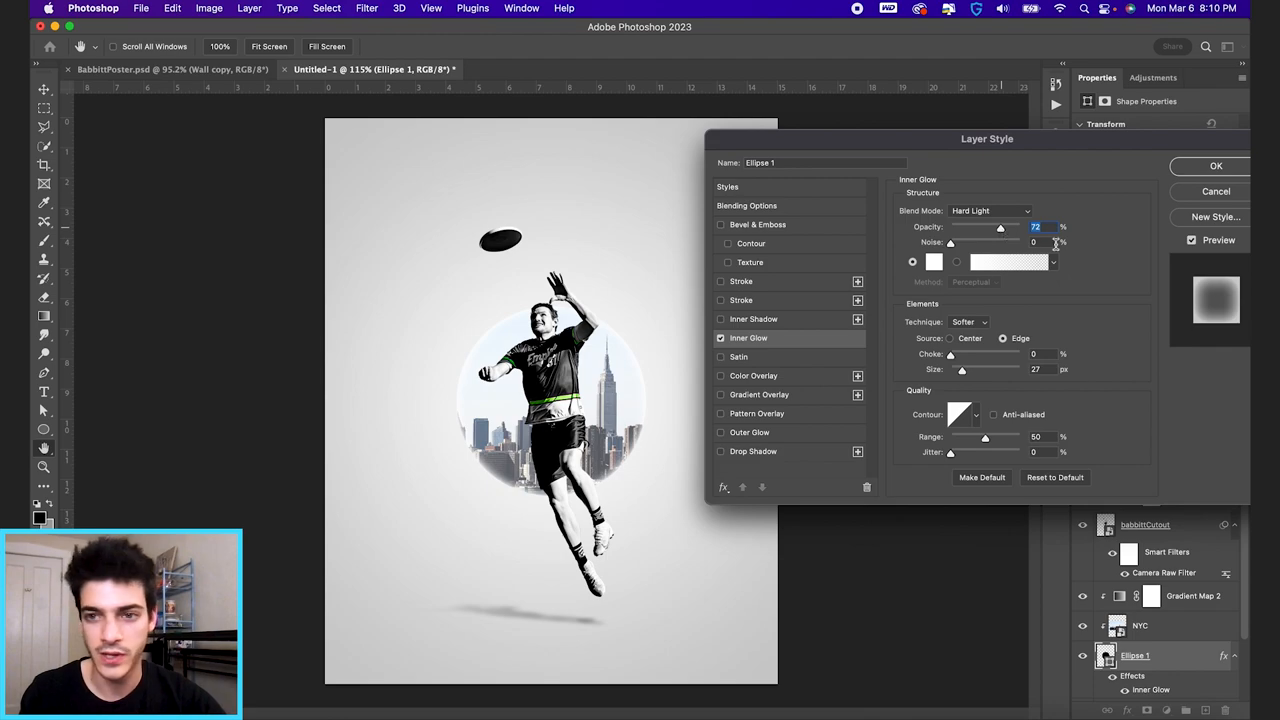
pyautogui.moveTo(770, 322)
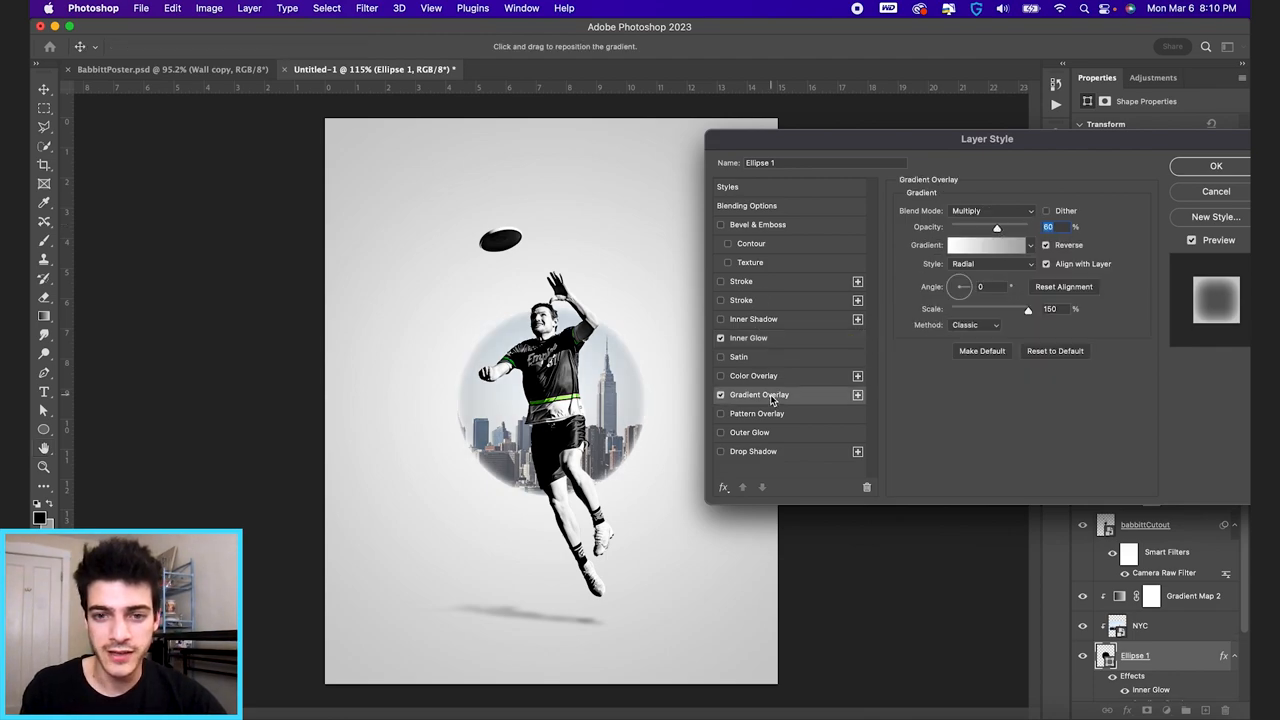
# Step: Give the circle a Color Dodge, Reflected gradient overlay at 45% opacity
pyautogui.click(1030, 245)
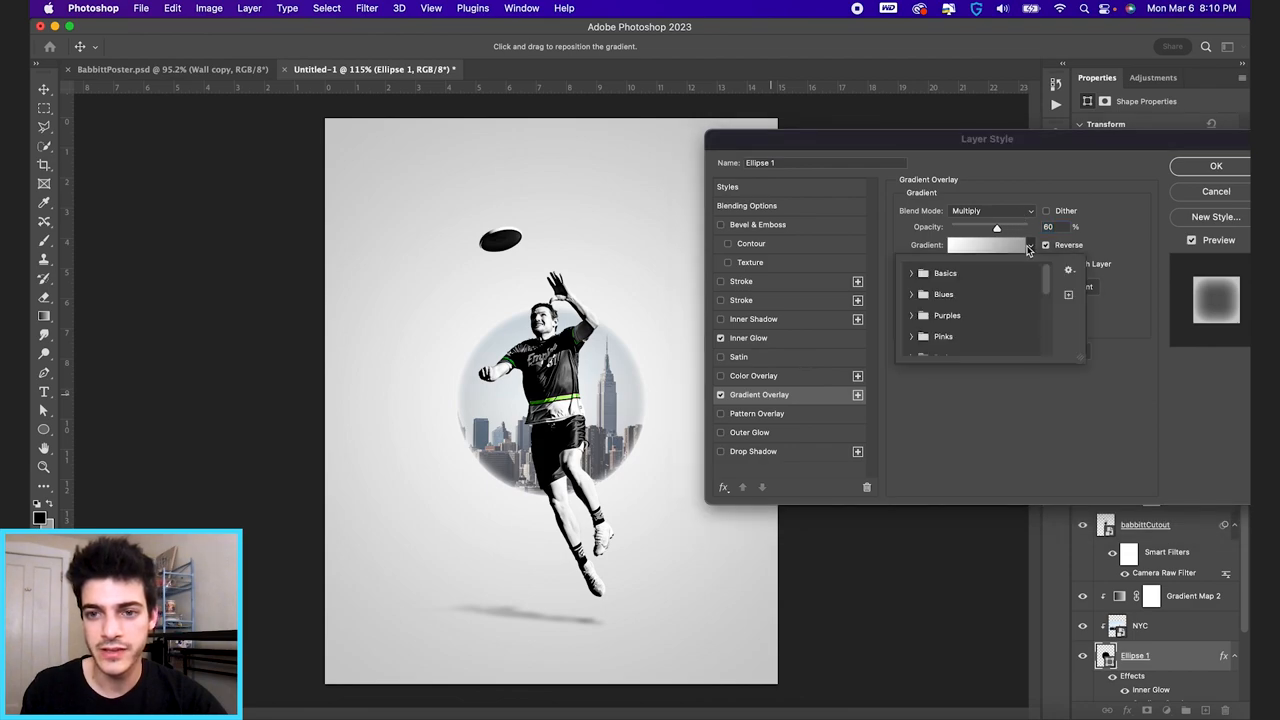
pyautogui.click(945, 273)
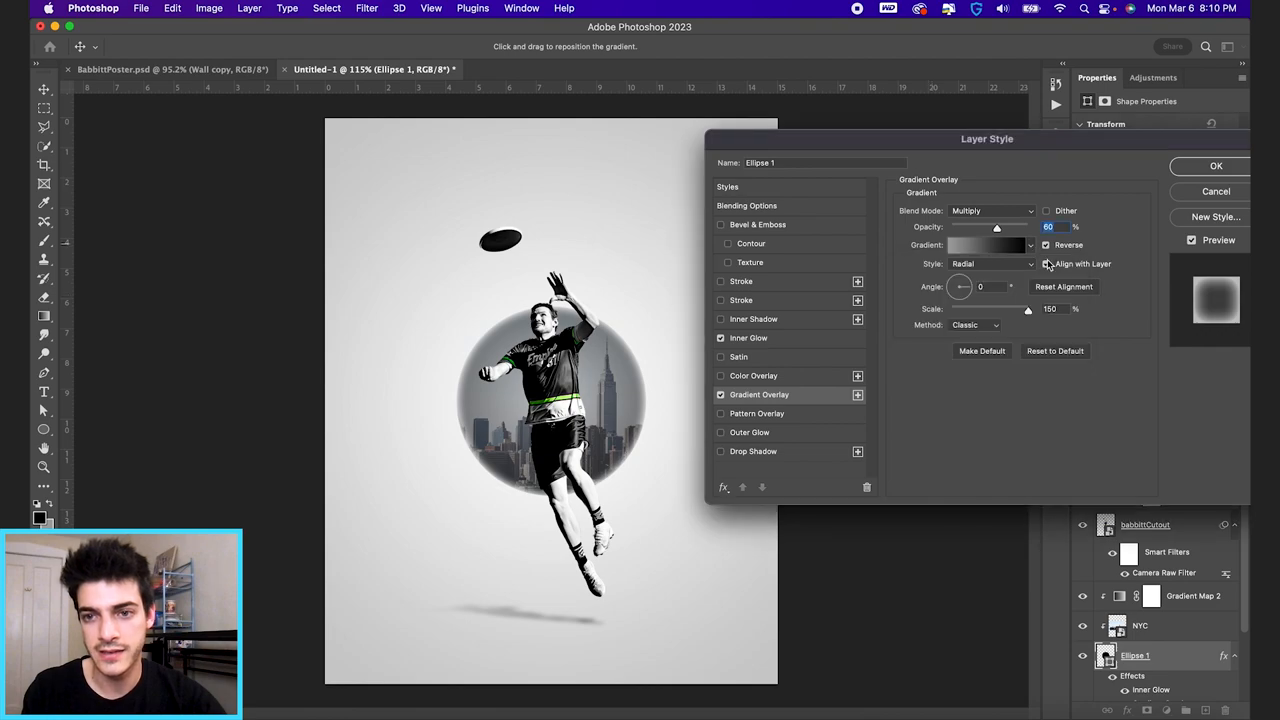
pyautogui.click(991, 210)
pyautogui.write('100')
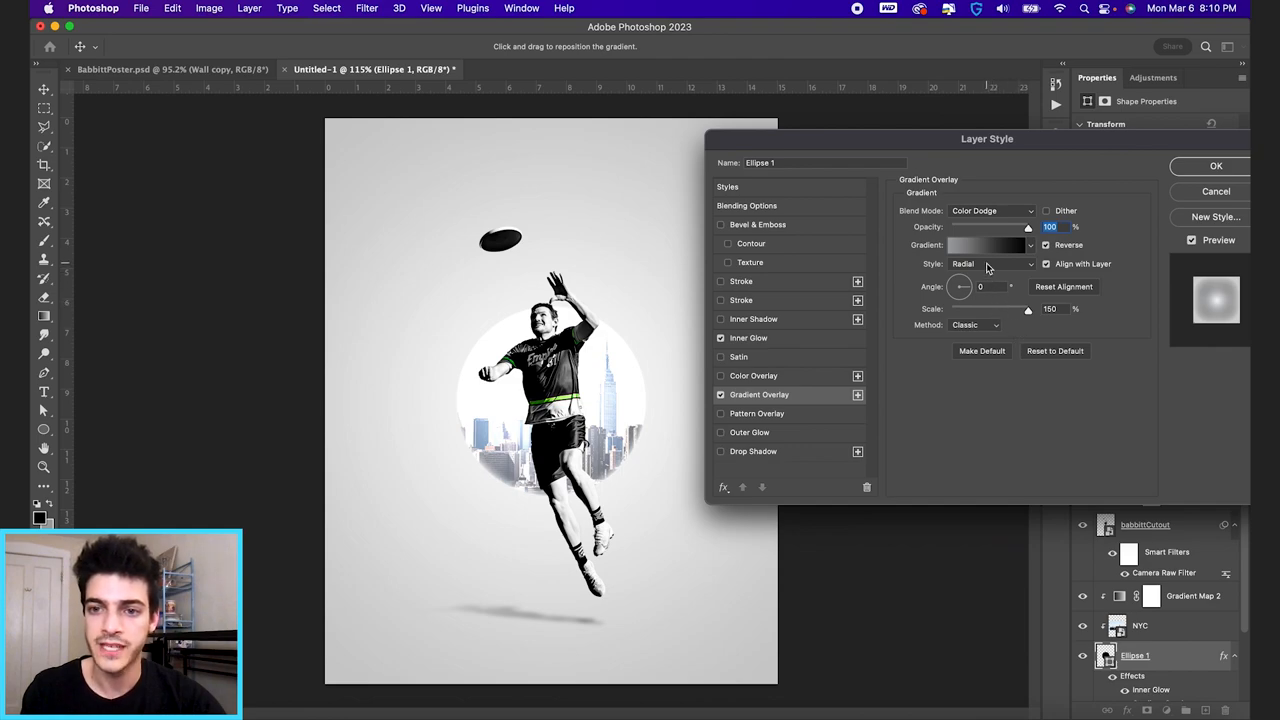
pyautogui.click(990, 263)
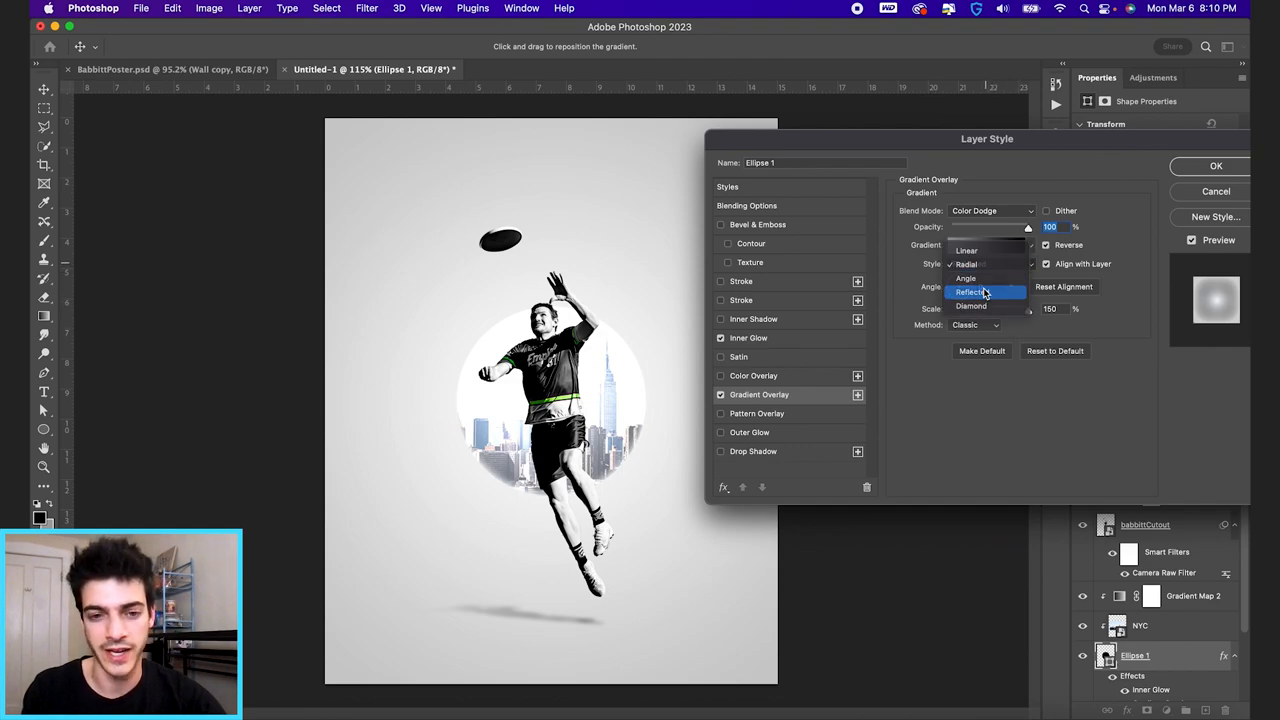
pyautogui.click(972, 291)
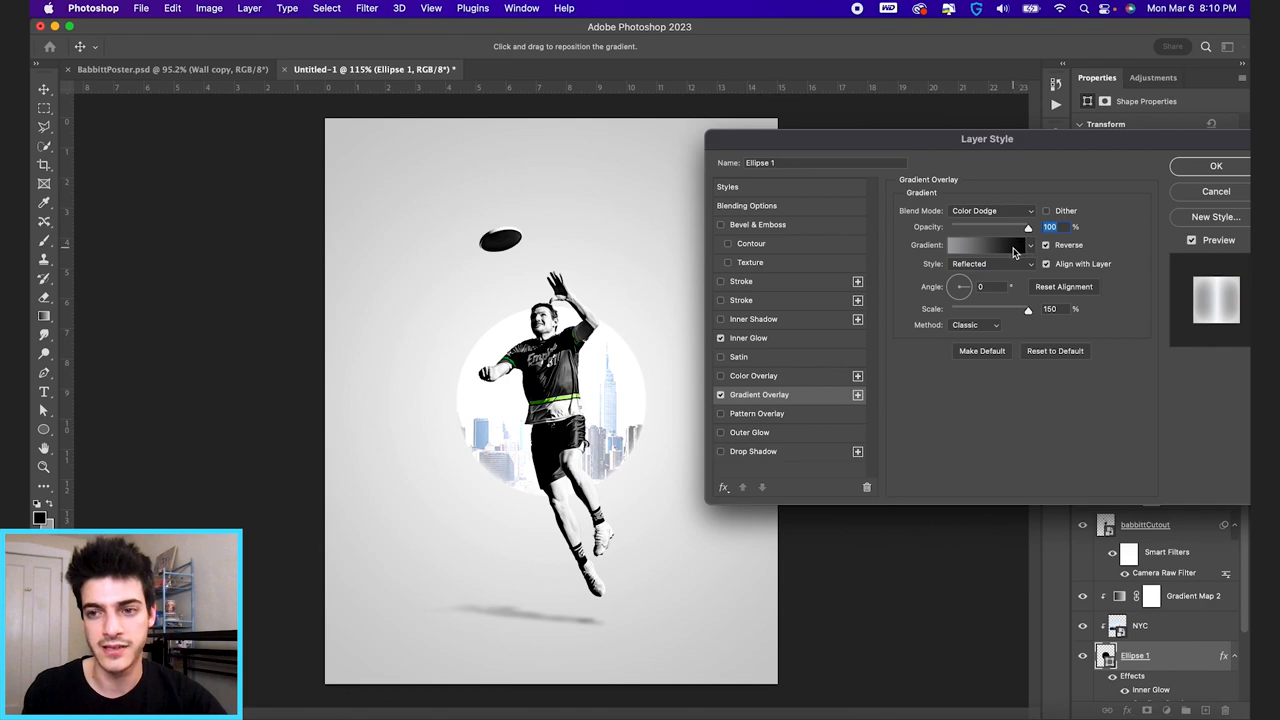
pyautogui.moveTo(1224, 330)
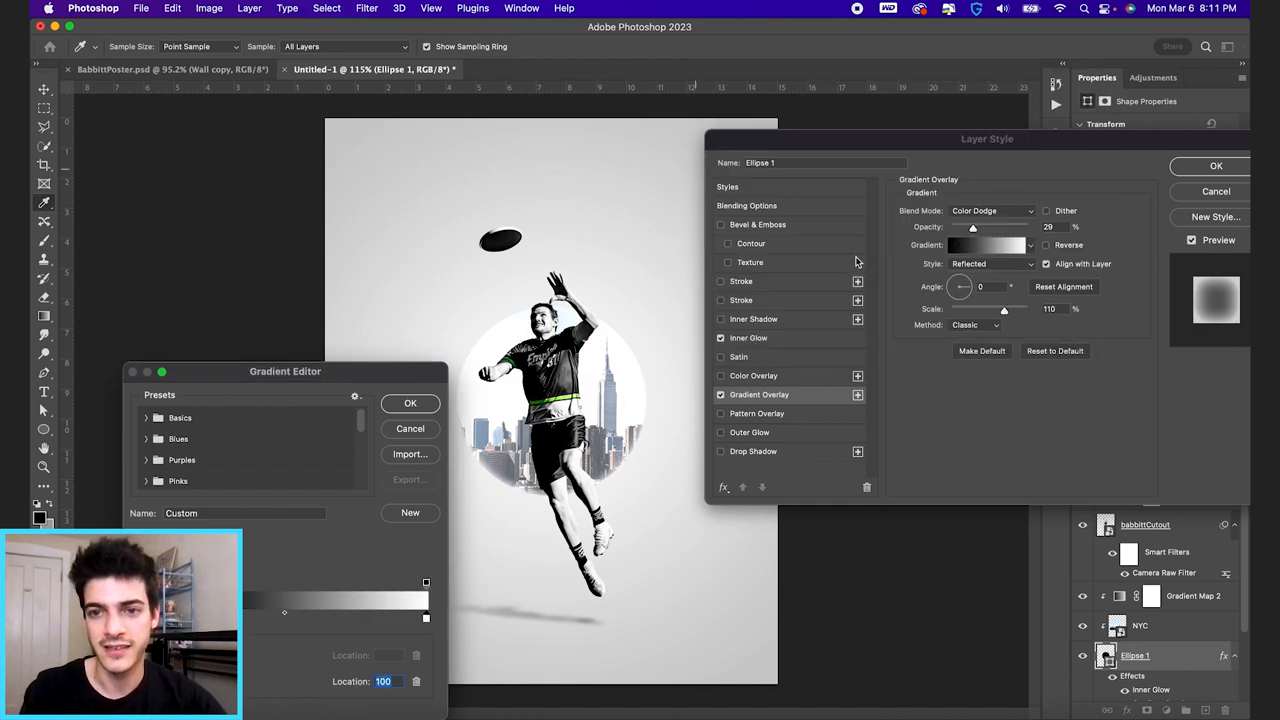
pyautogui.click(410, 403)
pyautogui.write('100')
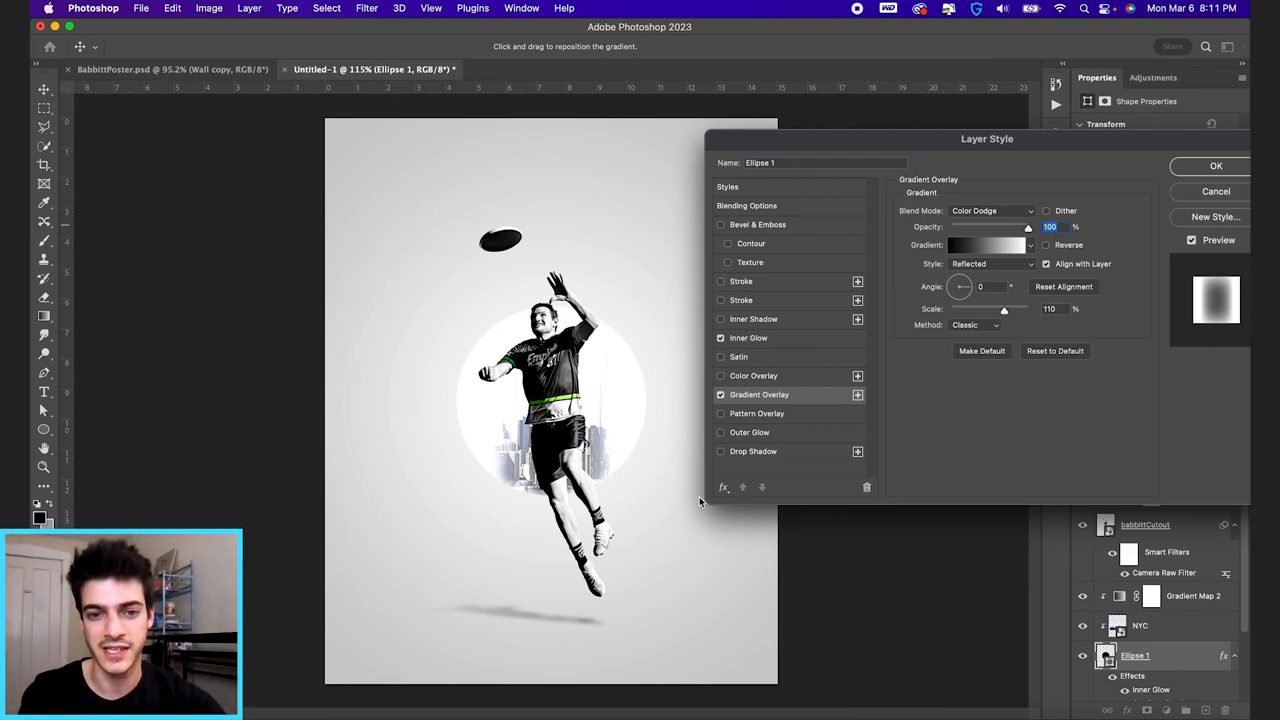
pyautogui.moveTo(1025, 226); pyautogui.dragTo(977, 226)
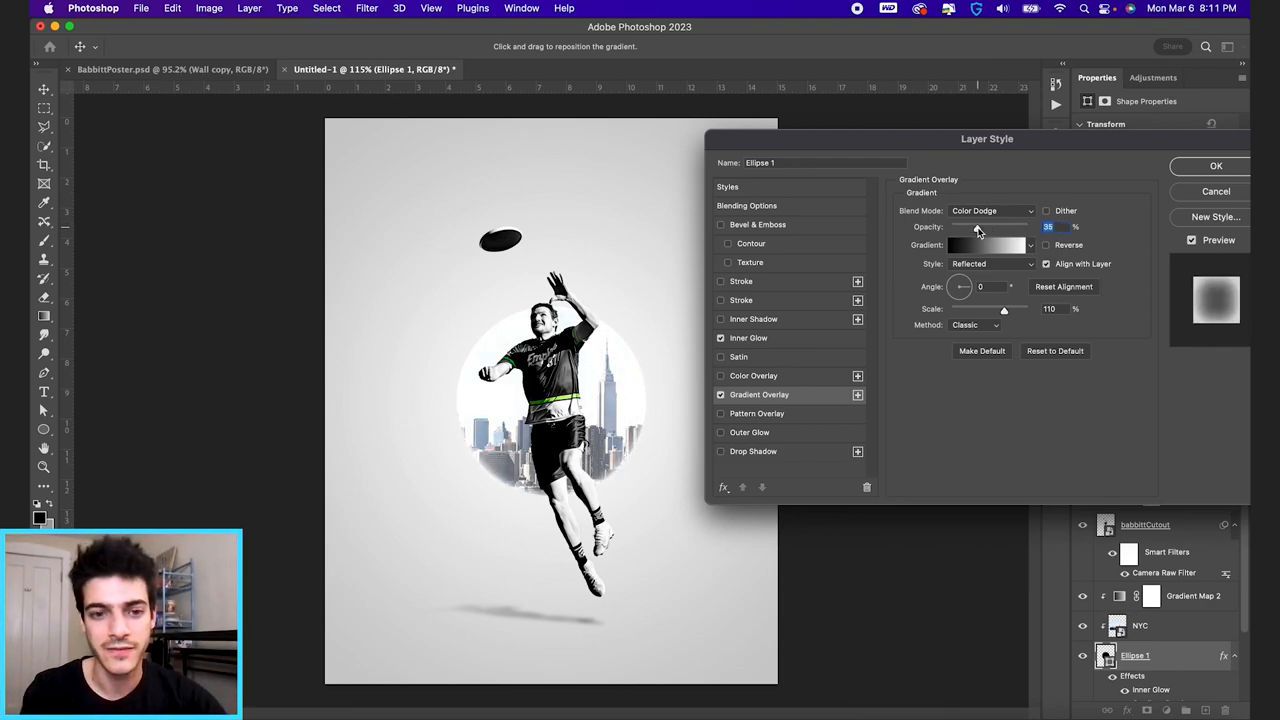
pyautogui.moveTo(975, 226); pyautogui.dragTo(990, 226)
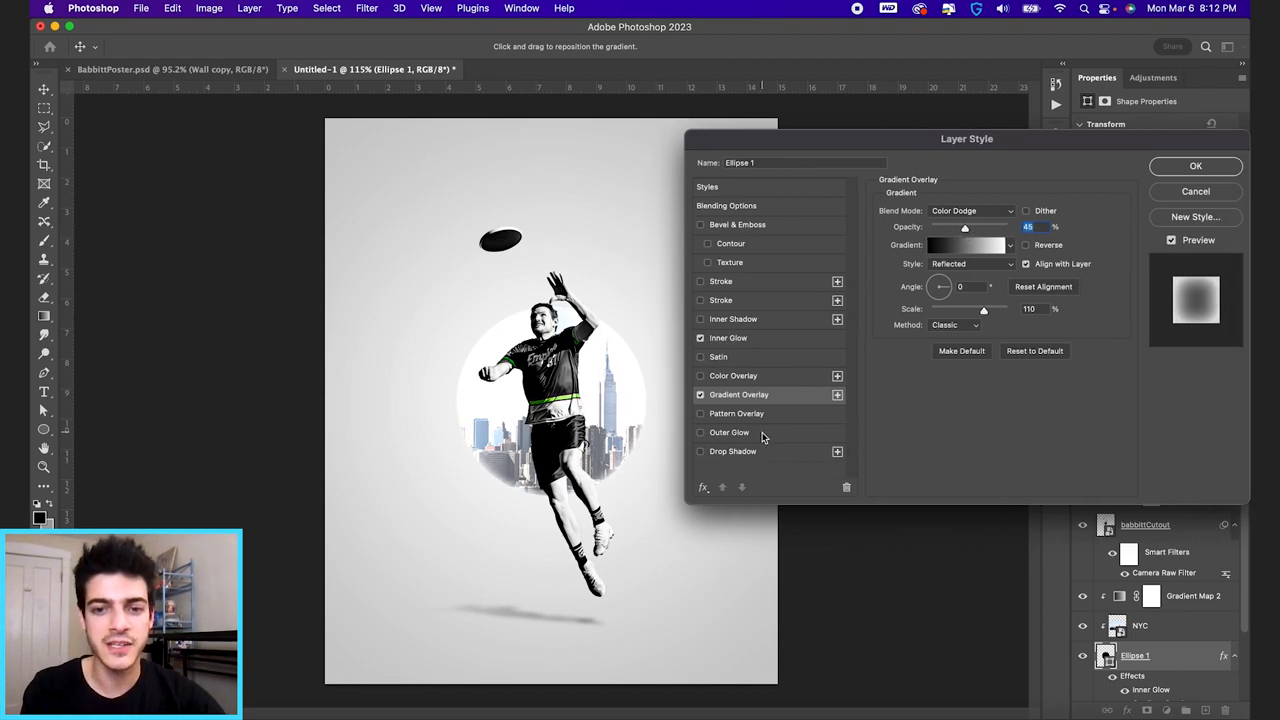
# Step: Add a 15% drop shadow at 65° with 59 px size and commit the styles
pyautogui.click(733, 451)
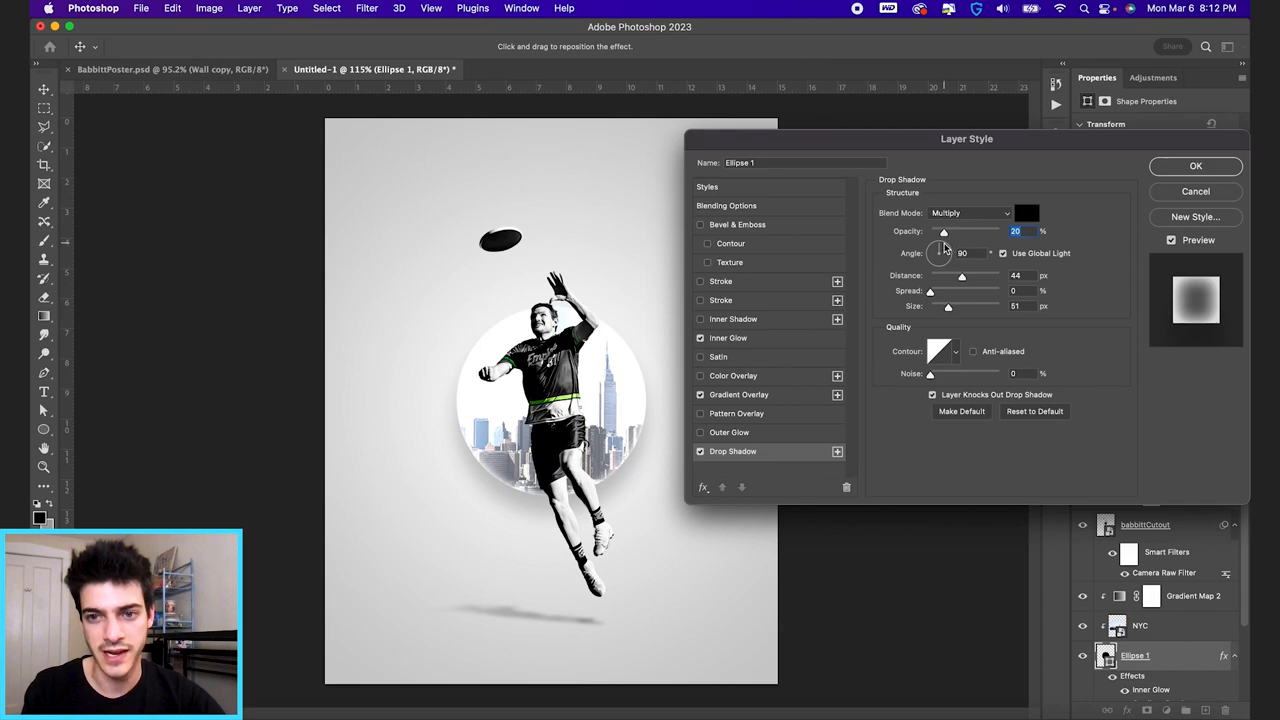
pyautogui.moveTo(948, 252); pyautogui.dragTo(940, 248)
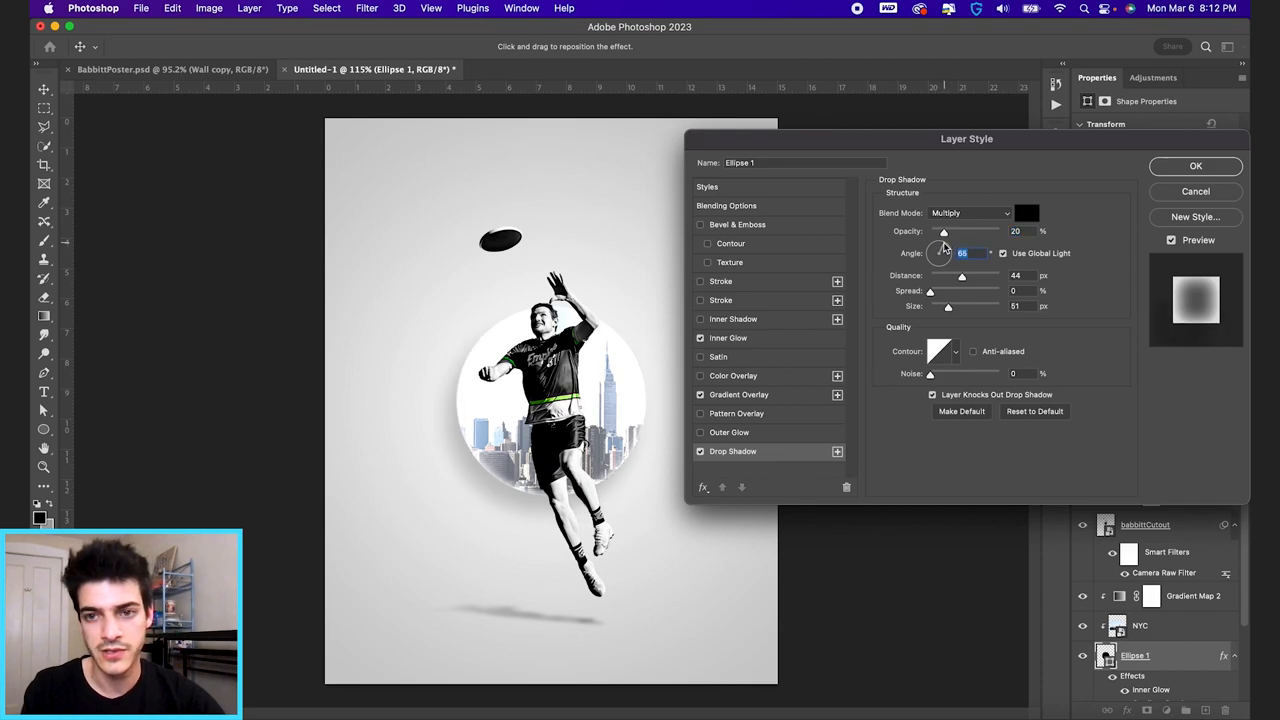
pyautogui.moveTo(961, 276); pyautogui.dragTo(951, 276)
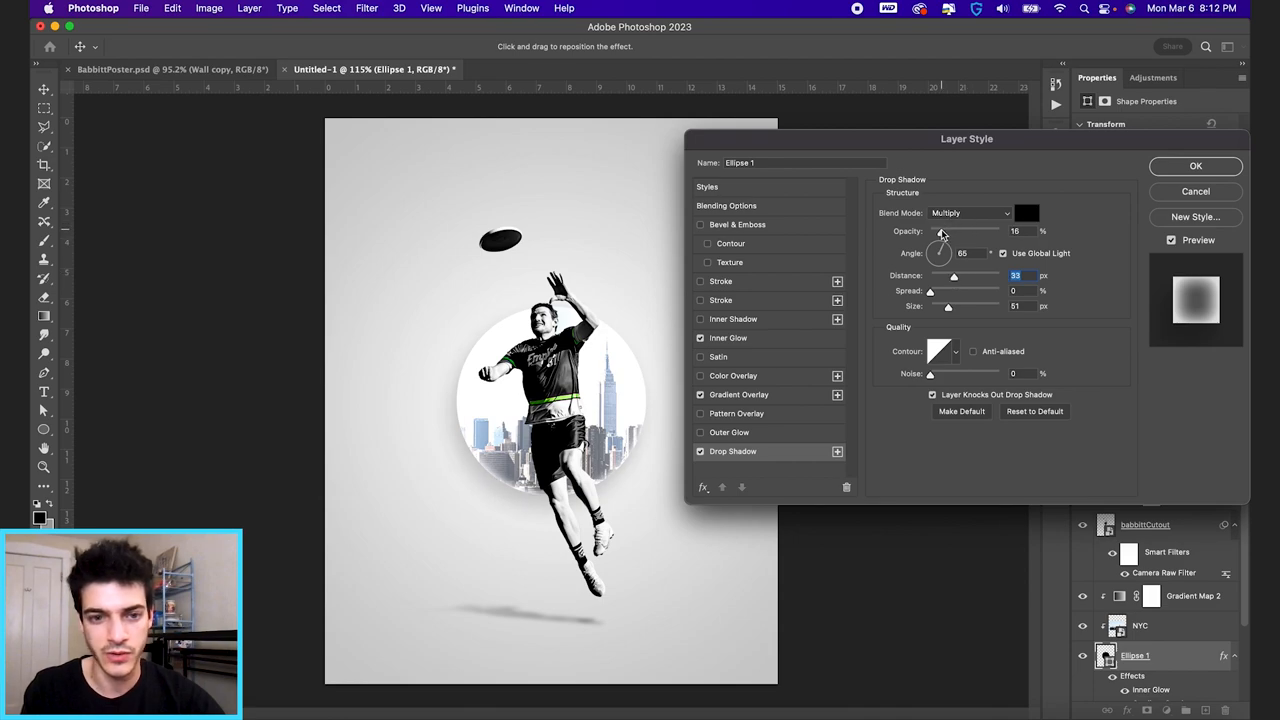
pyautogui.moveTo(948, 306); pyautogui.dragTo(953, 306)
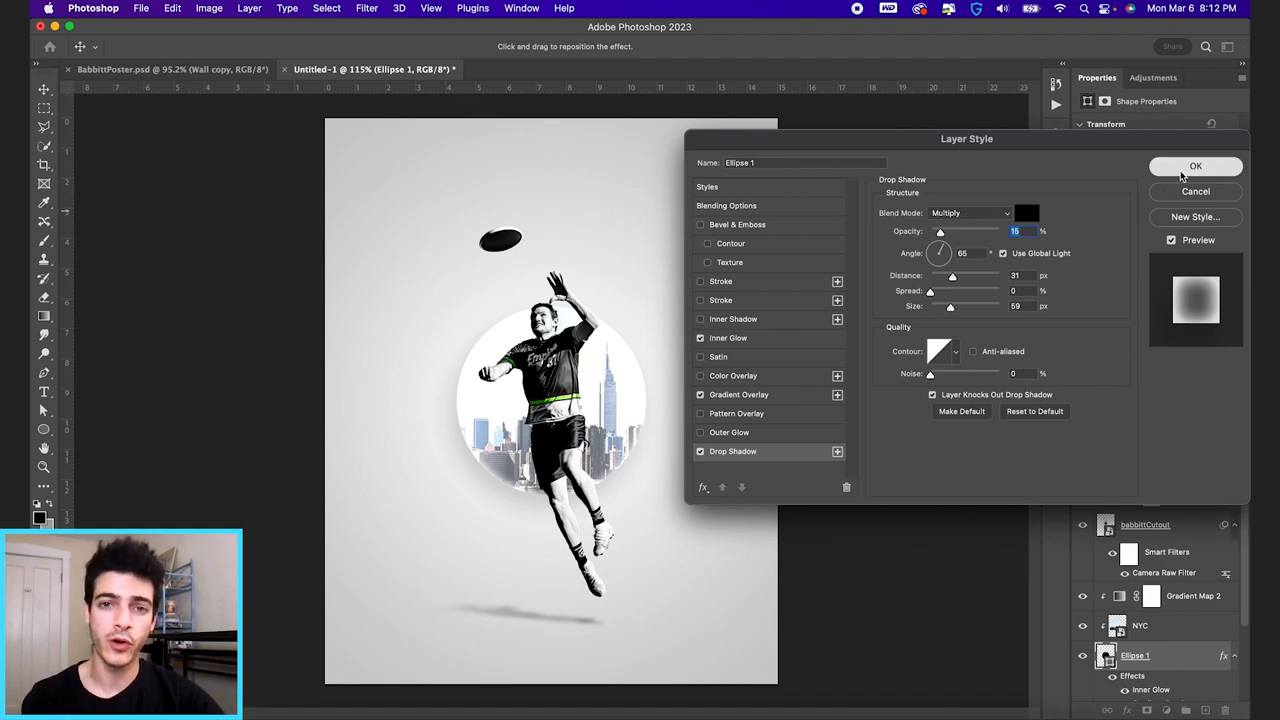
pyautogui.click(1196, 166)
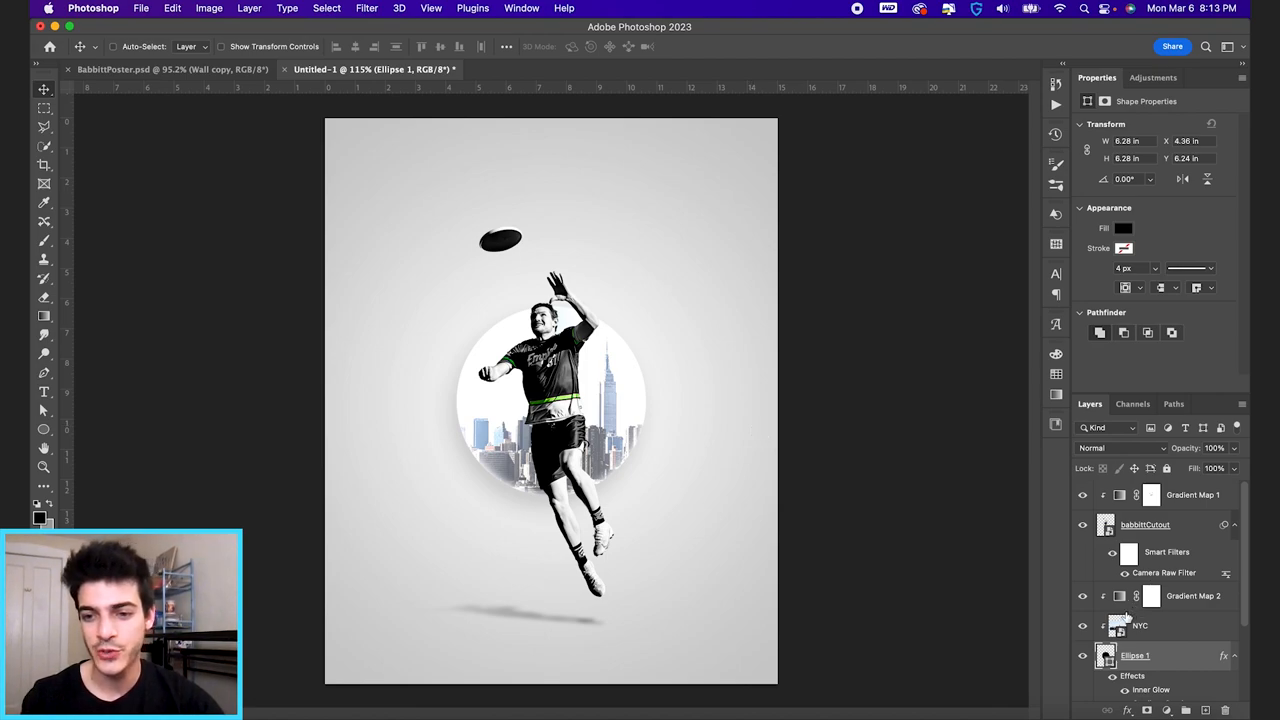
pyautogui.moveTo(790, 600)
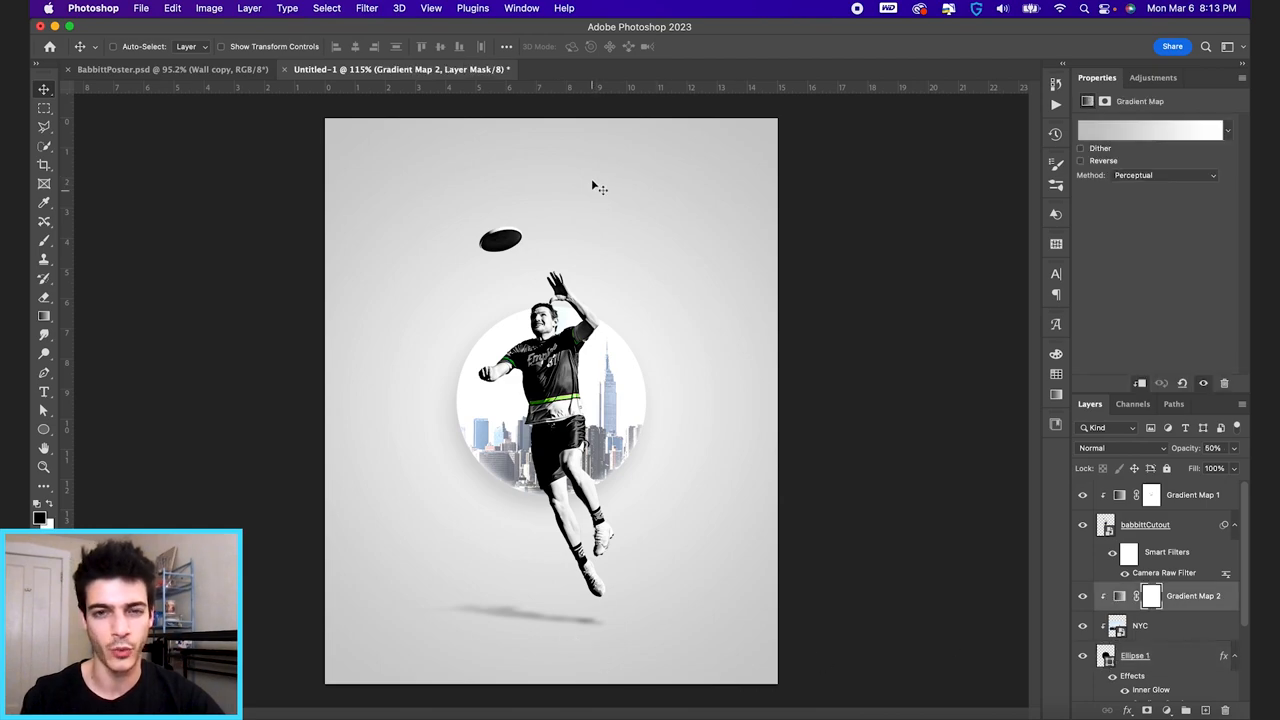
pyautogui.moveTo(817, 639)
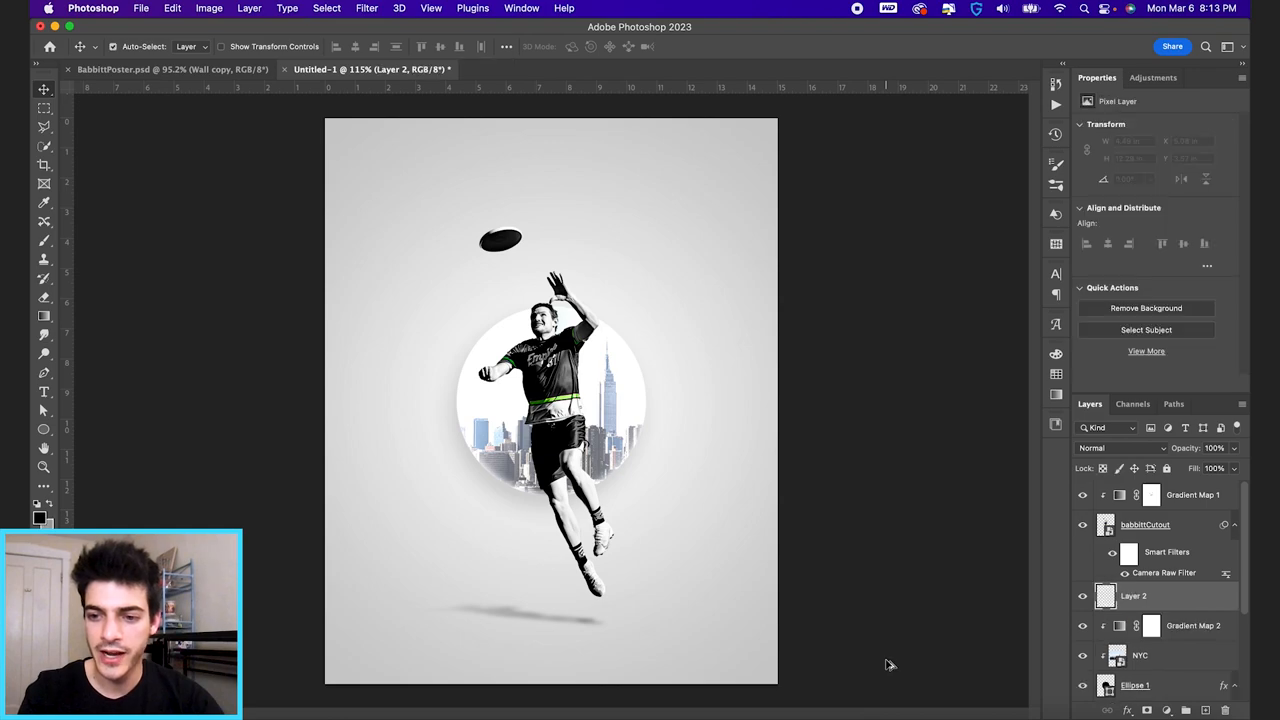
# Step: Draw a grey floor gradient across the lower band and set the background overlay to 60%
pyautogui.click(43, 89)
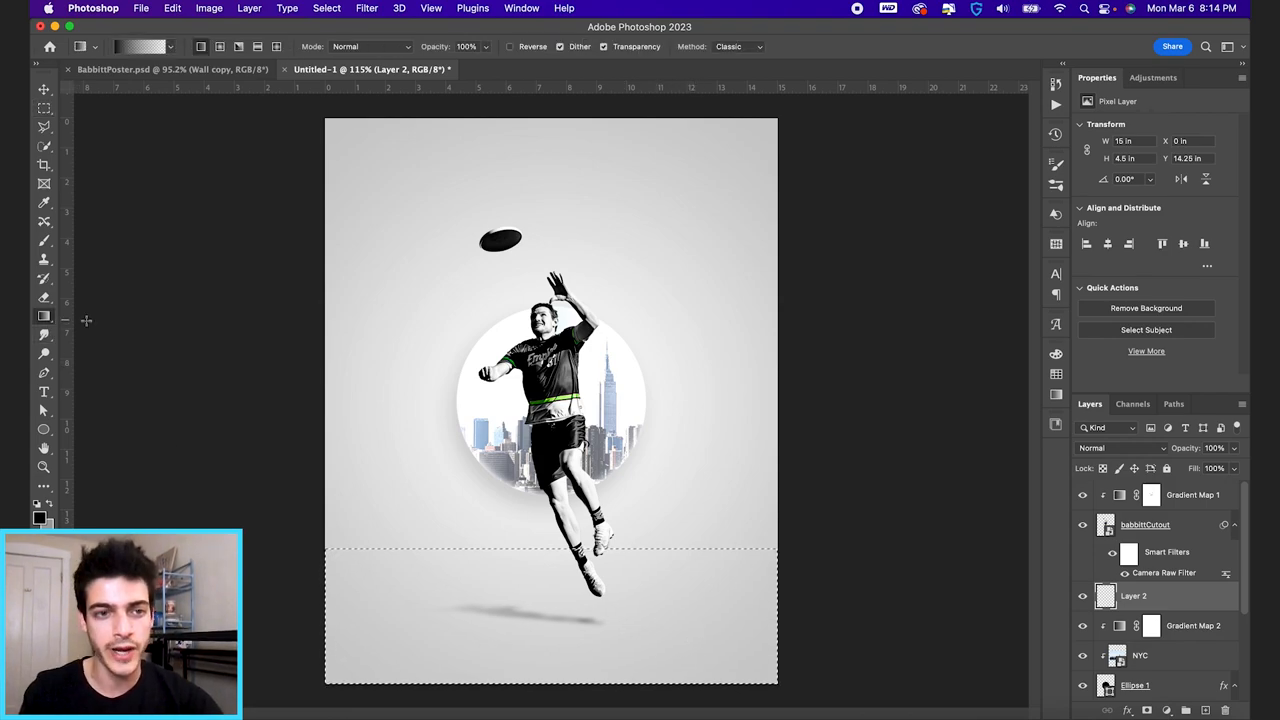
pyautogui.moveTo(551, 441)
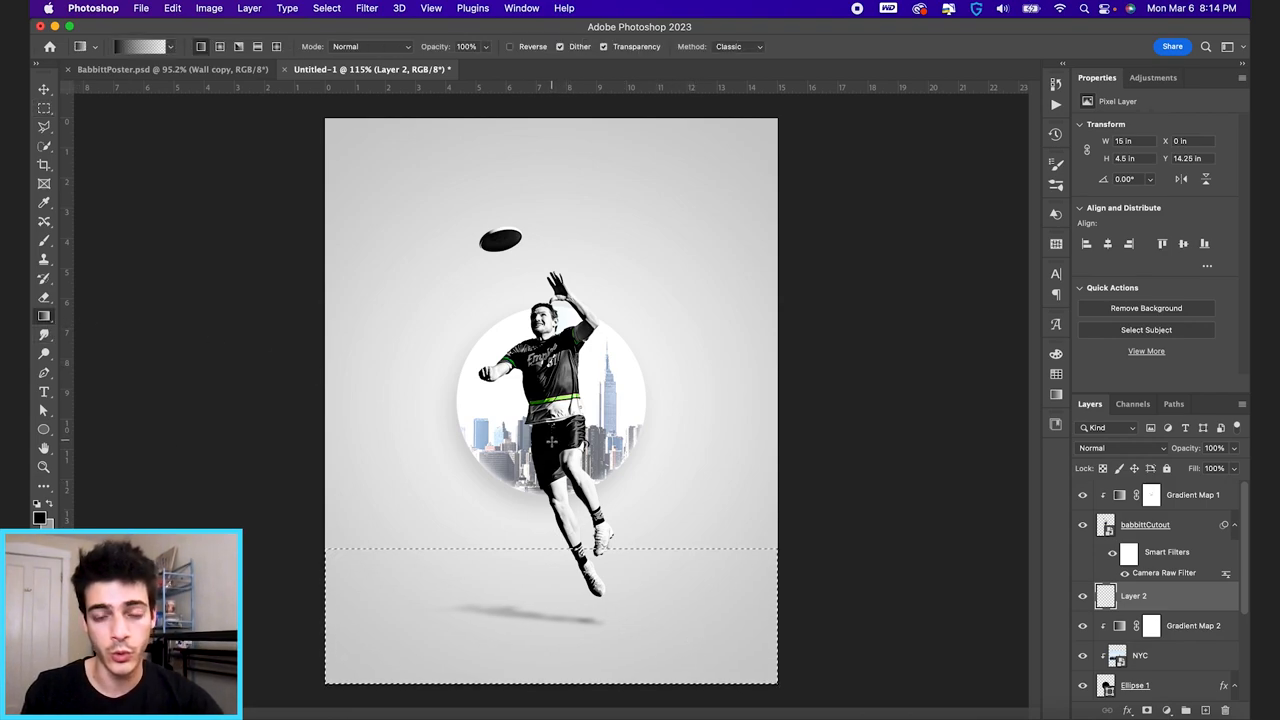
pyautogui.moveTo(550, 440); pyautogui.dragTo(550, 595)
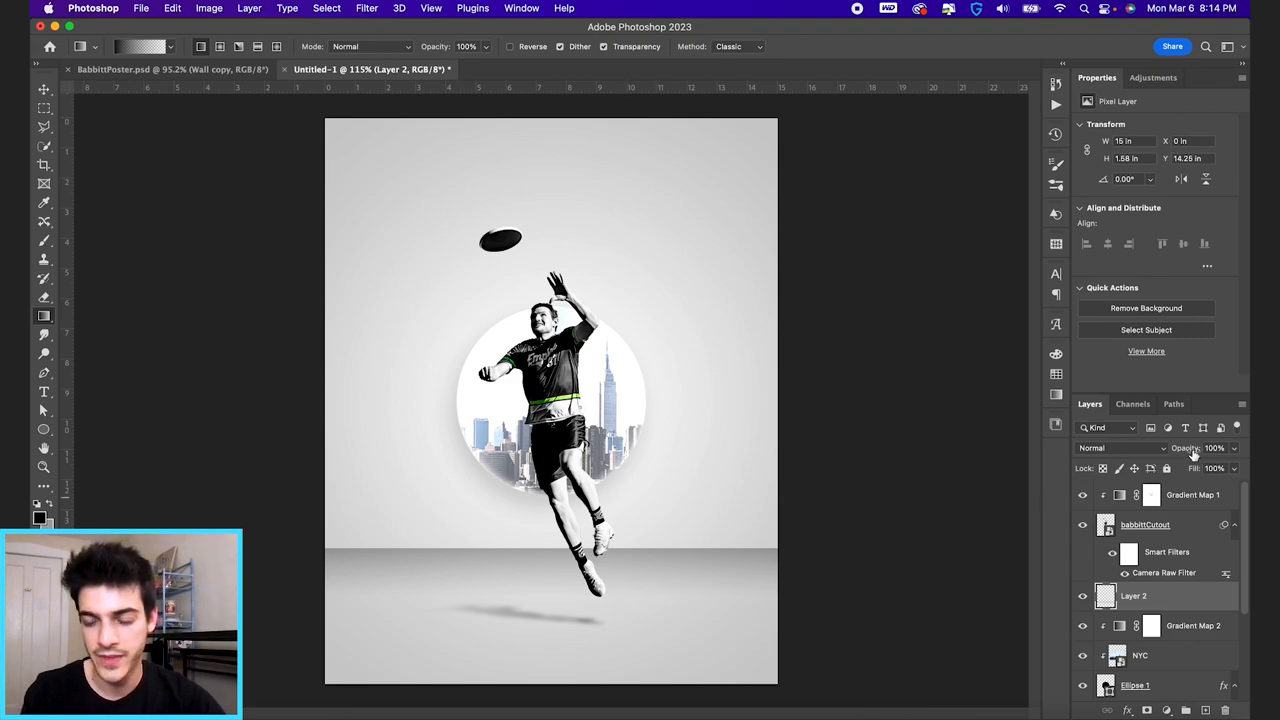
pyautogui.click(1213, 447)
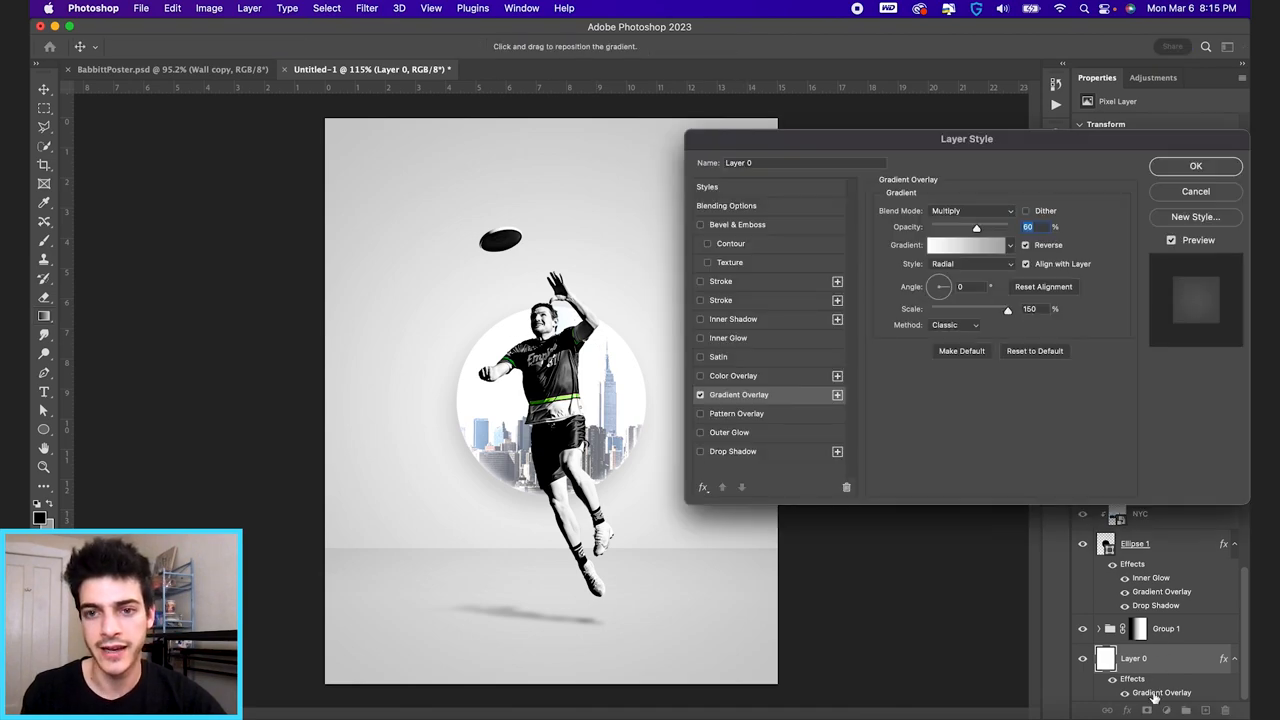
# Step: Move the background overlay's white colour stop to 54% and apply the gradient overlay
pyautogui.click(964, 245)
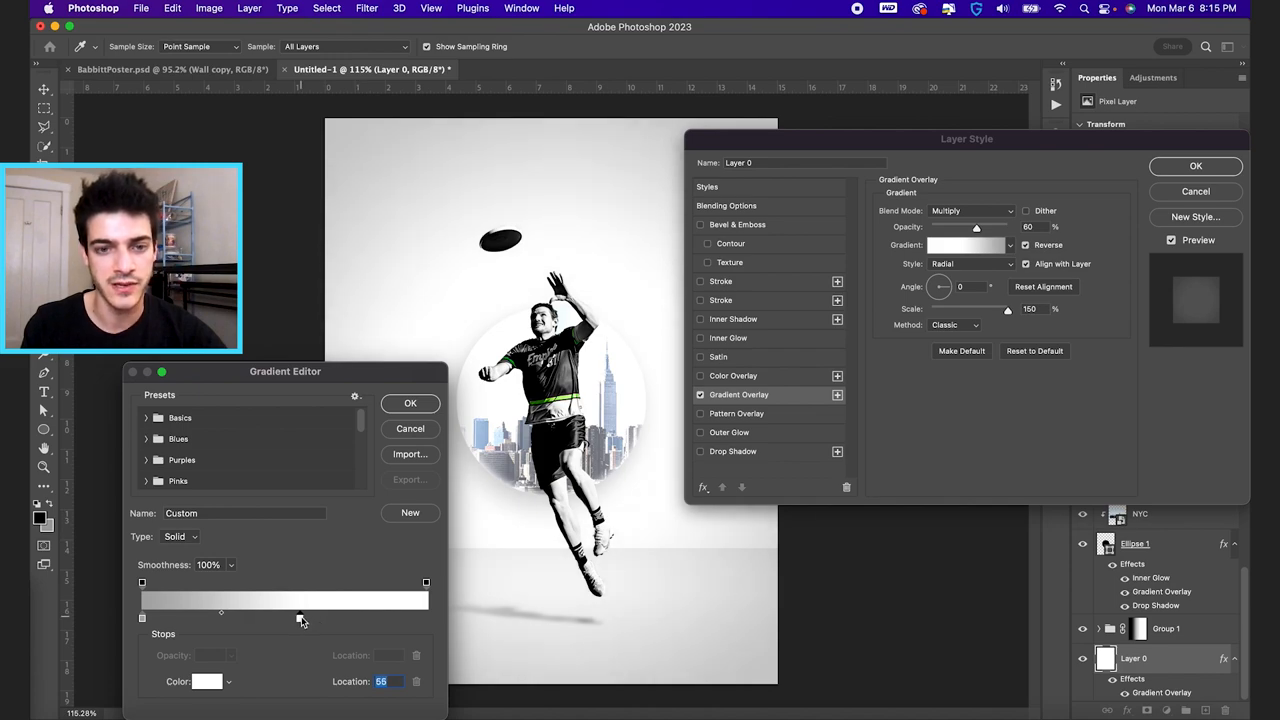
pyautogui.moveTo(300, 614); pyautogui.dragTo(307, 614)
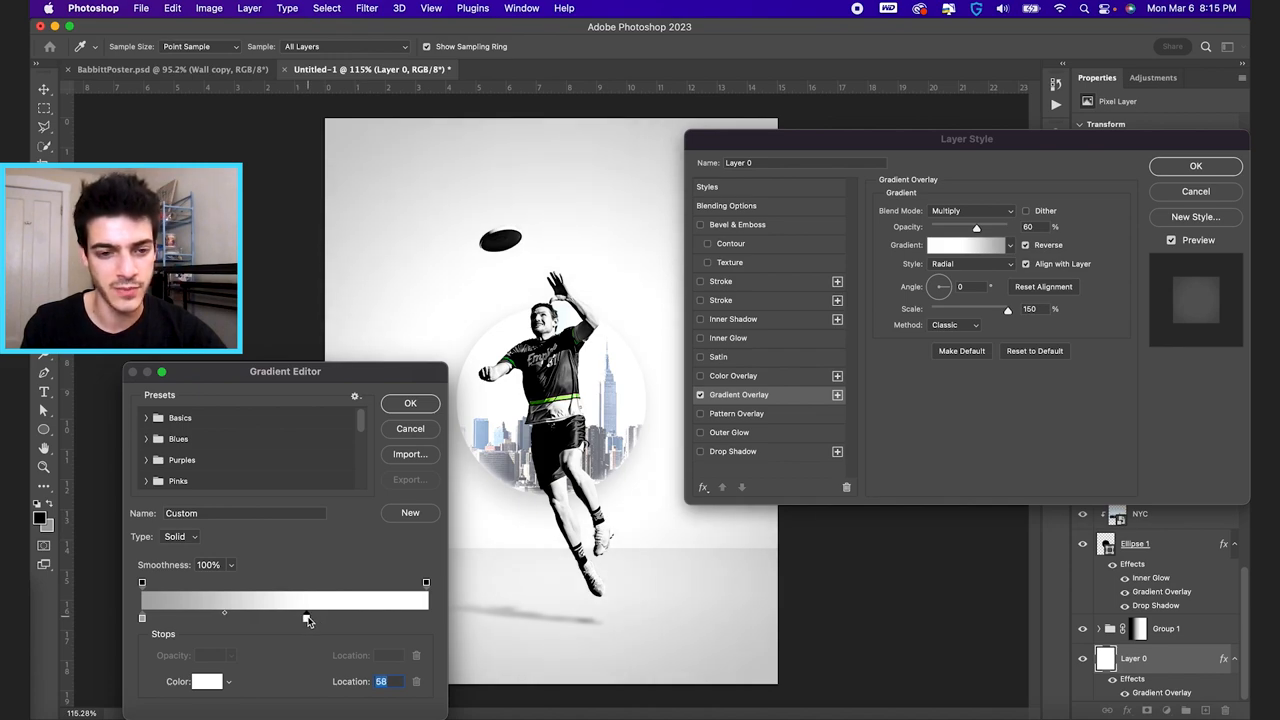
pyautogui.moveTo(308, 618); pyautogui.dragTo(302, 618)
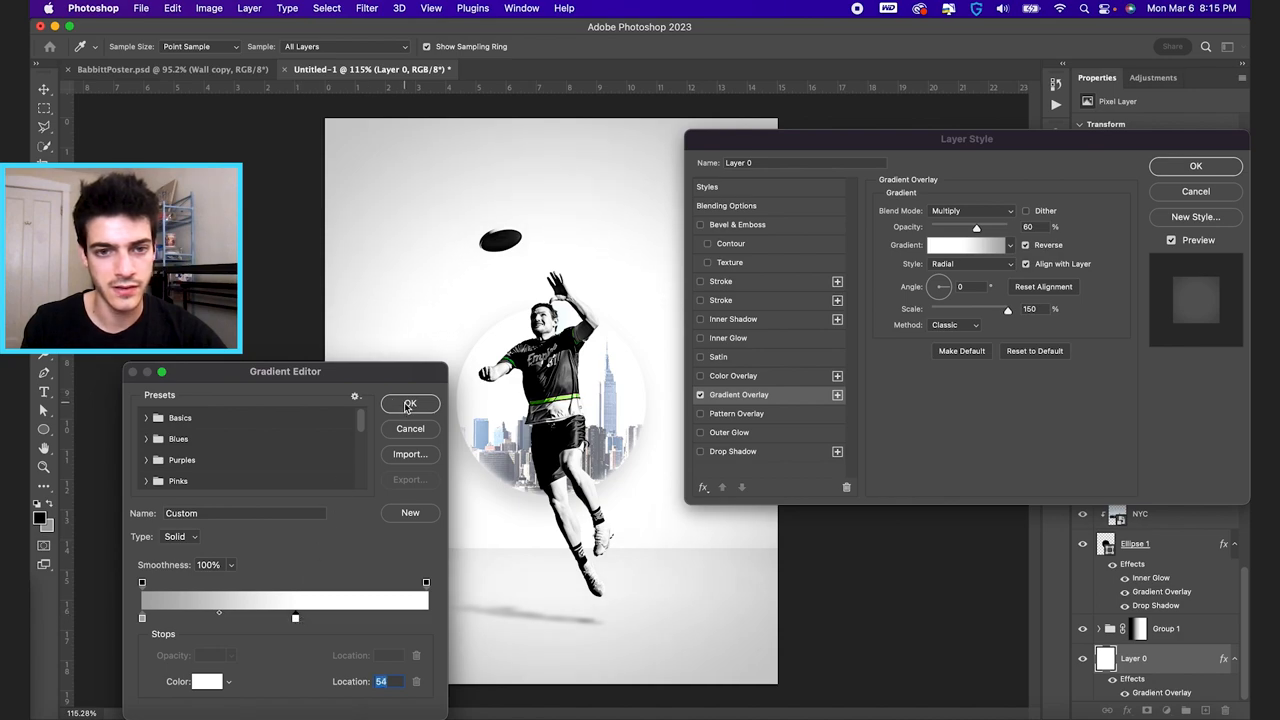
pyautogui.click(410, 403)
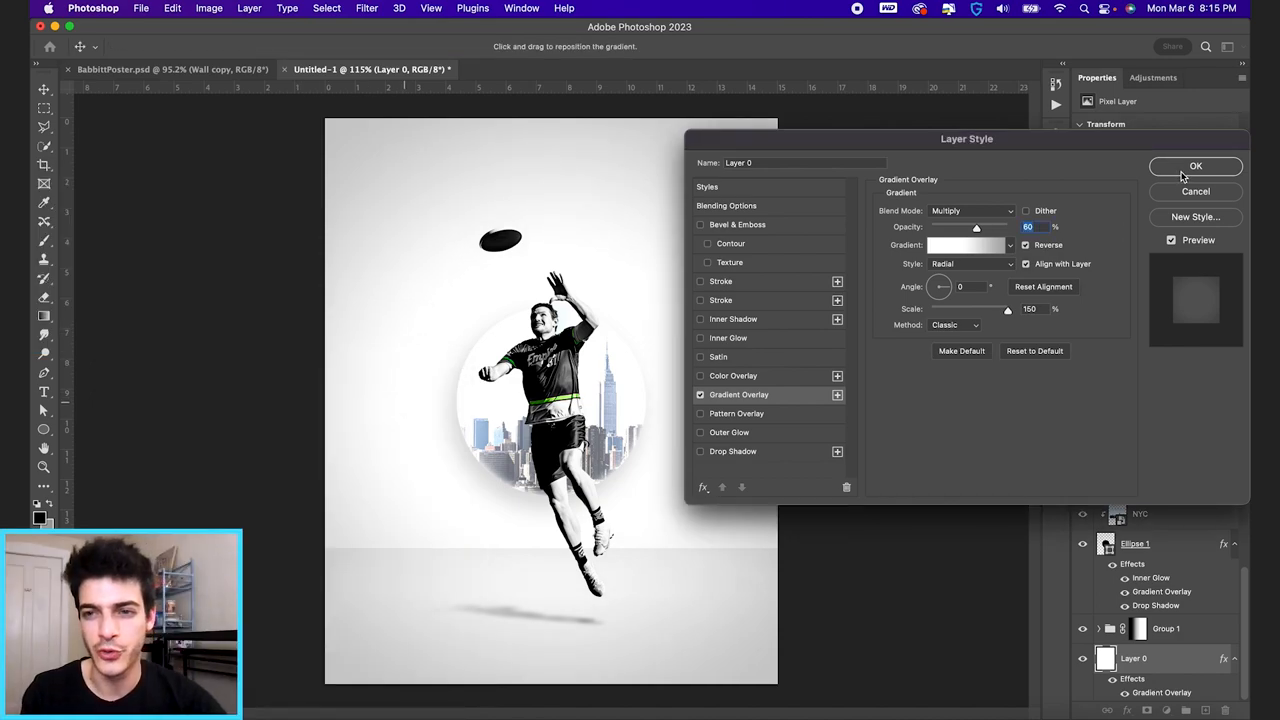
pyautogui.click(1195, 166)
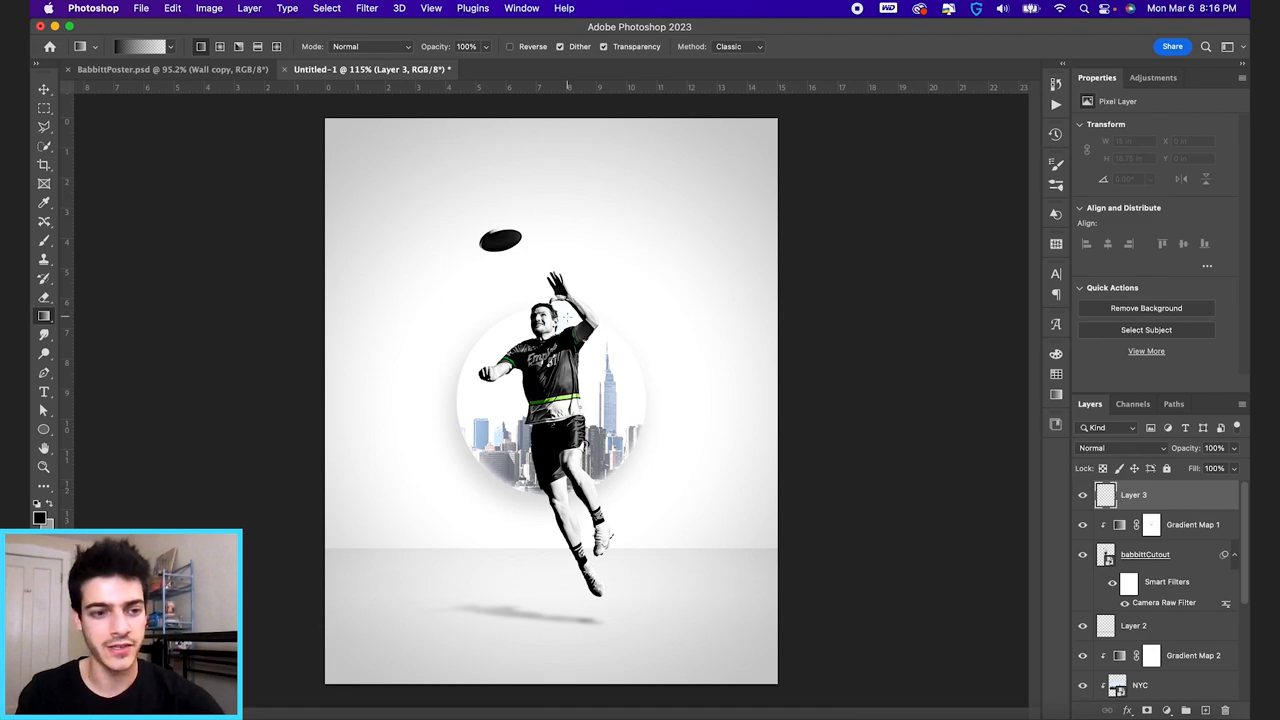
pyautogui.click(43, 392)
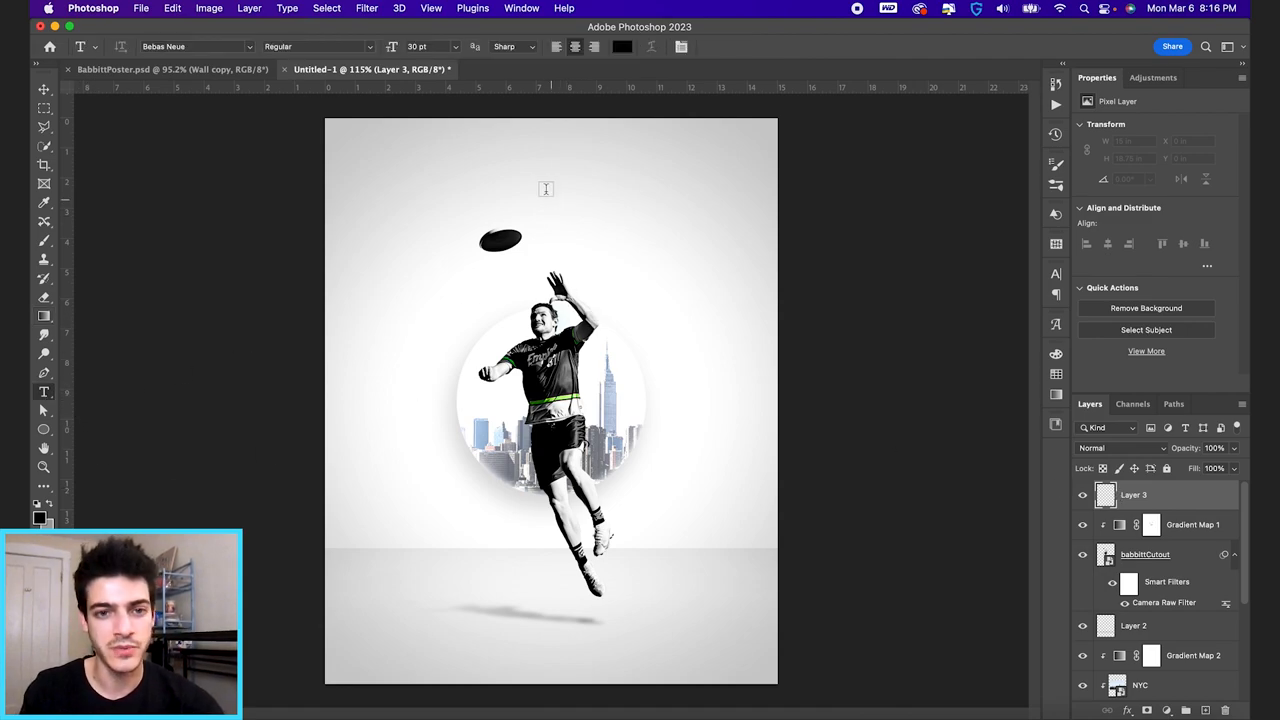
pyautogui.click(40, 512)
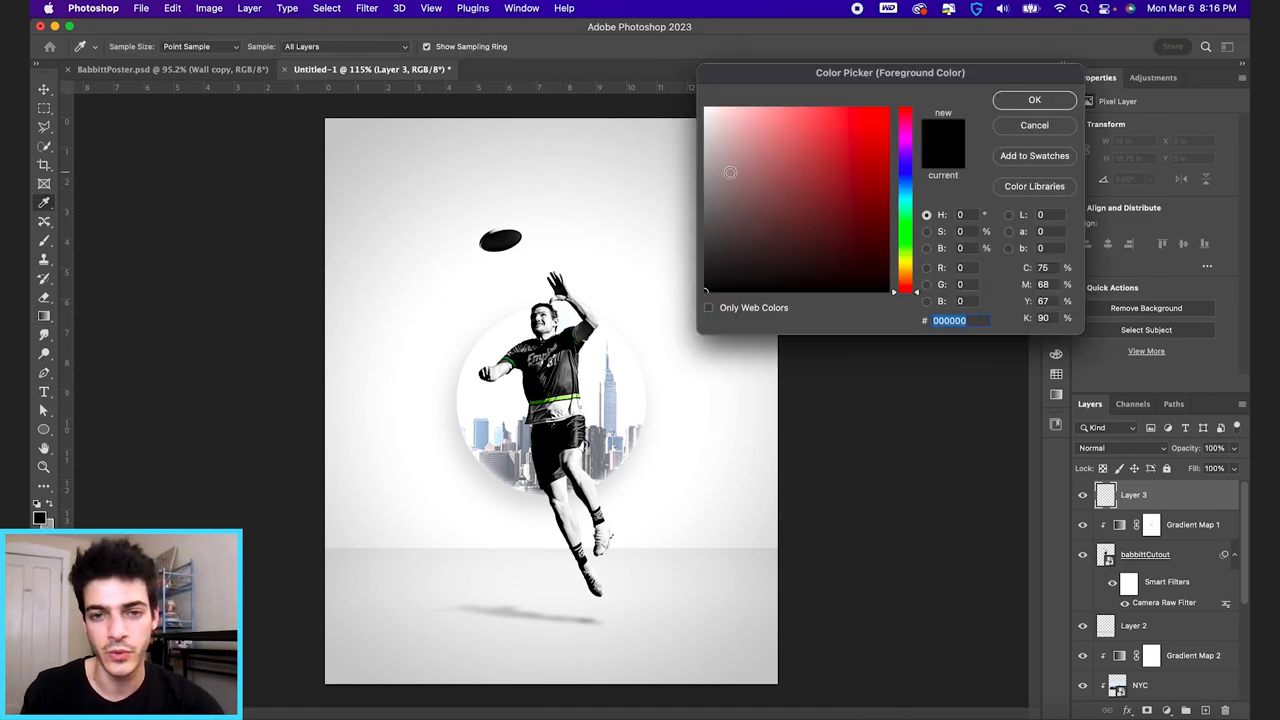
pyautogui.click(814, 165)
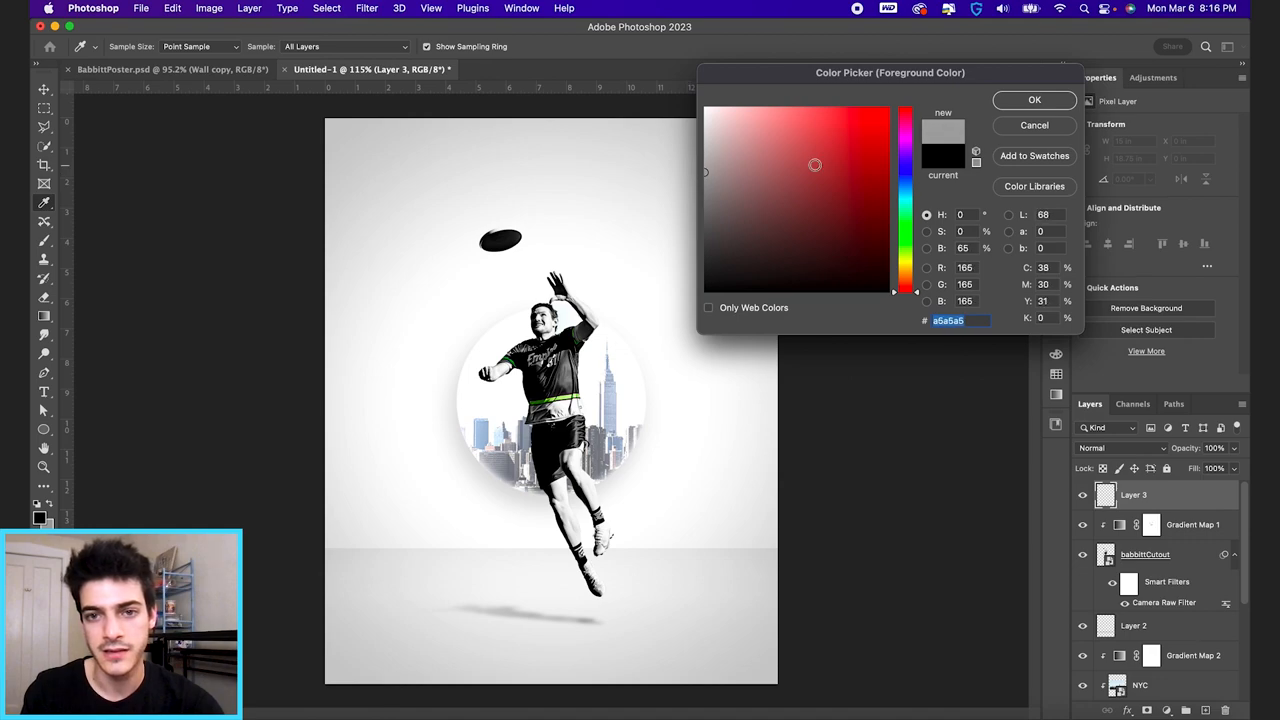
pyautogui.click(1034, 100)
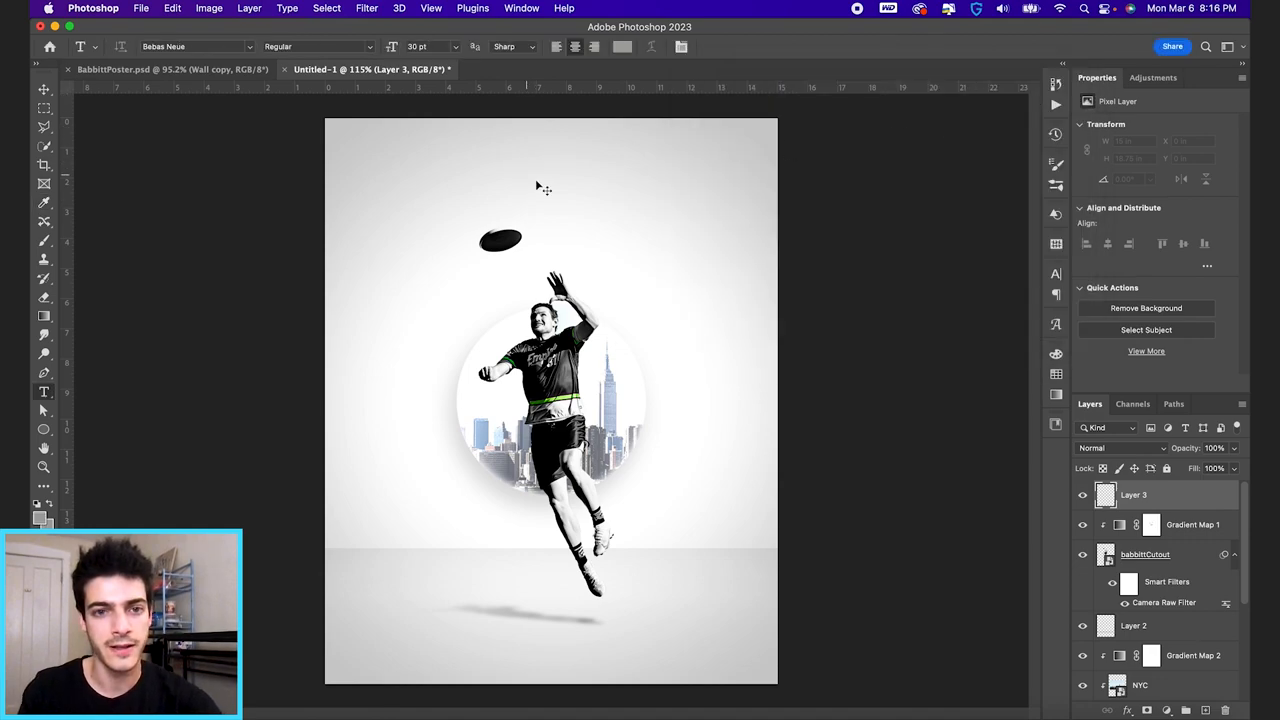
pyautogui.write('JEFF BABBITT')
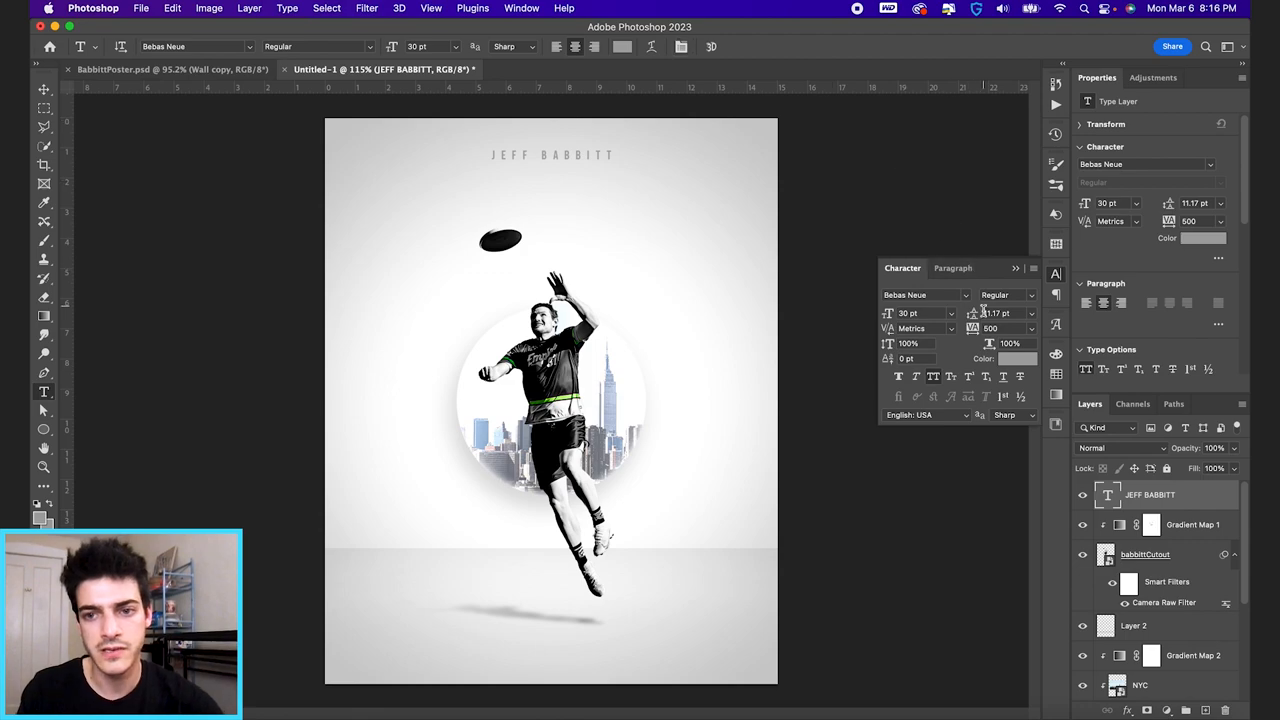
pyautogui.click(990, 328)
pyautogui.write('580')
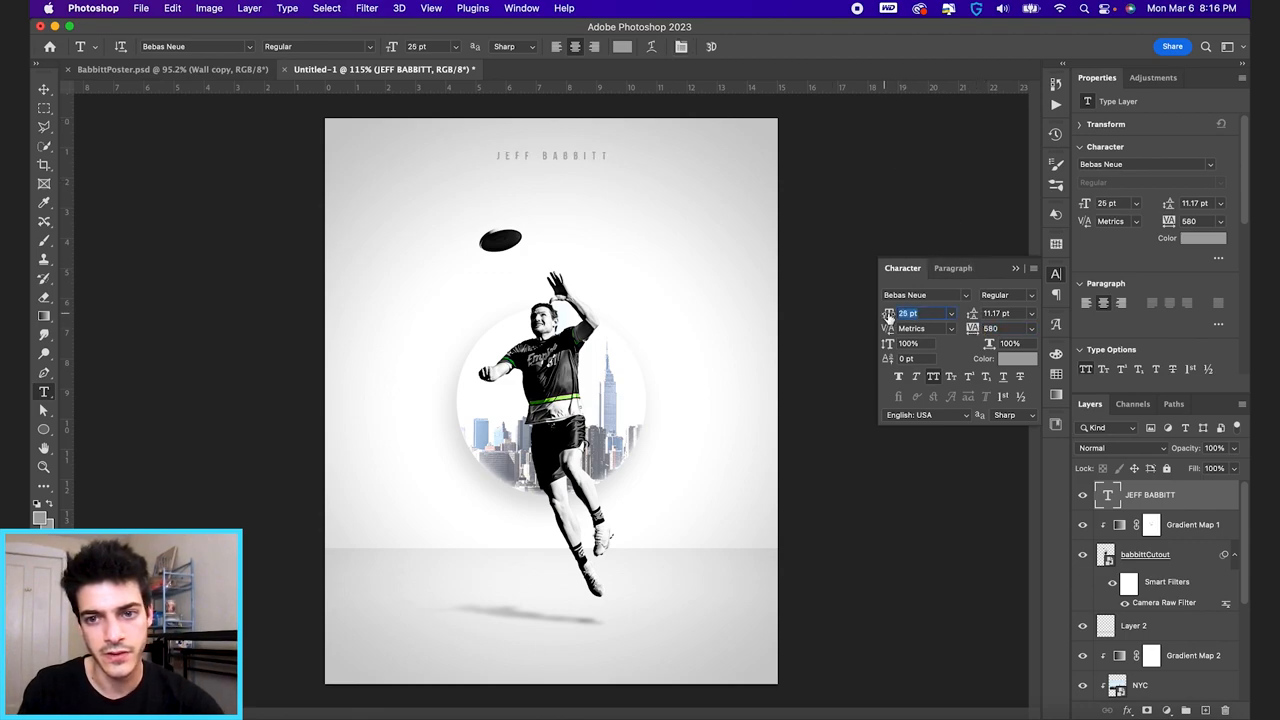
pyautogui.write('24')
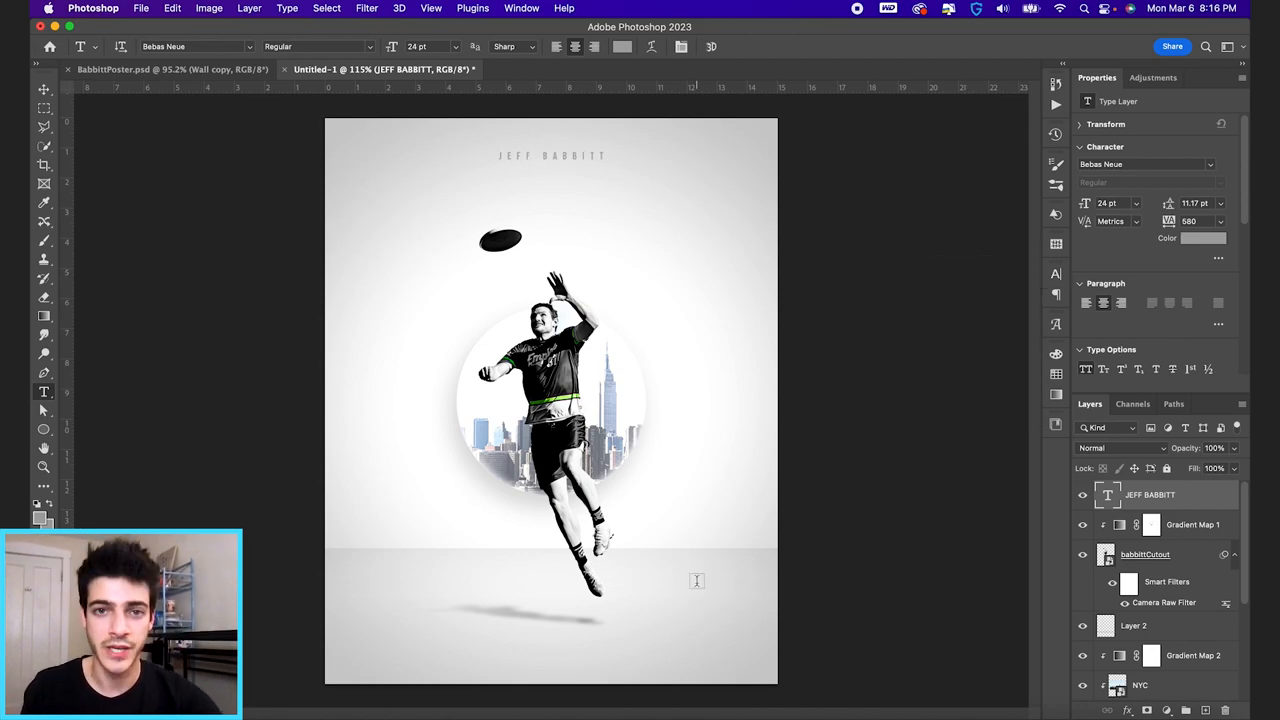
pyautogui.moveTo(1065, 605)
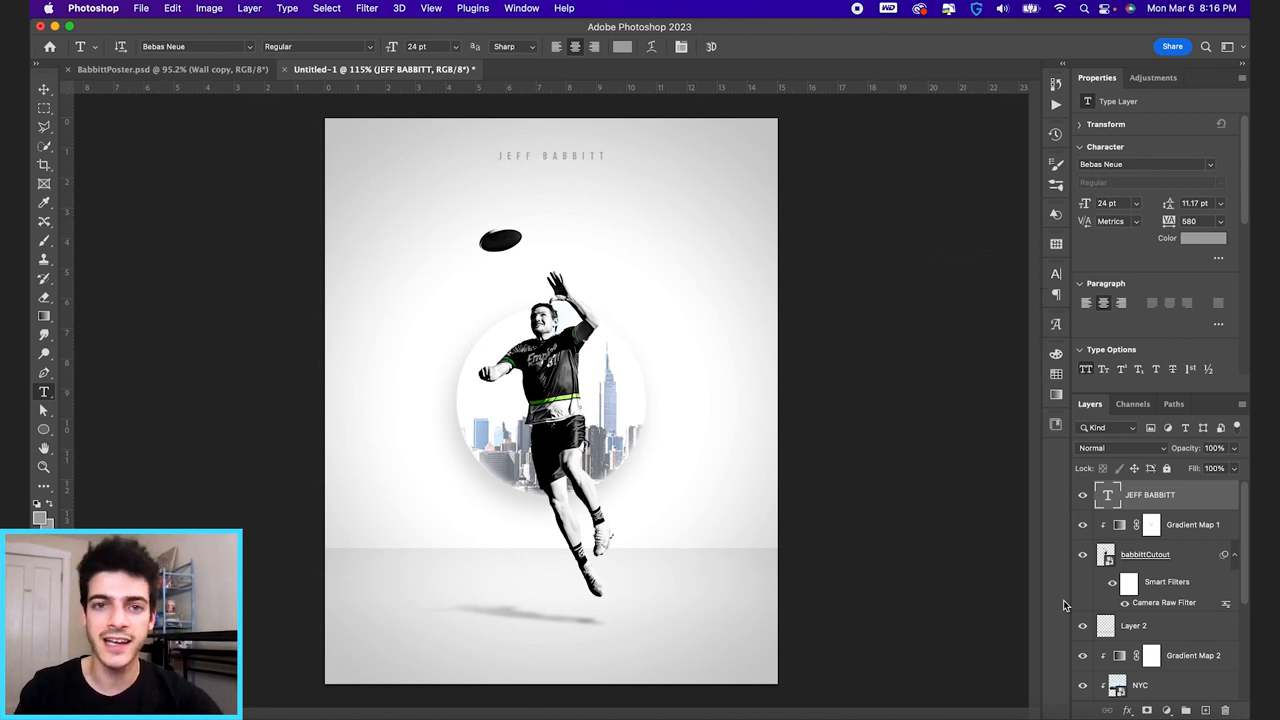
# Step: Add a second stroke effect to the border, setting its size to 40 px and opacity
pyautogui.click(43, 89)
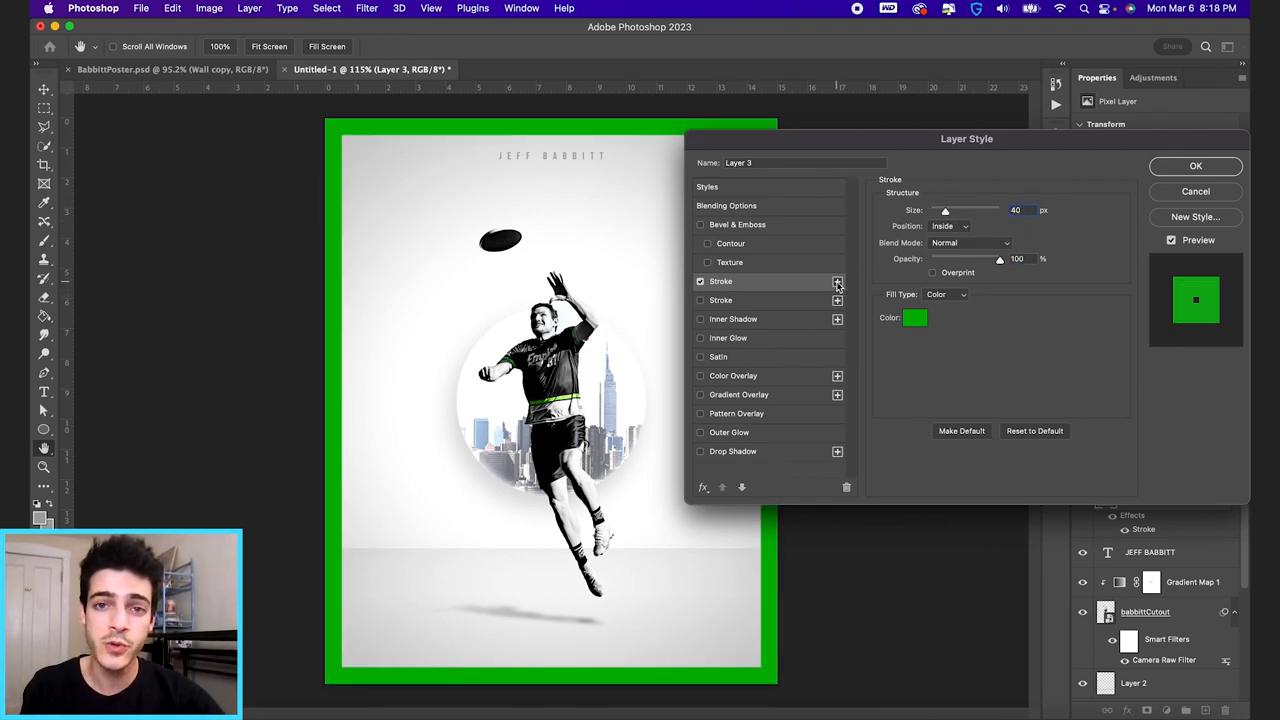
pyautogui.click(837, 281)
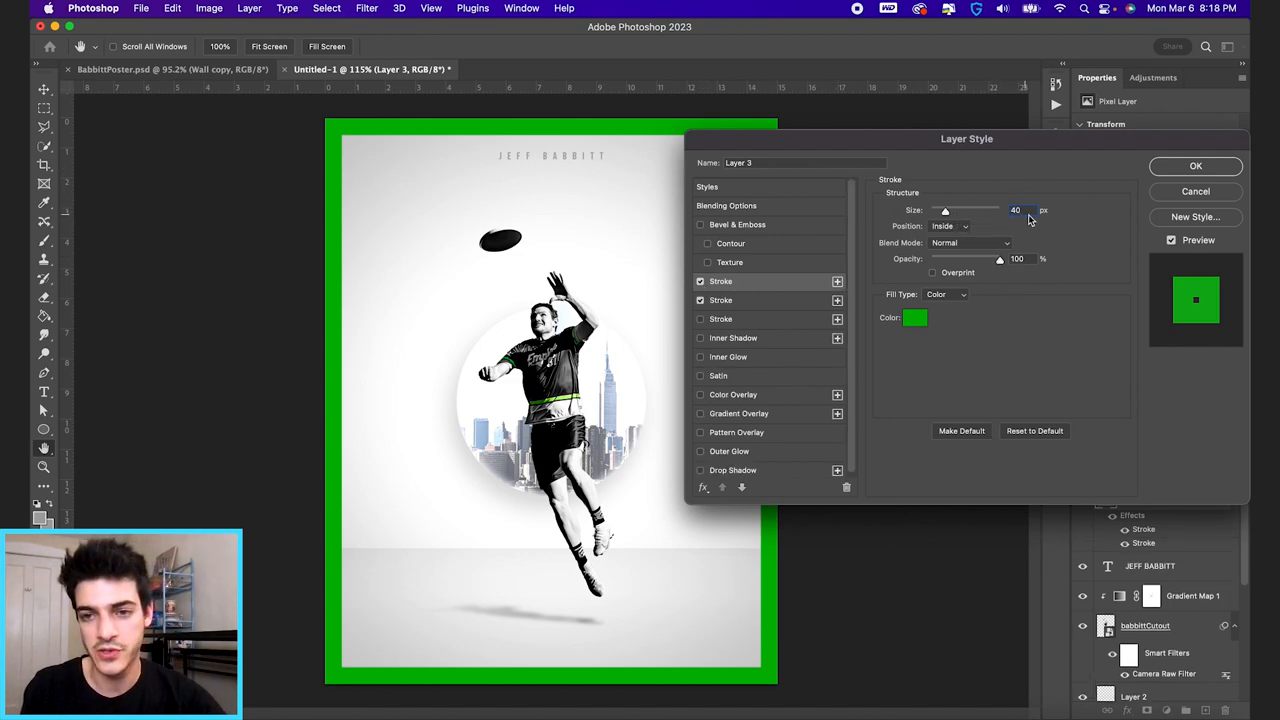
pyautogui.tripleClick(1016, 210)
pyautogui.write('37')
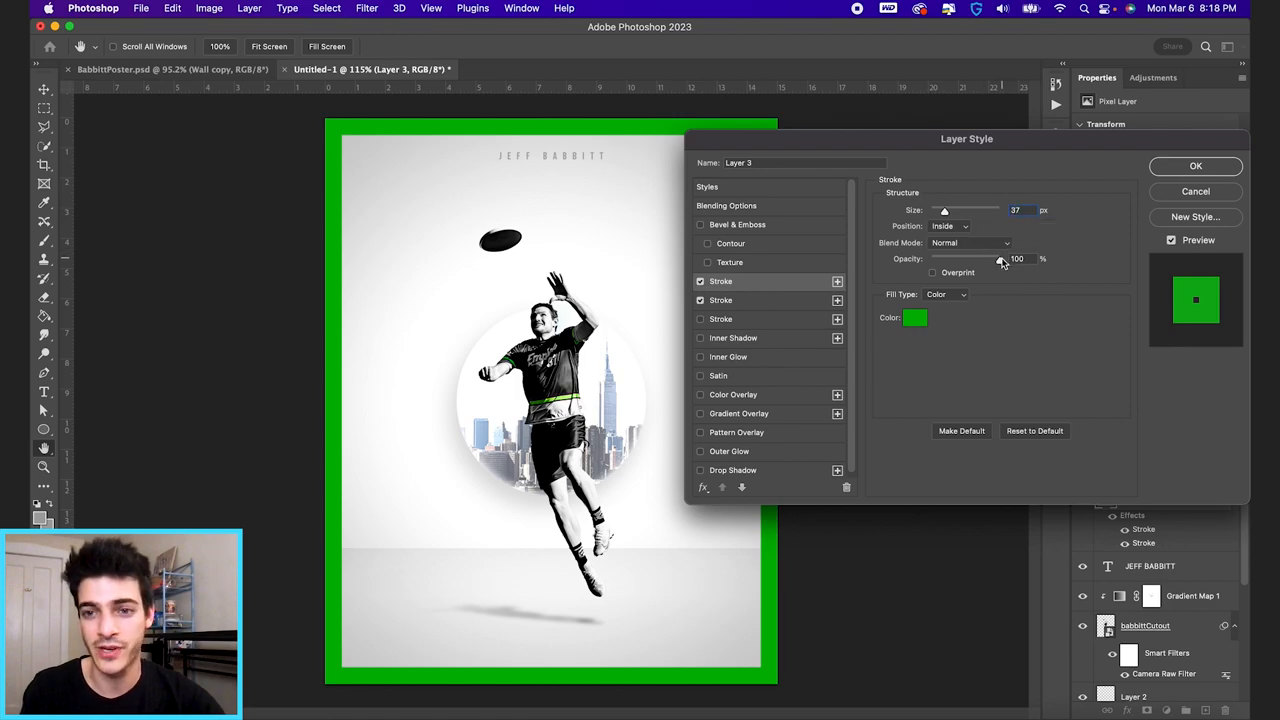
pyautogui.moveTo(1000, 258); pyautogui.dragTo(928, 258)
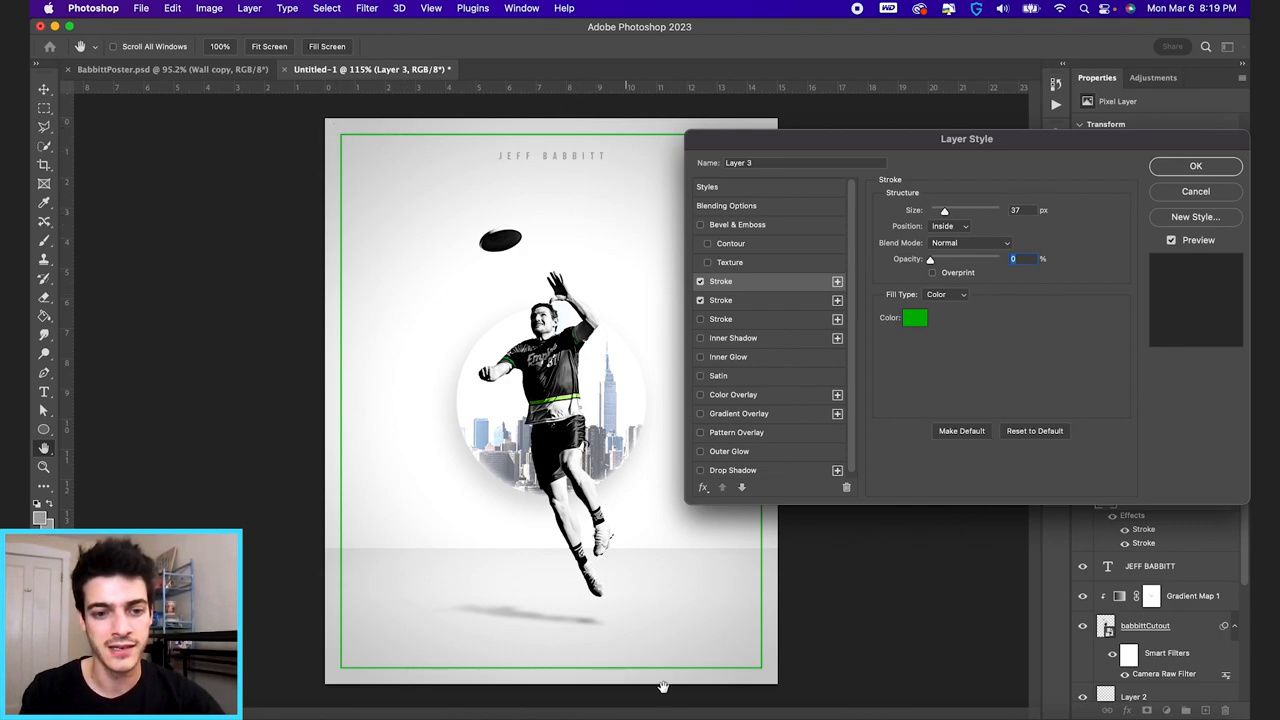
pyautogui.click(720, 300)
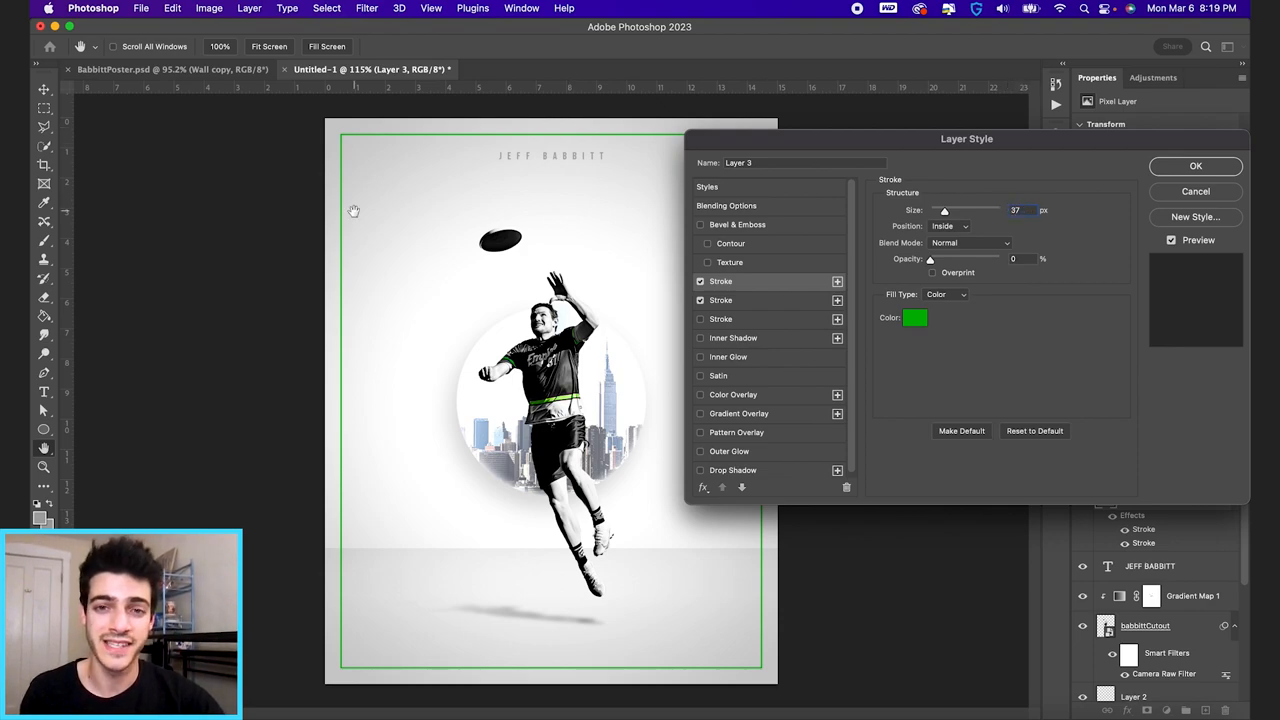
pyautogui.moveTo(763, 571)
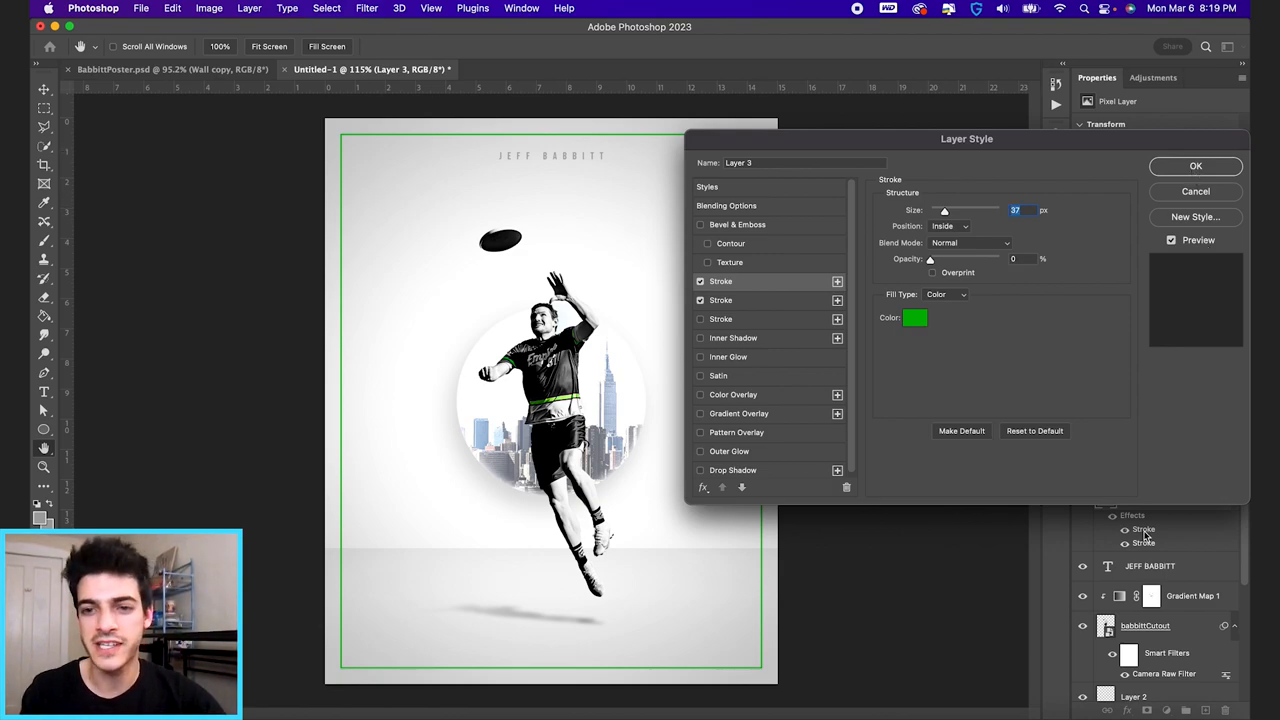
pyautogui.moveTo(790, 305)
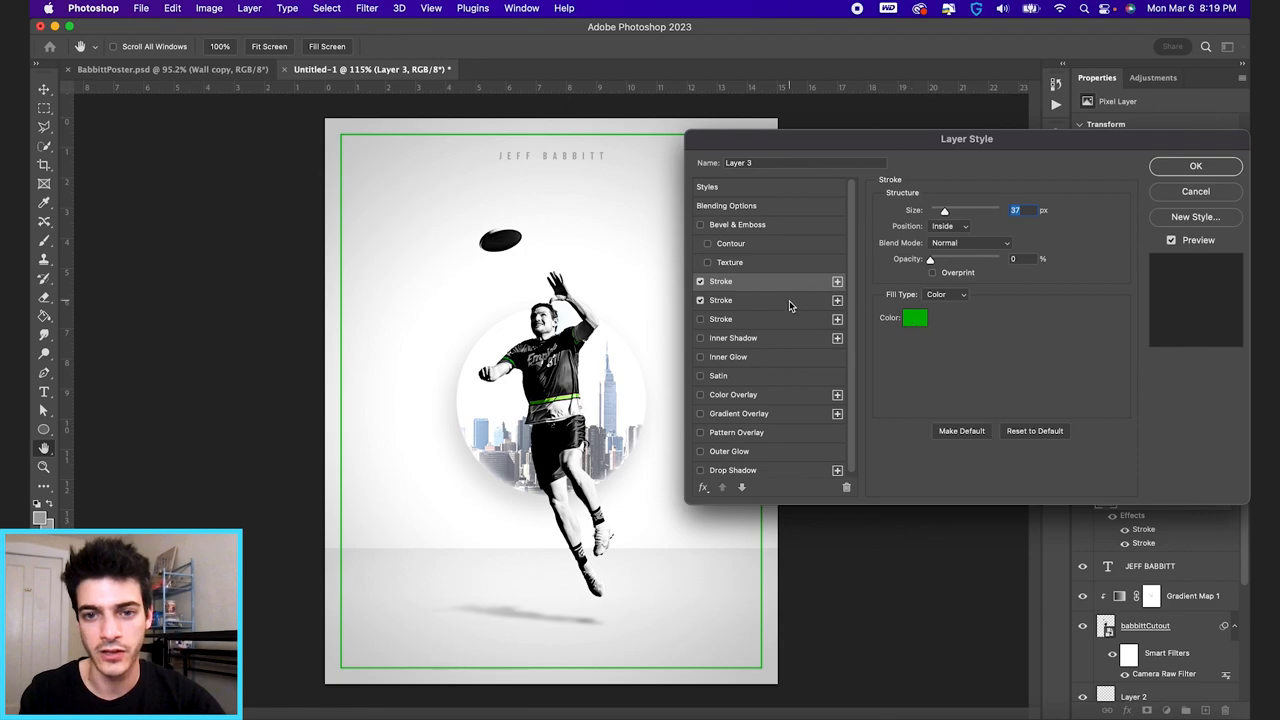
# Step: Change the border stroke colour to a soft lime green and apply the style
pyautogui.click(914, 317)
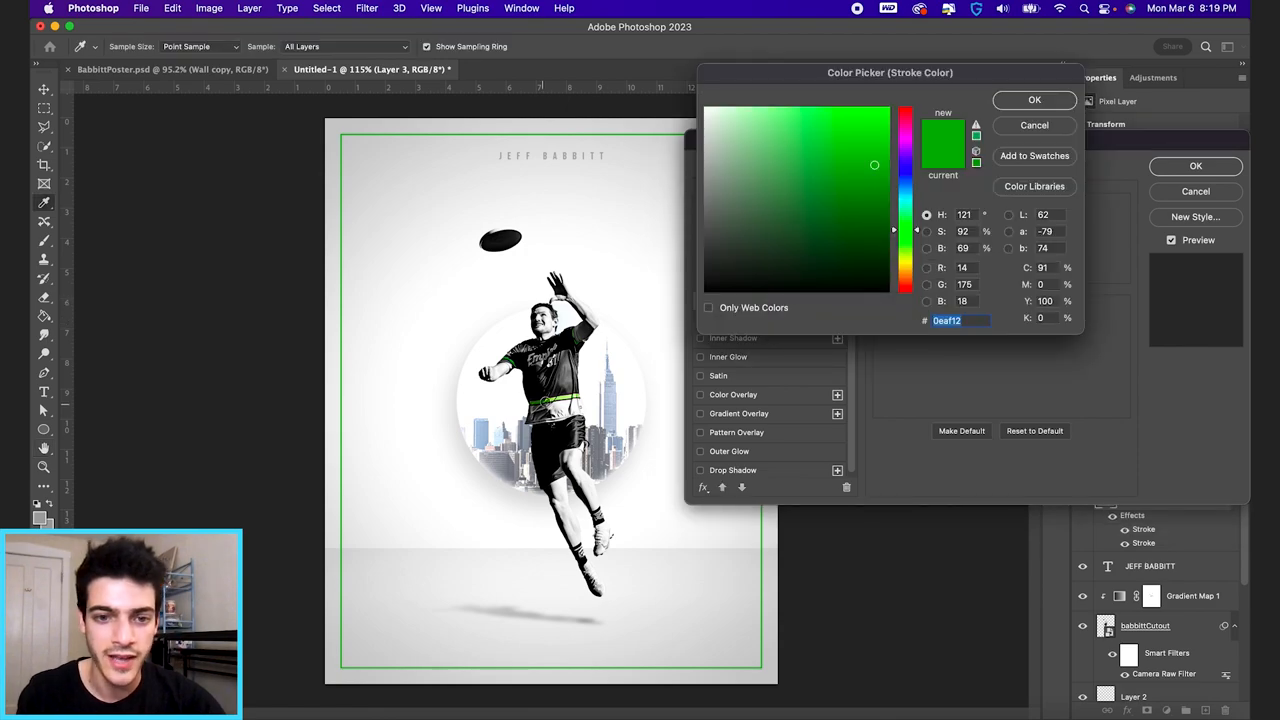
pyautogui.click(839, 181)
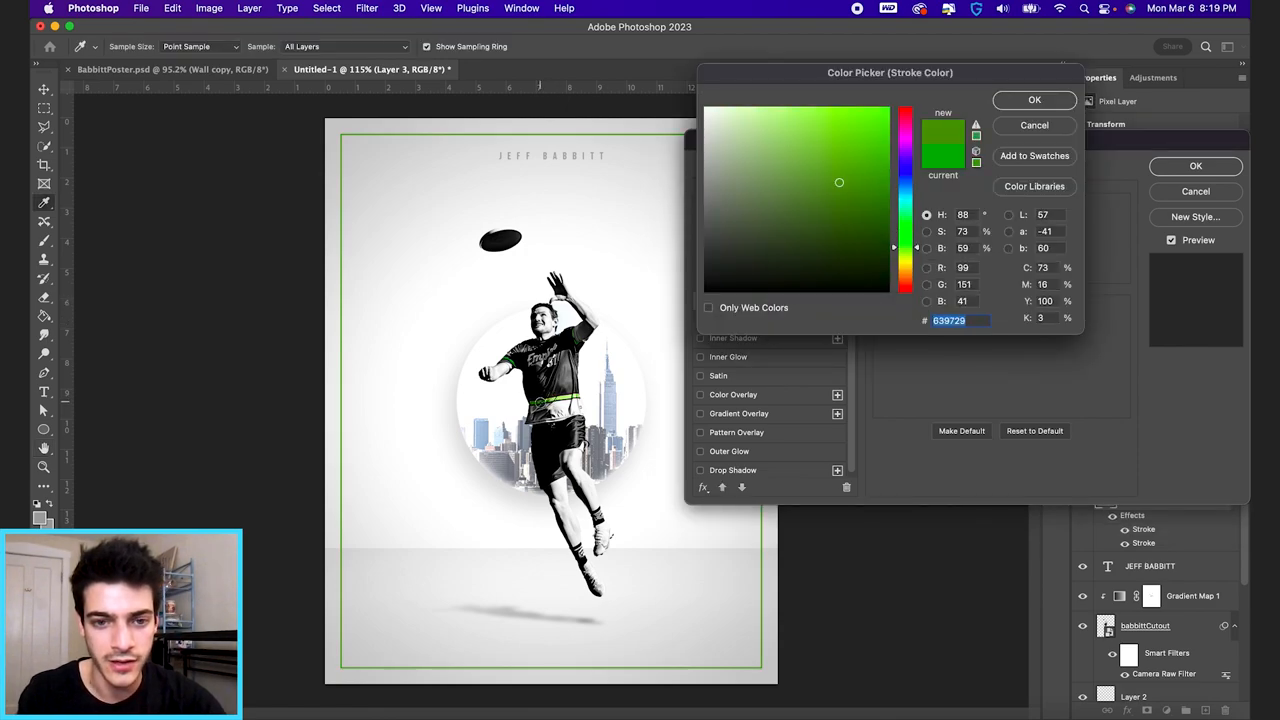
pyautogui.click(850, 222)
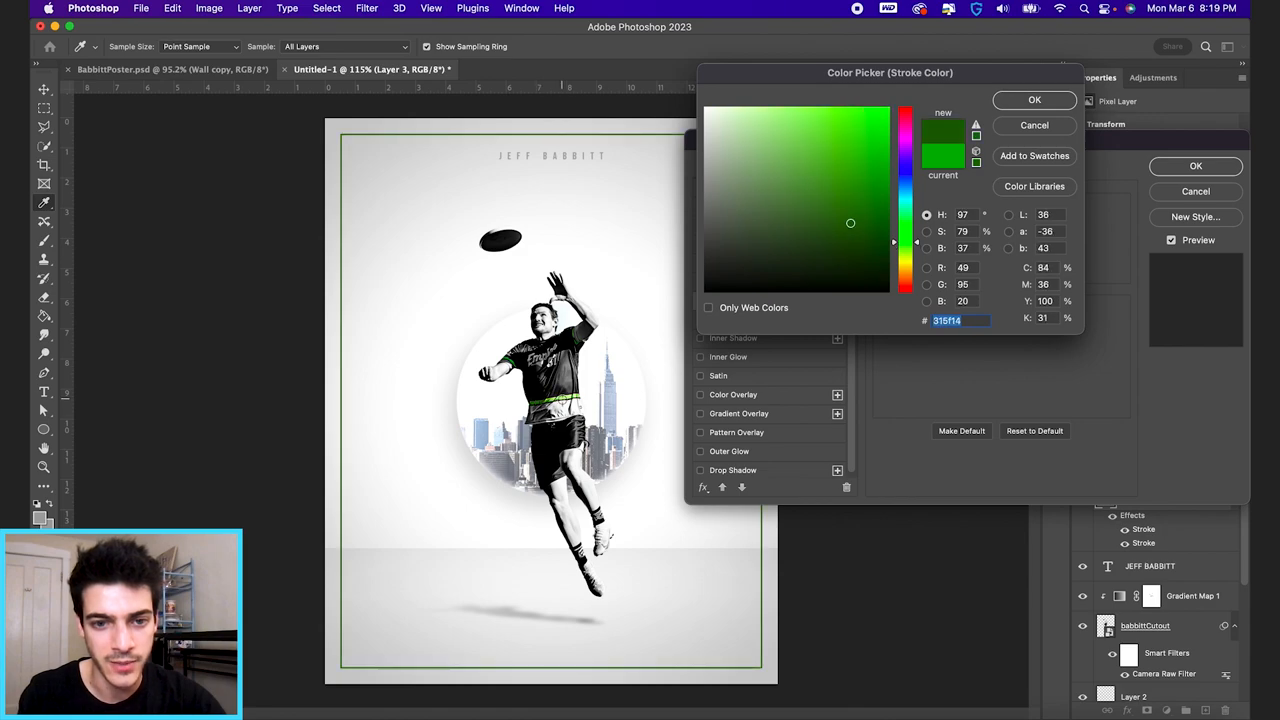
pyautogui.click(782, 118)
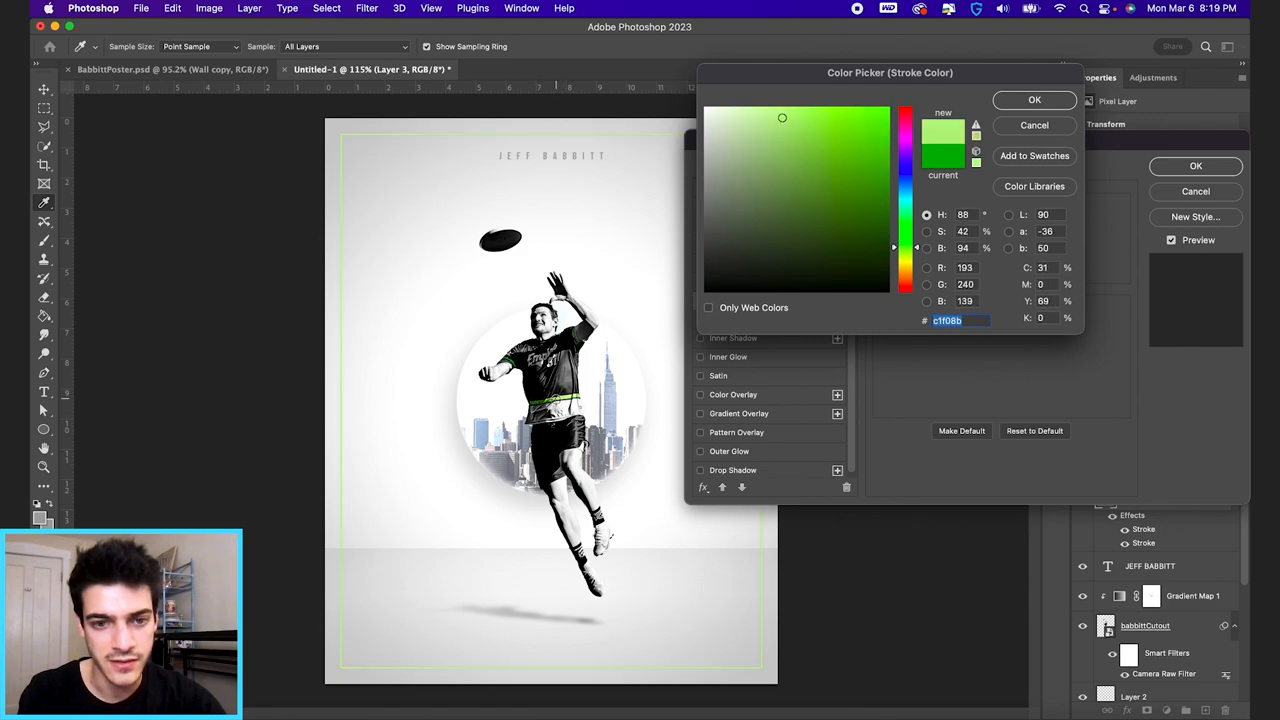
pyautogui.click(801, 133)
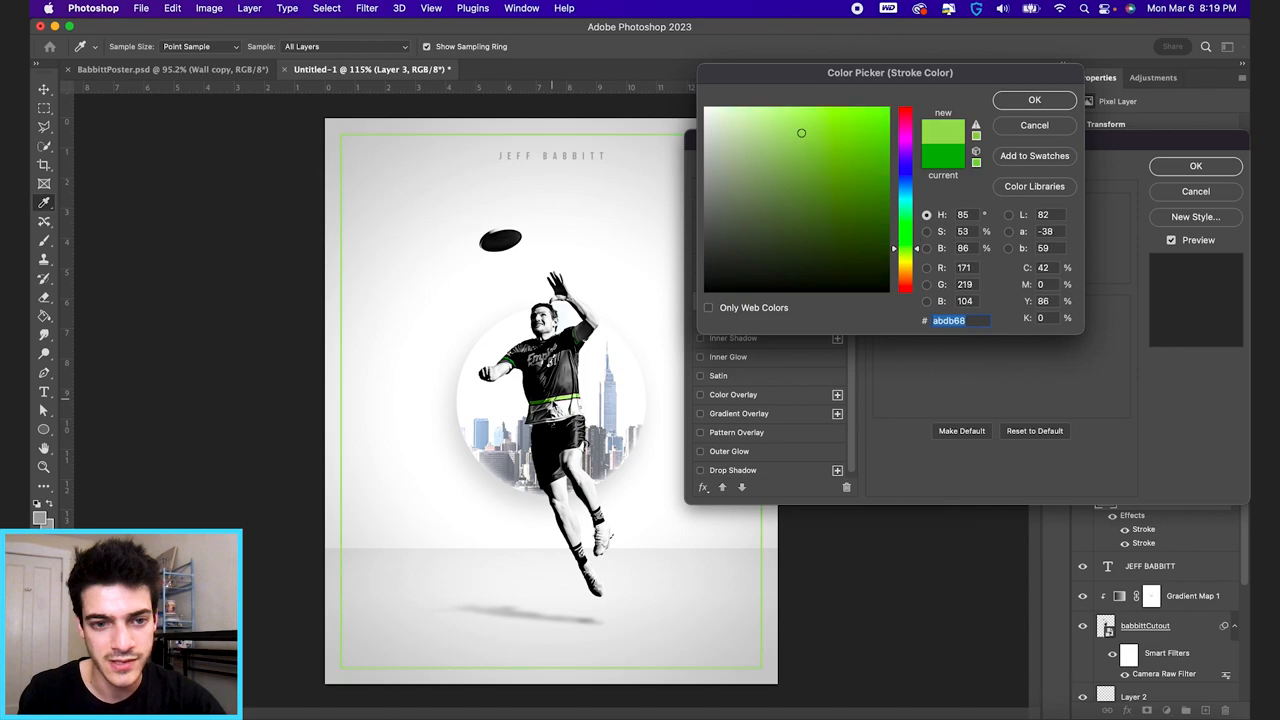
pyautogui.click(1034, 100)
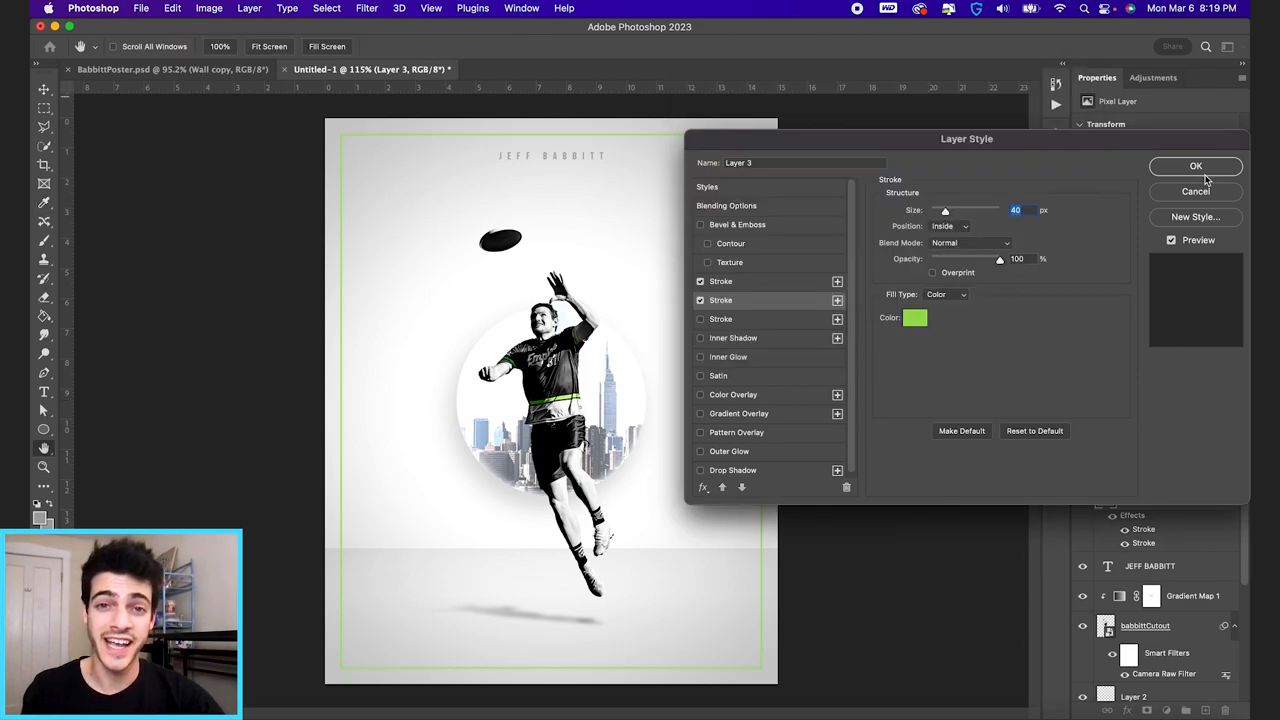
pyautogui.click(1195, 166)
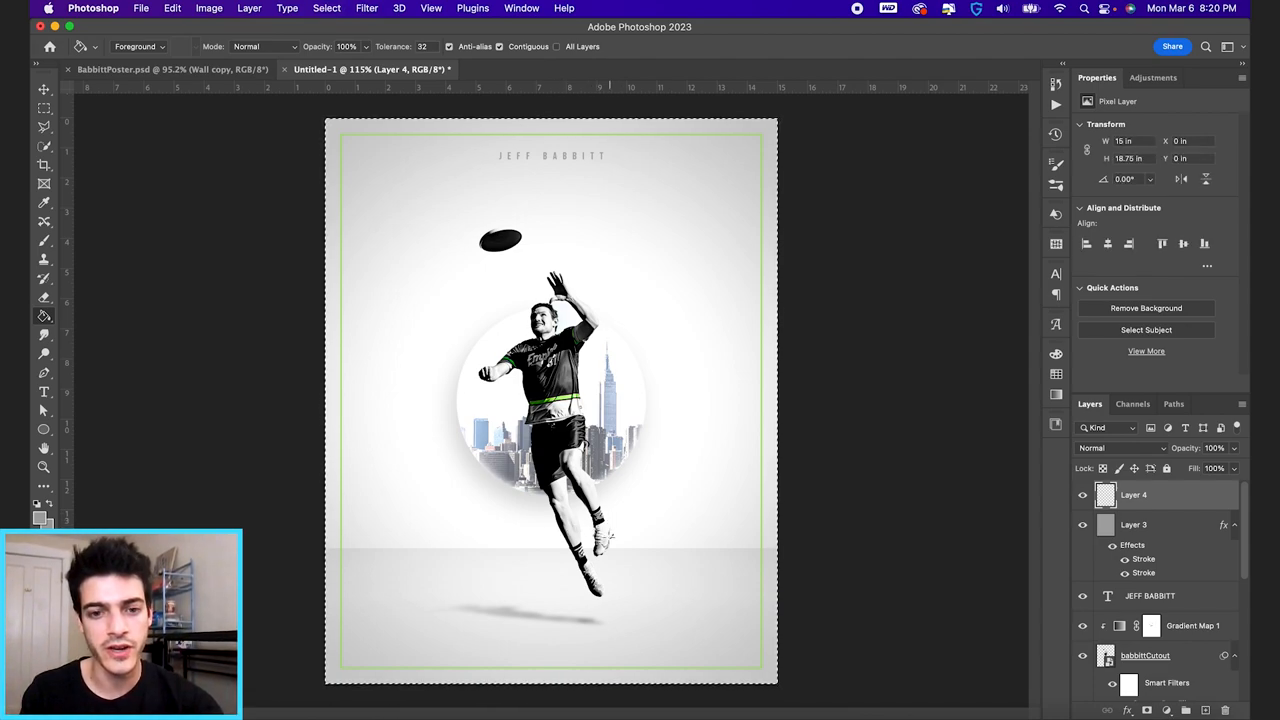
# Step: Fill the new layer with 50% Gray
pyautogui.click(44, 145)
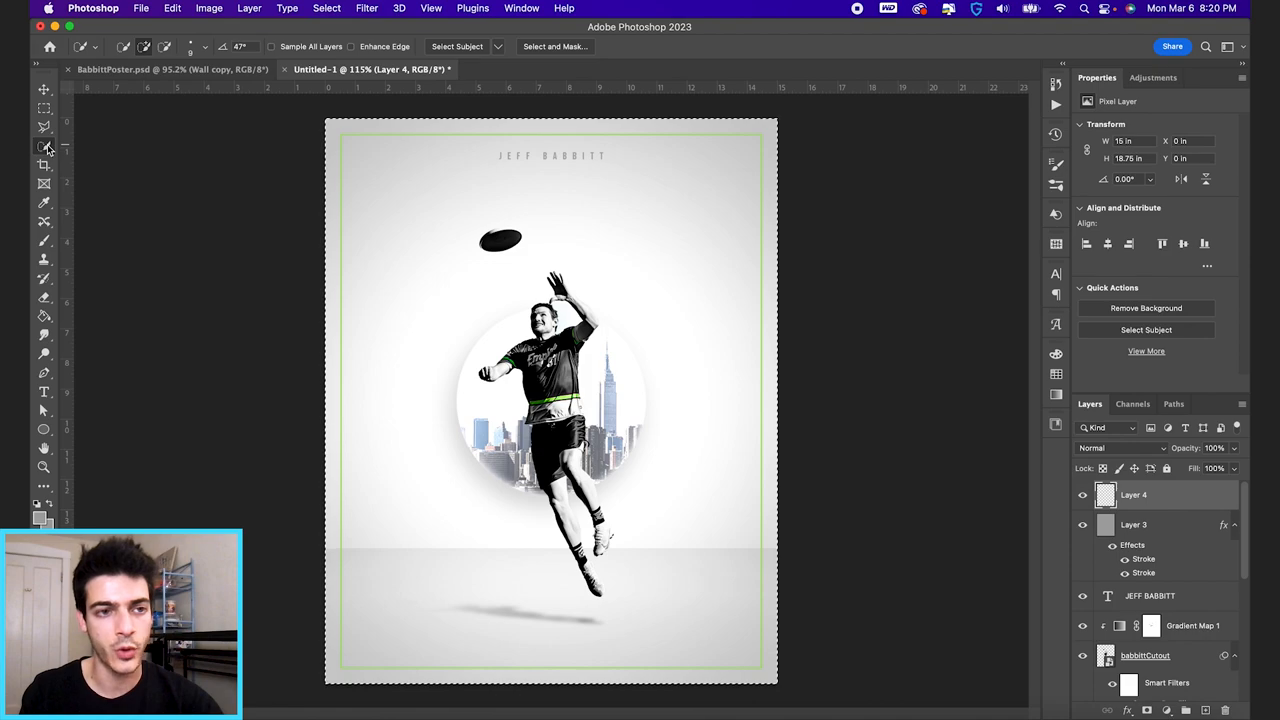
pyautogui.rightClick(590, 428)
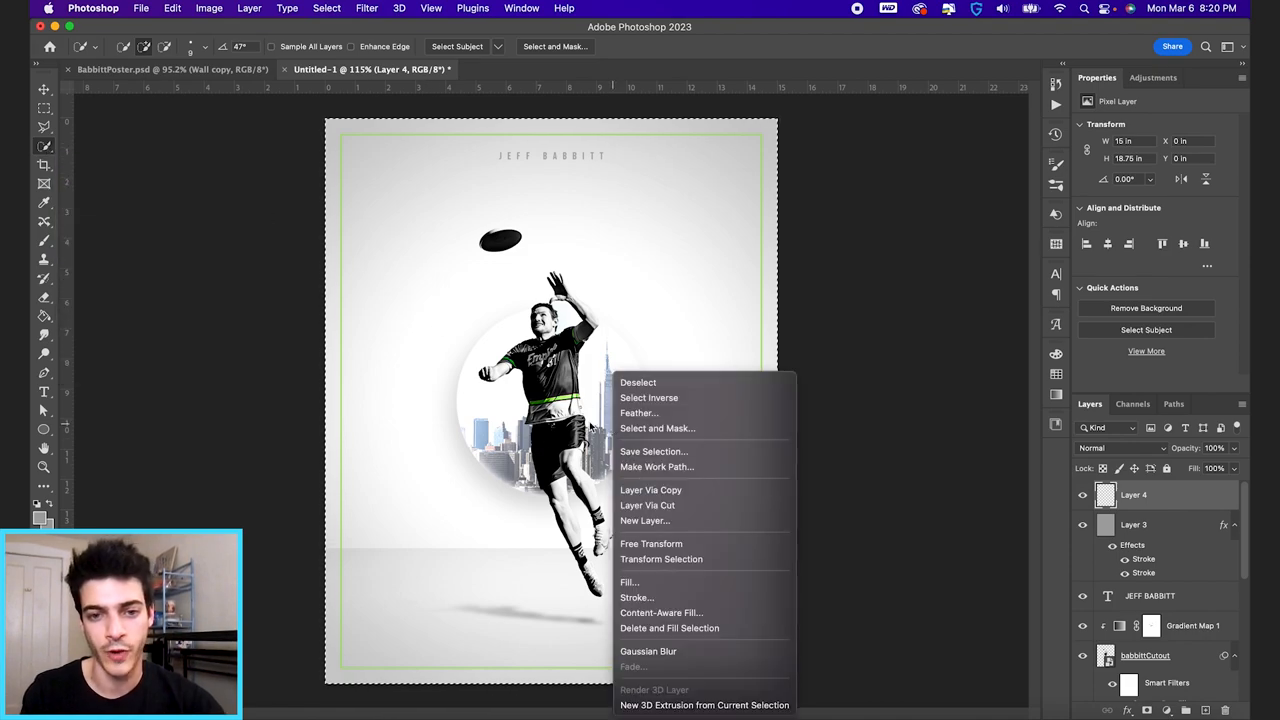
pyautogui.moveTo(660, 612)
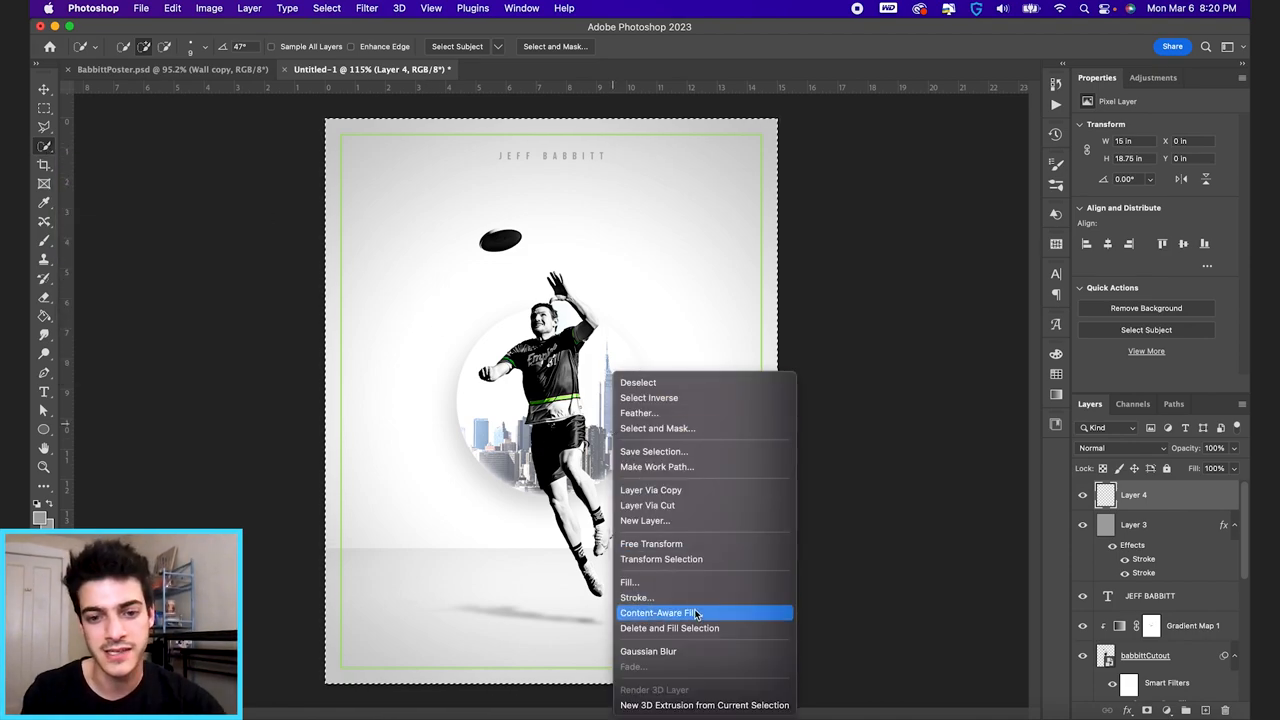
pyautogui.click(629, 582)
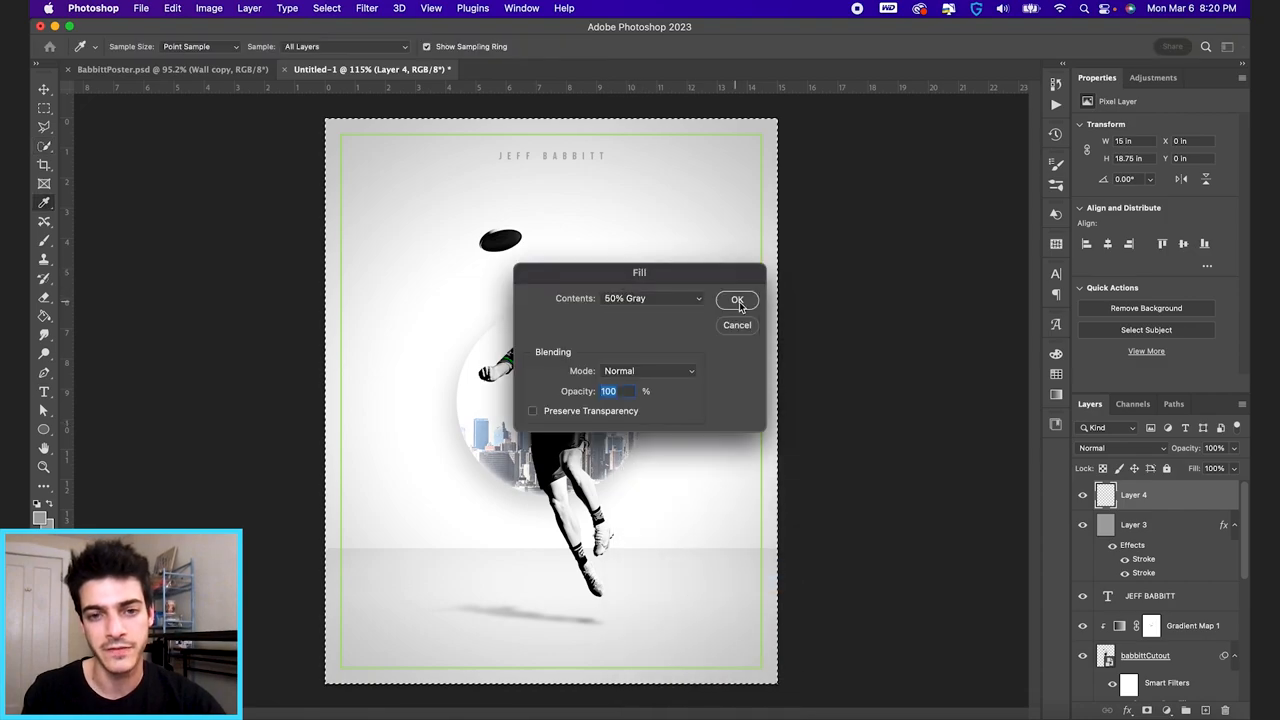
pyautogui.click(737, 300)
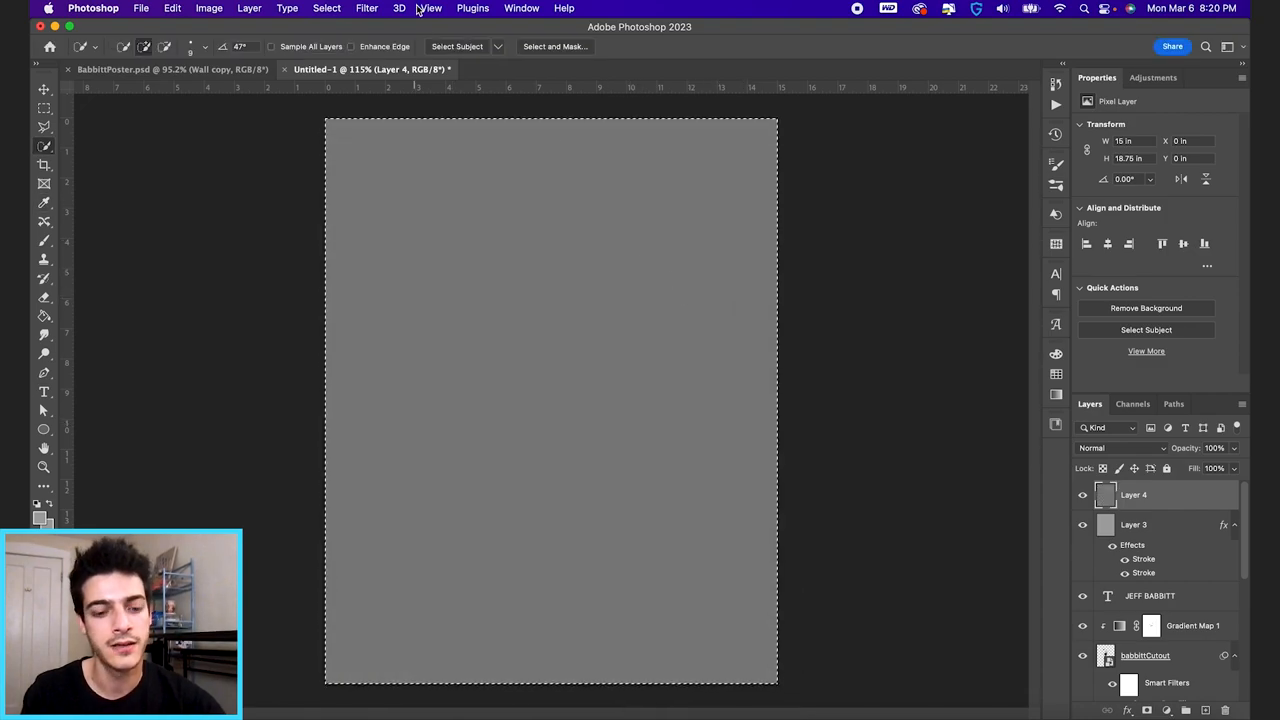
# Step: Convert the gray layer for smart filters, add 10% monochromatic noise, and blend it Hard Light
pyautogui.click(366, 8)
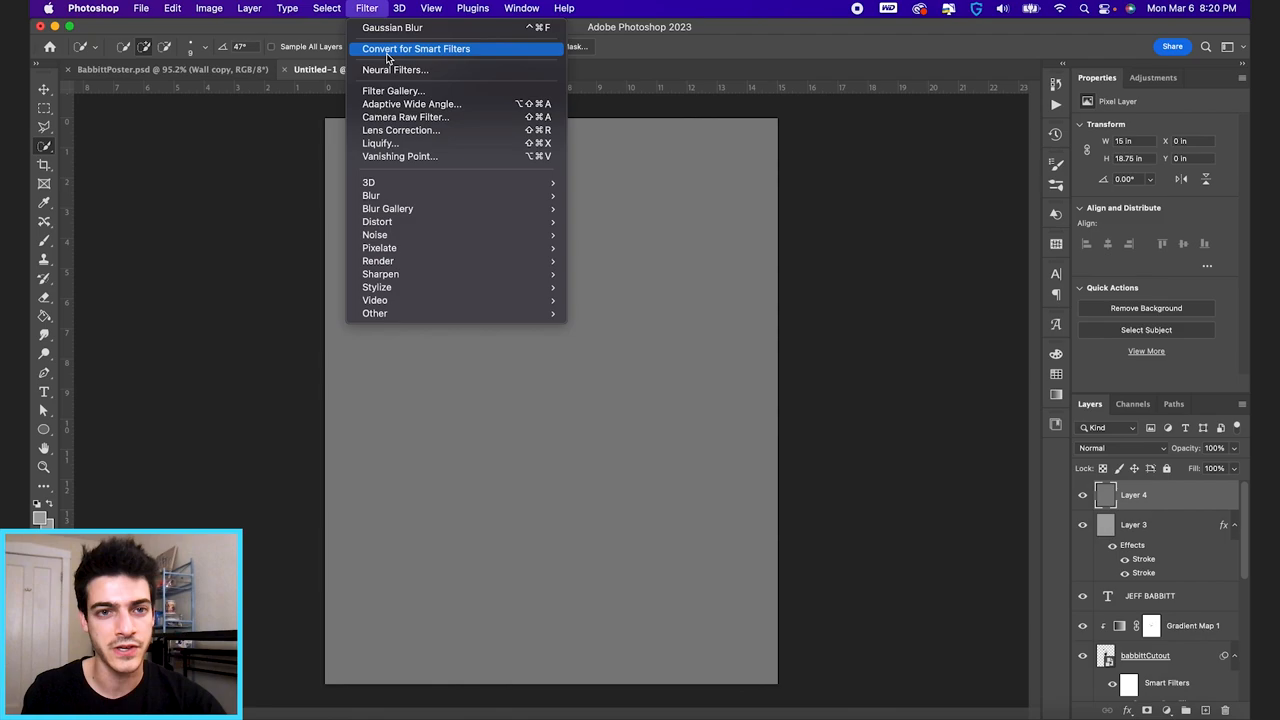
pyautogui.click(416, 48)
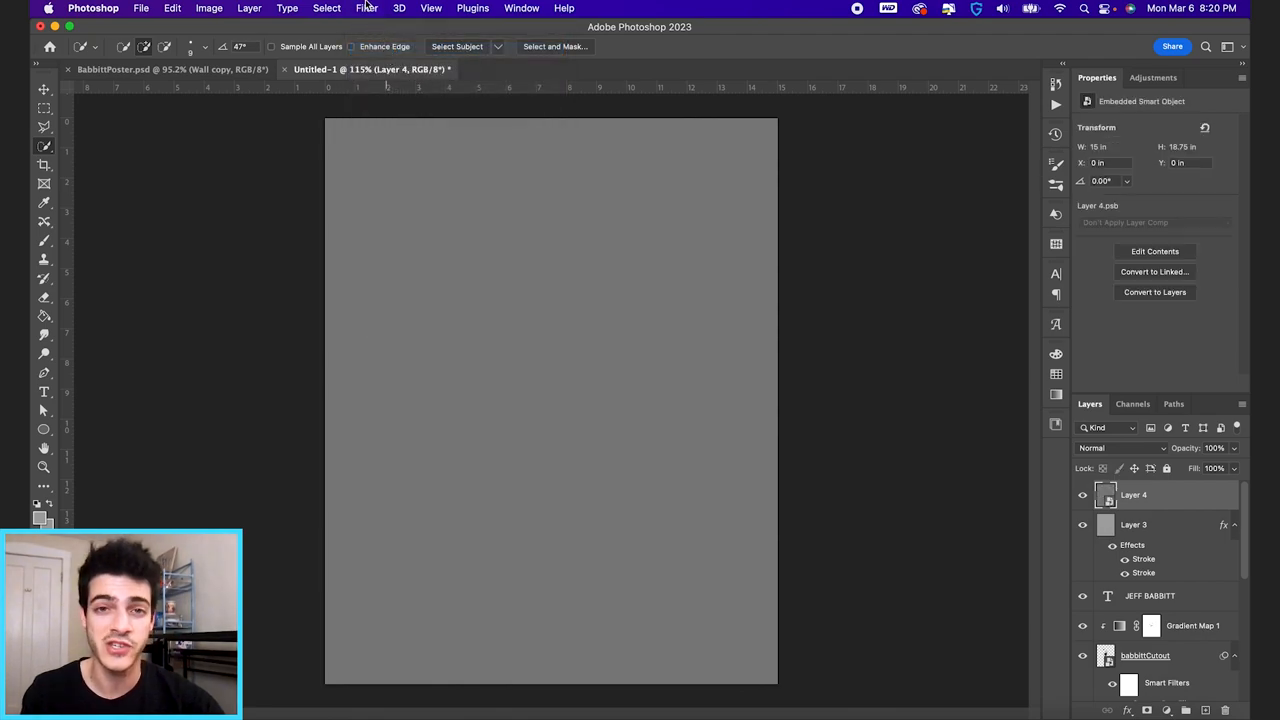
pyautogui.click(366, 8)
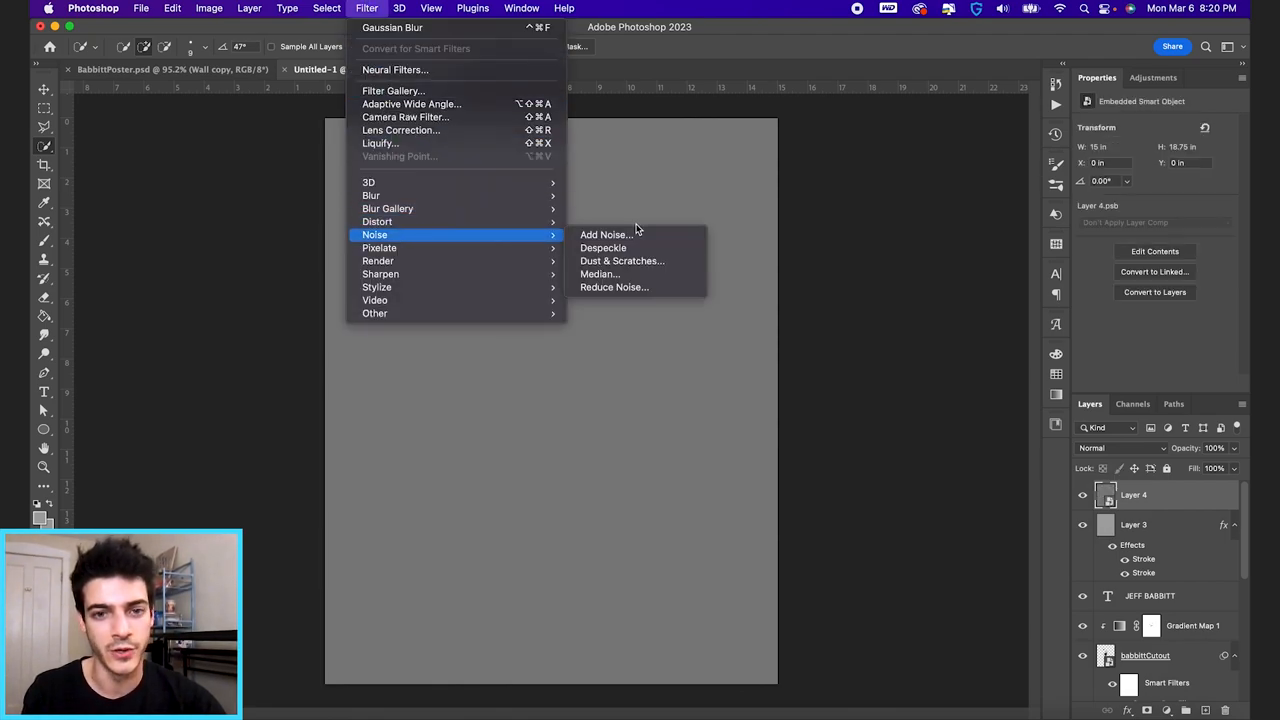
pyautogui.click(604, 234)
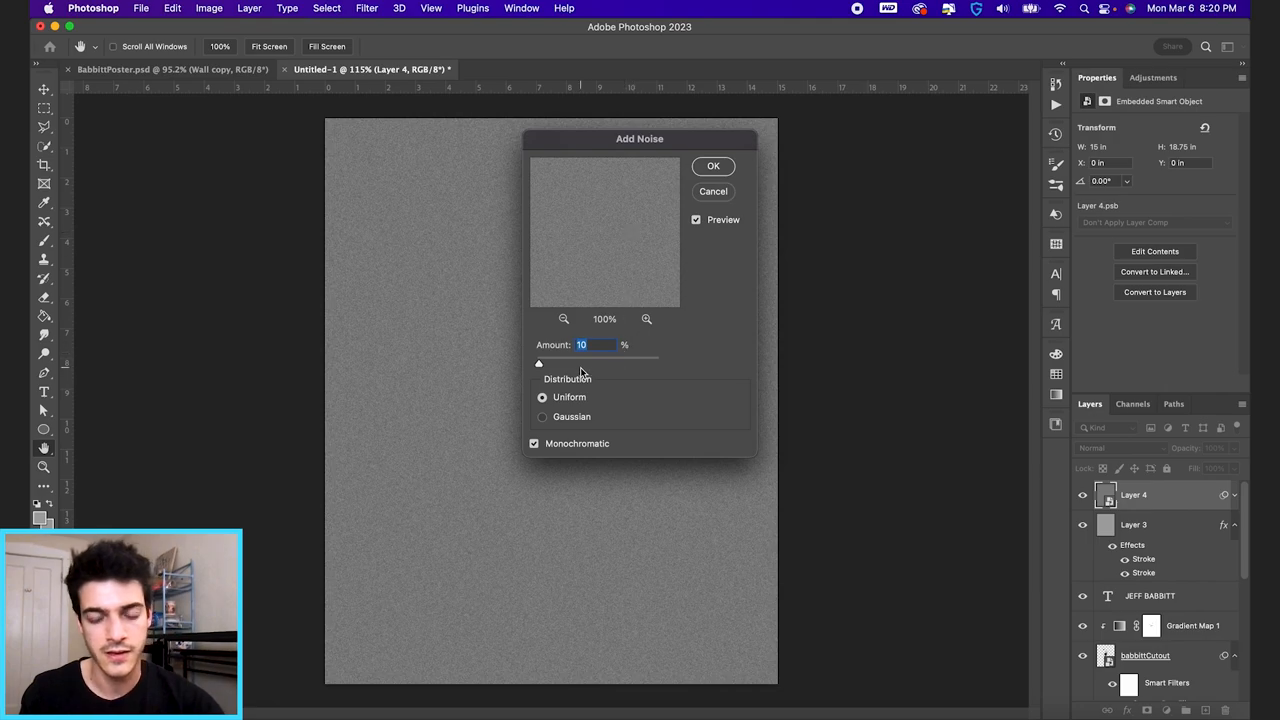
pyautogui.click(713, 165)
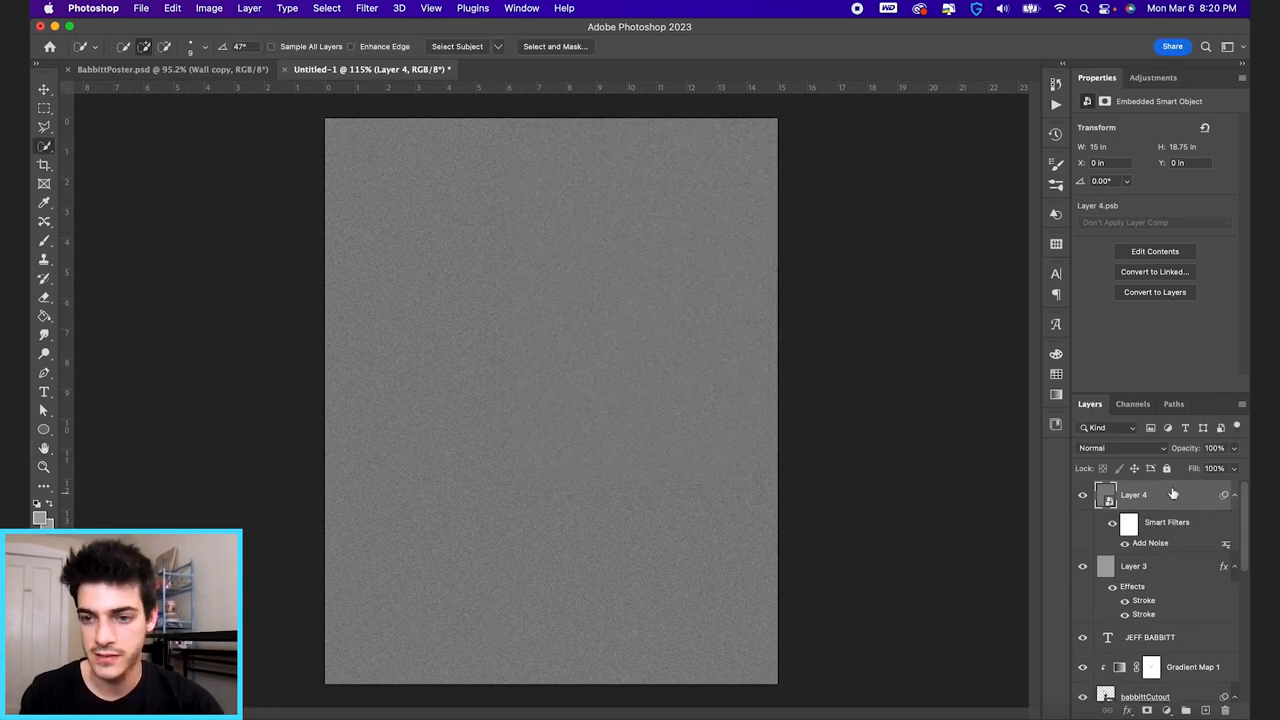
pyautogui.click(1110, 447)
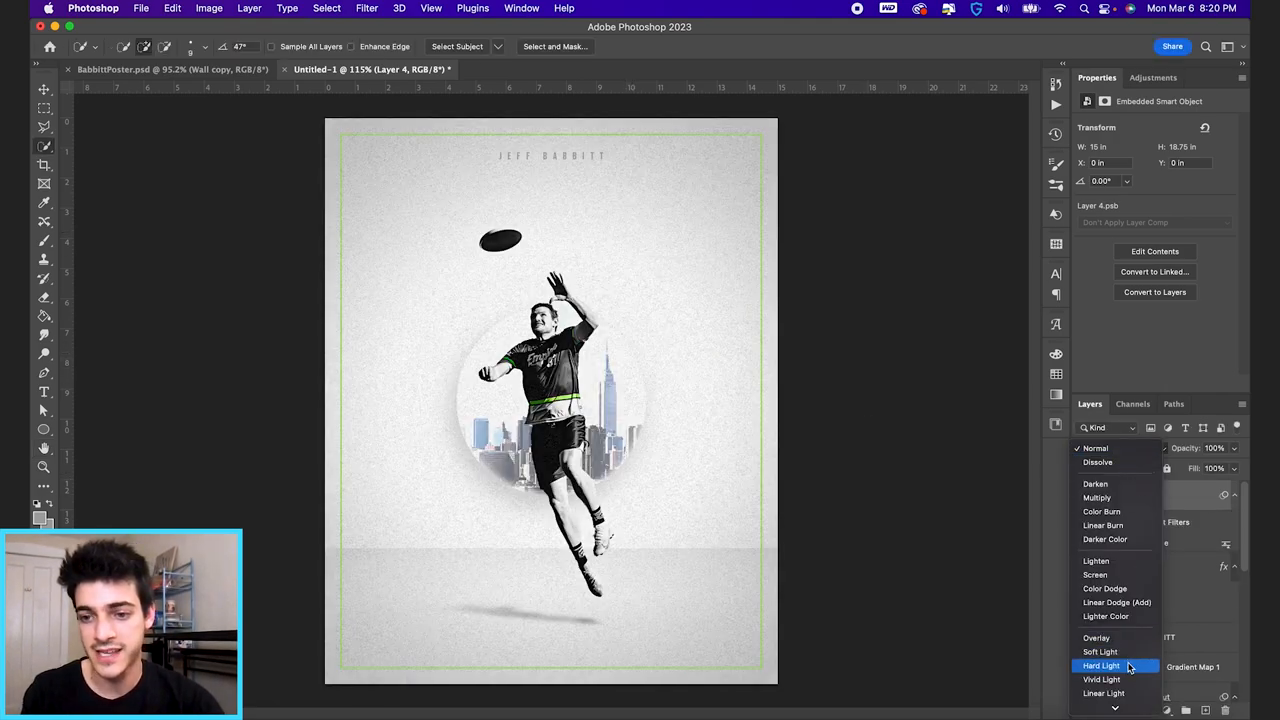
pyautogui.click(1101, 666)
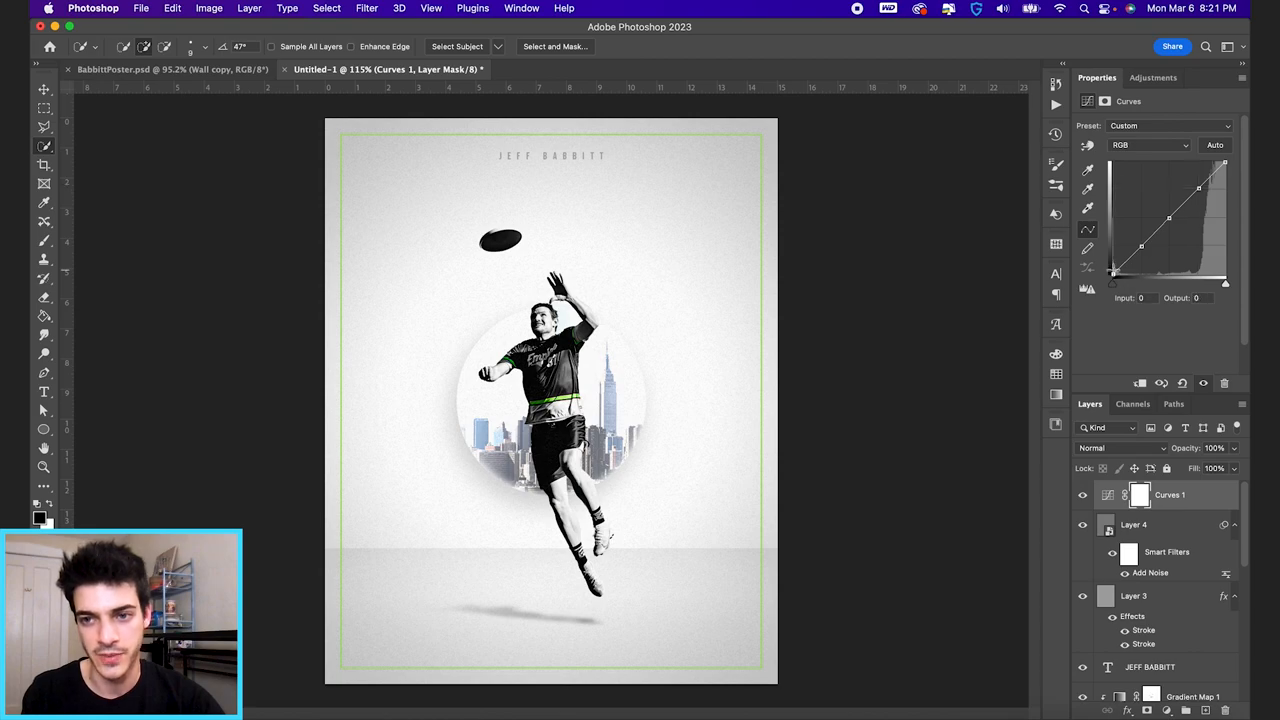
# Step: Raise the curve's black point to about output 67 to lift the shadows
pyautogui.moveTo(1113, 278); pyautogui.dragTo(1113, 250)
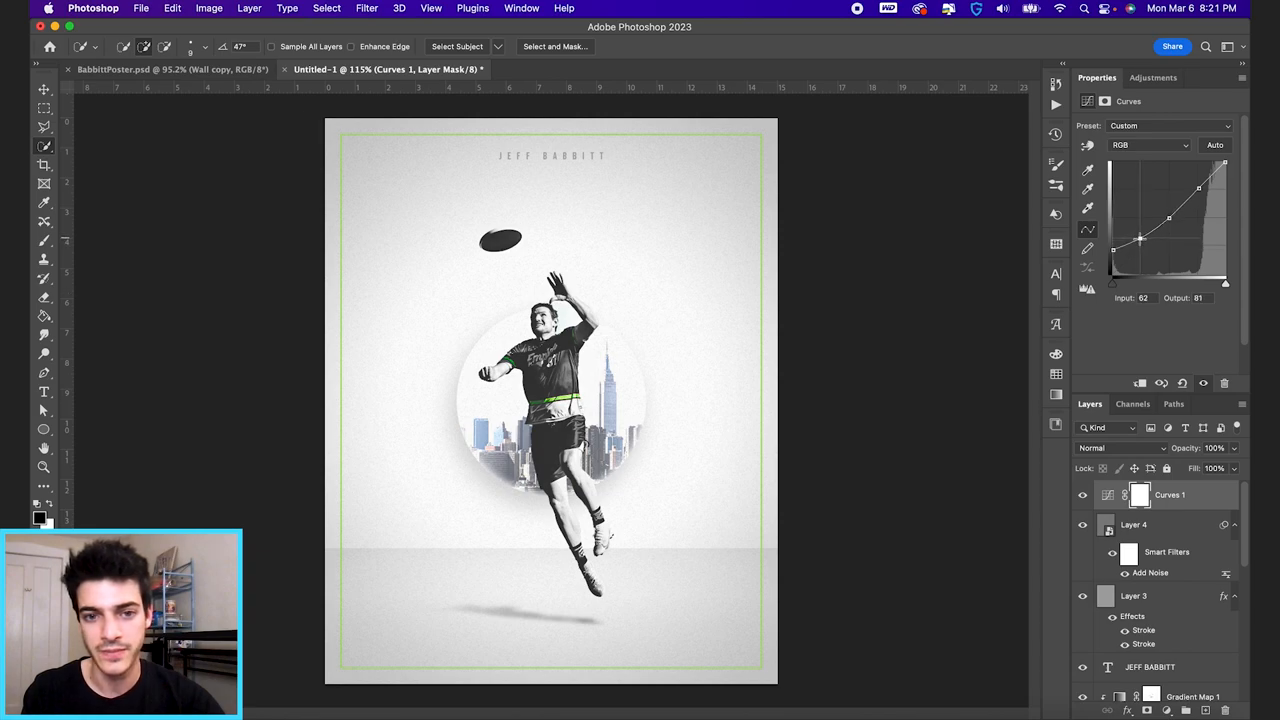
pyautogui.moveTo(1140, 238); pyautogui.dragTo(1140, 241)
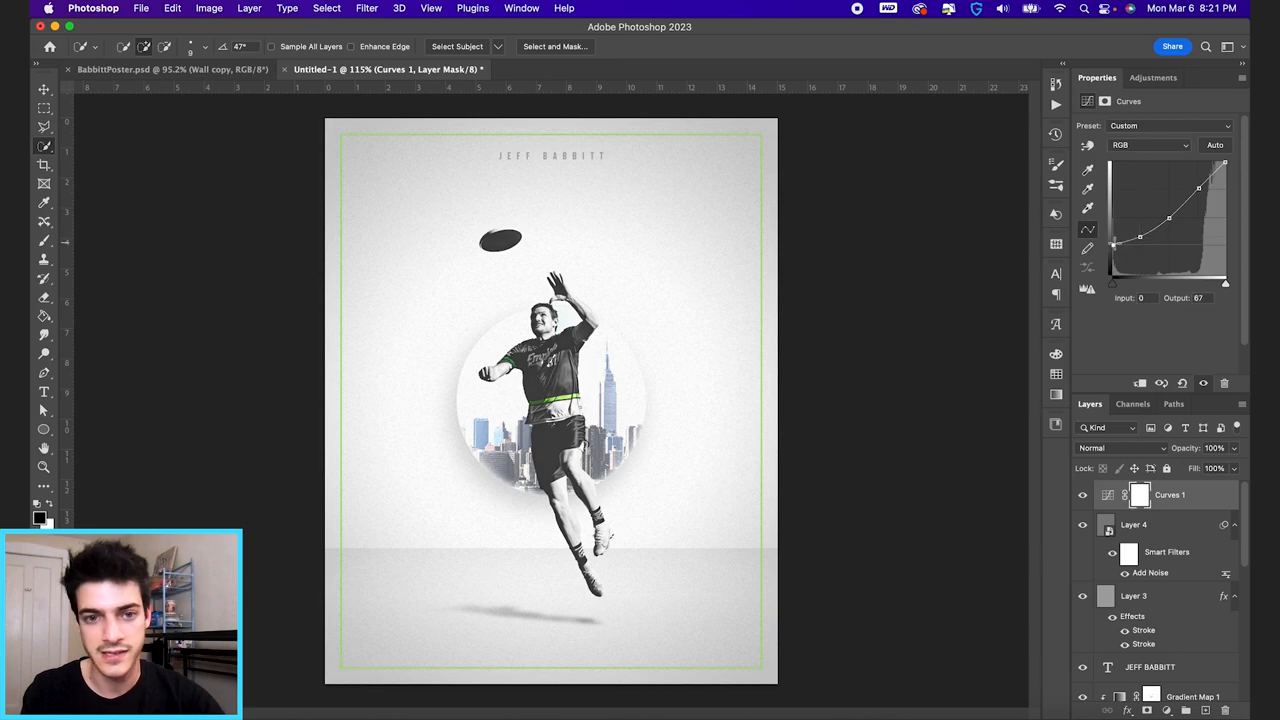
pyautogui.moveTo(1140, 238); pyautogui.dragTo(1113, 244)
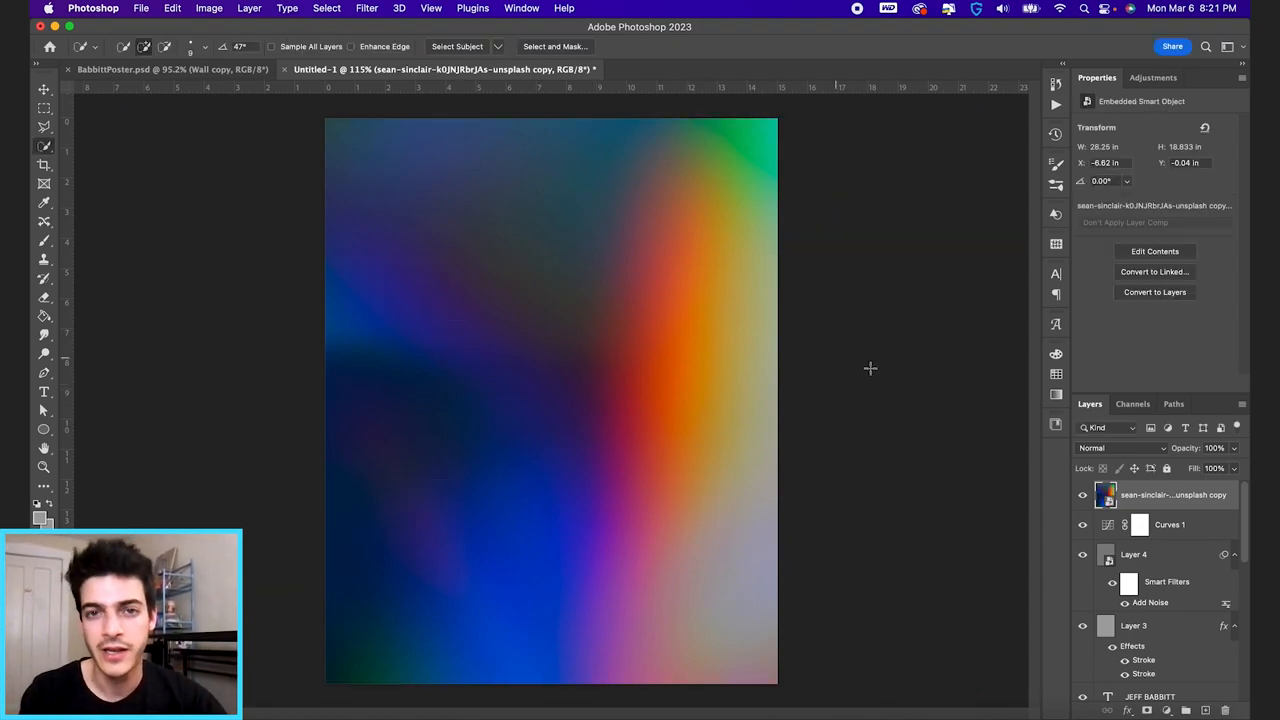
# Step: Blend the gradient photo in Screen mode at 70% opacity and shift it left
pyautogui.click(1115, 448)
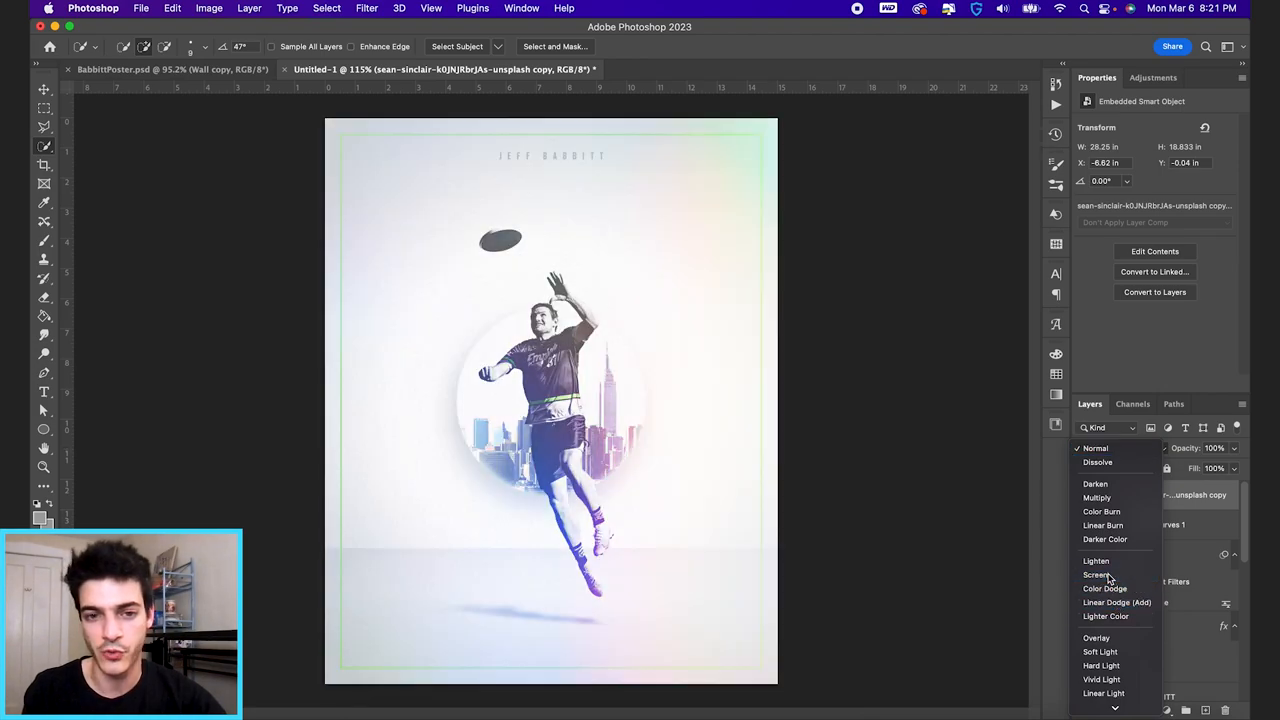
pyautogui.click(1097, 574)
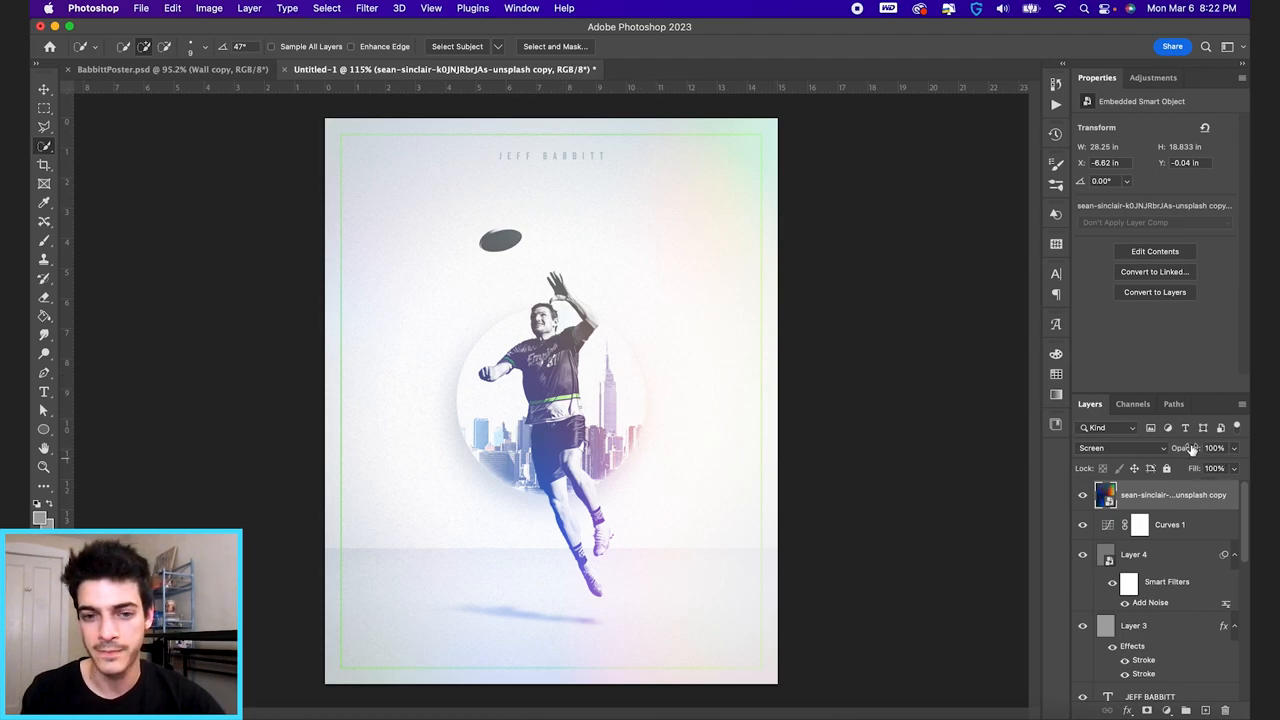
pyautogui.write('70')
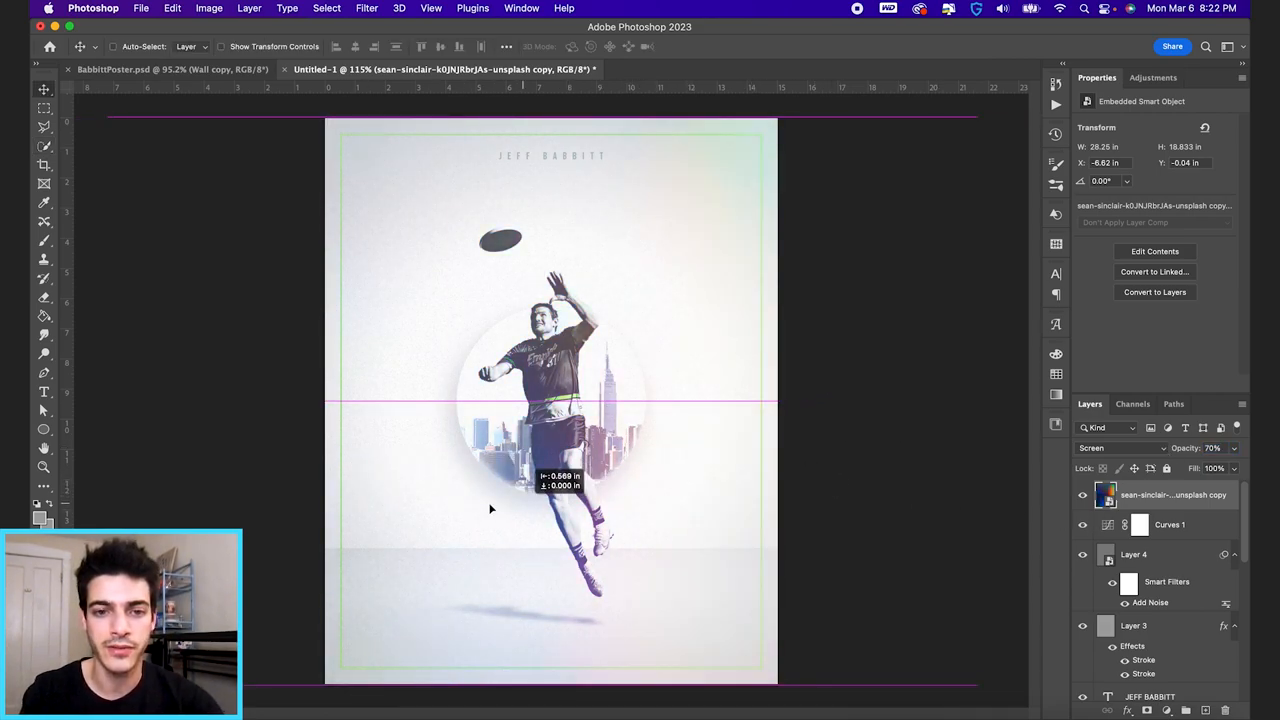
pyautogui.moveTo(490, 509); pyautogui.dragTo(535, 445)
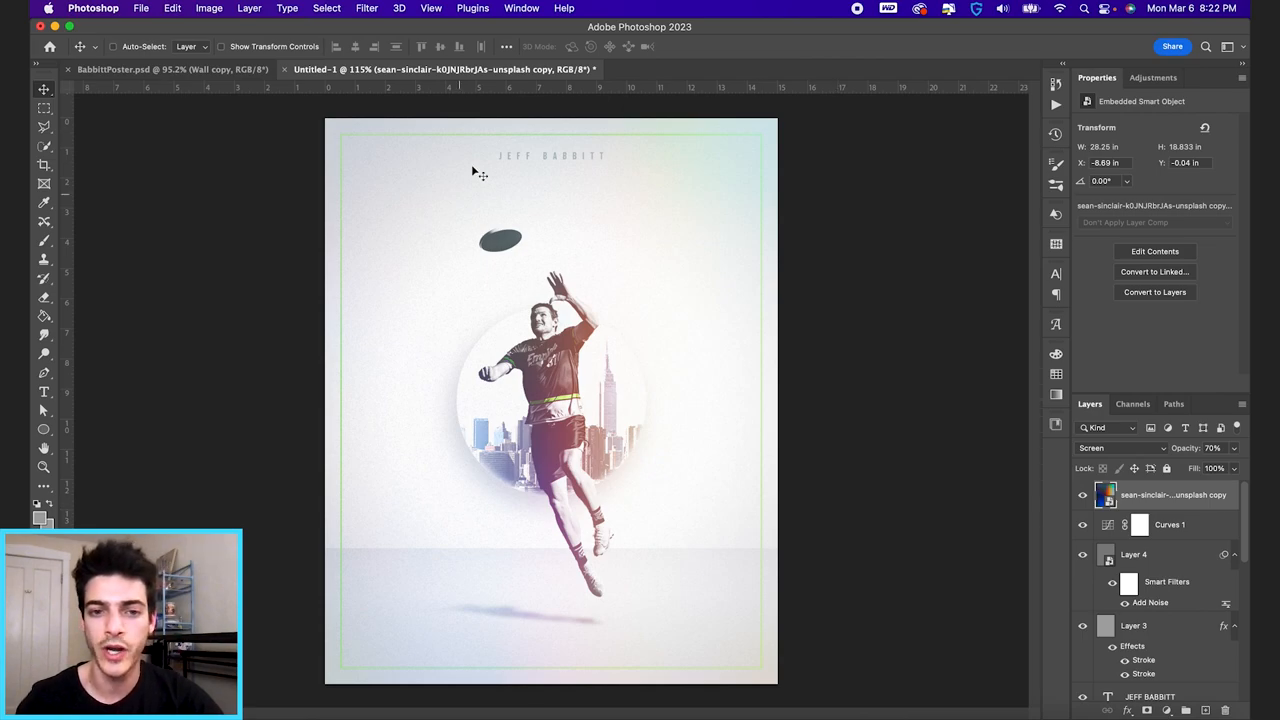
pyautogui.moveTo(749, 490)
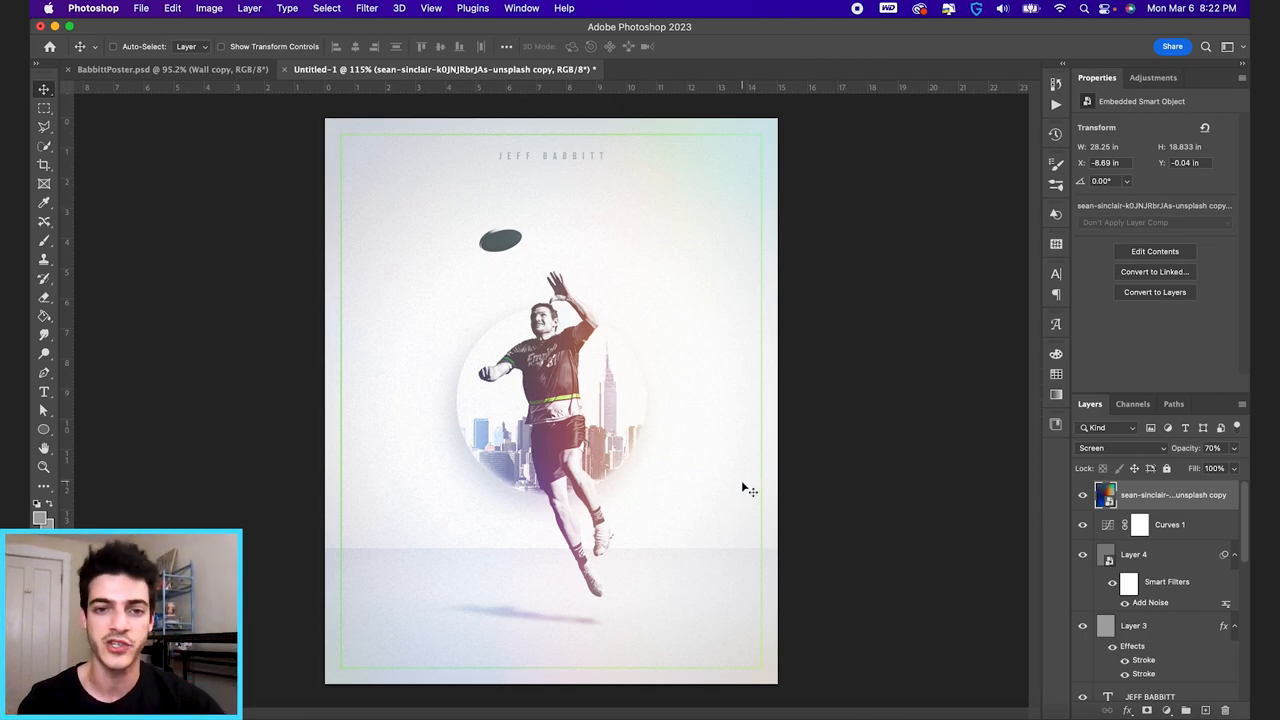
pyautogui.moveTo(730, 580)
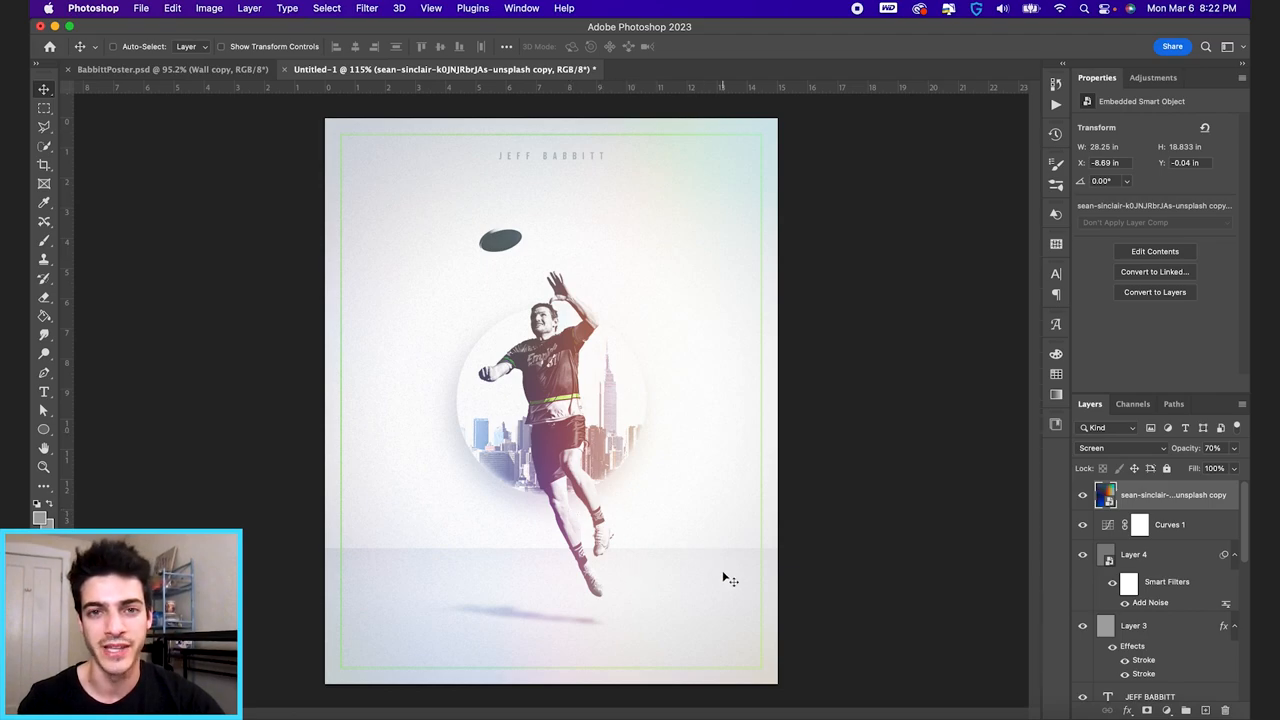